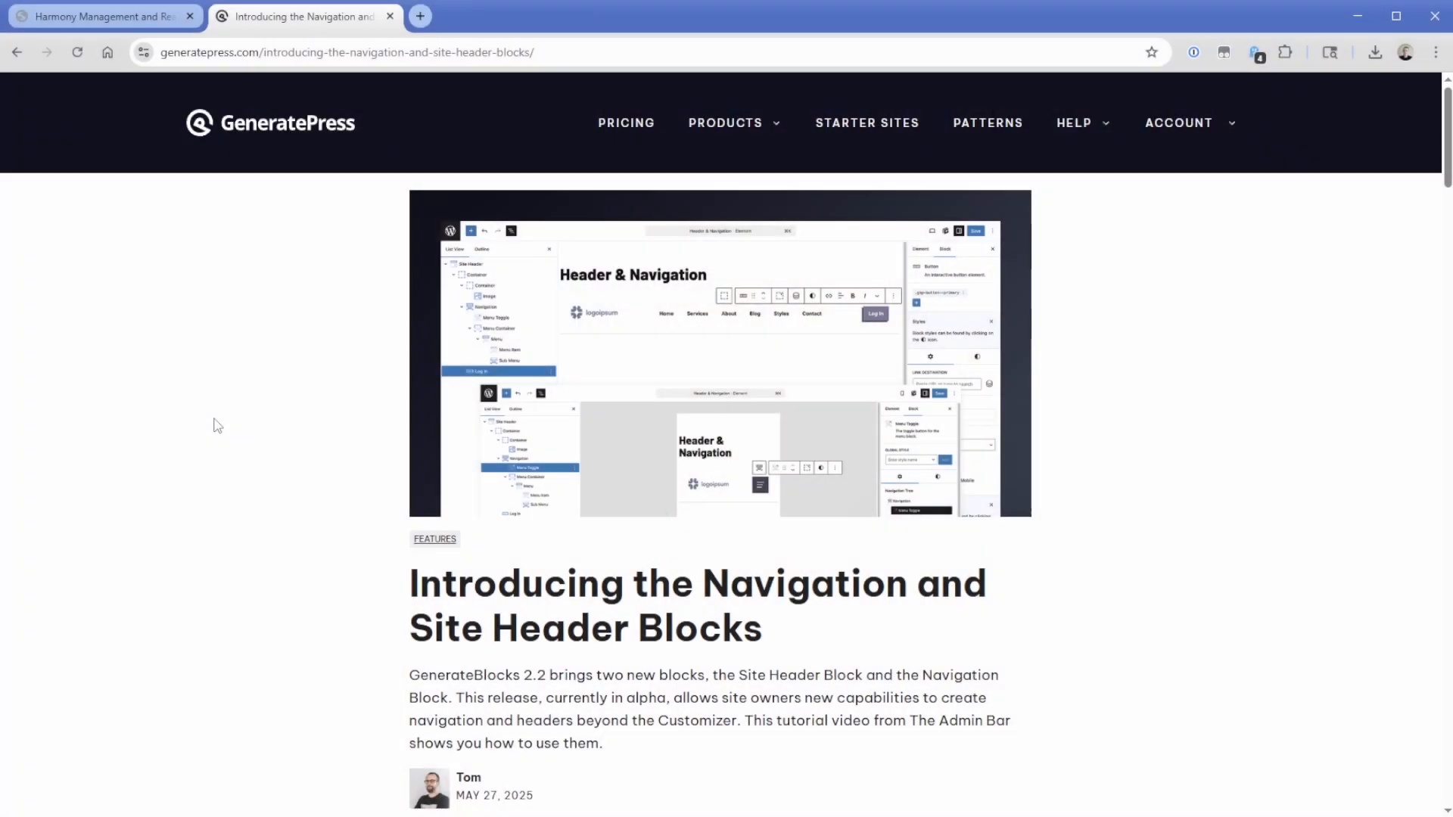
Switch to the local home.html mockup tab and review its header and hero section
{"action": "scroll", "scroll_direction": "down", "scroll_amount": 3}
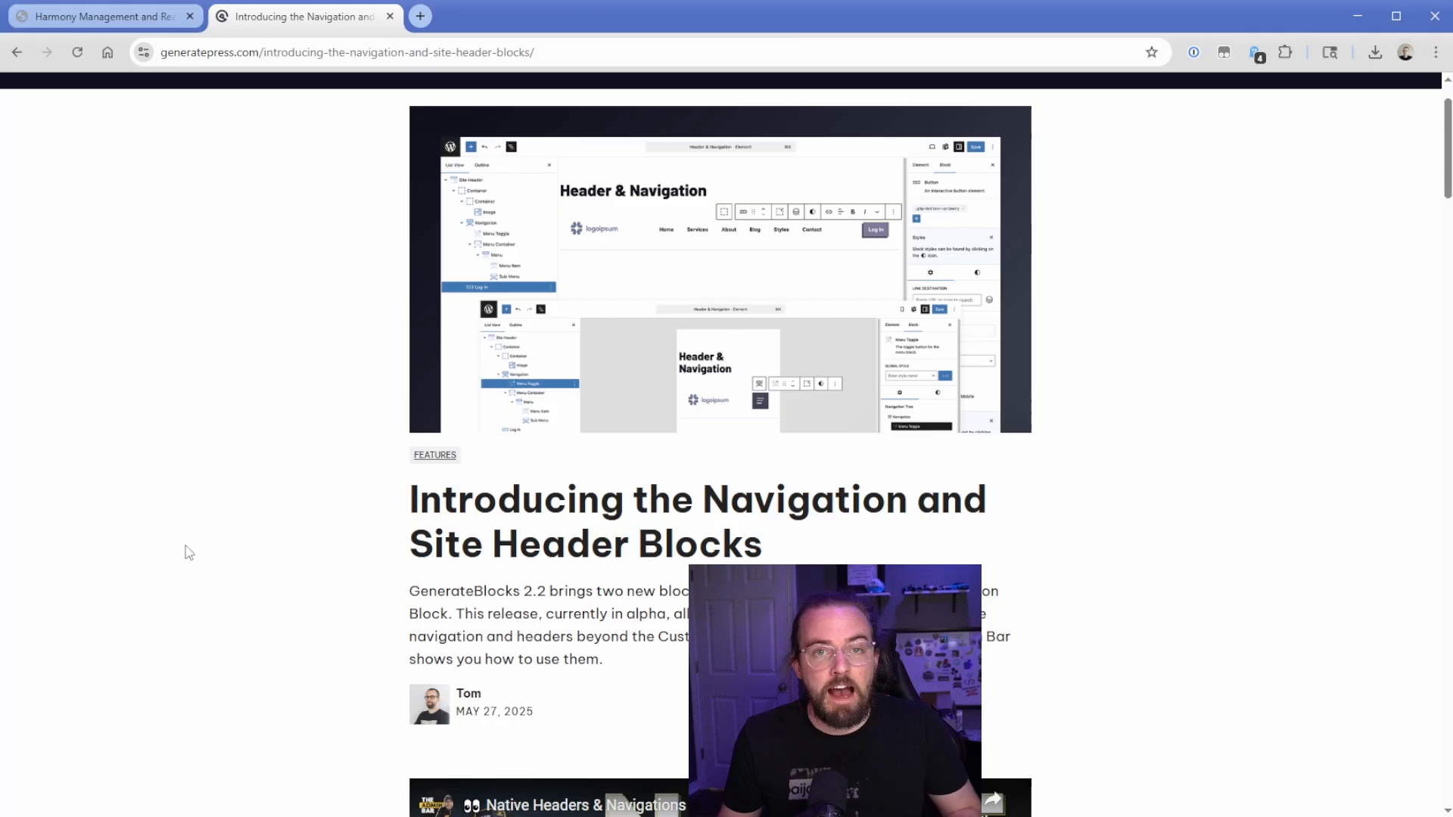
{"action": "scroll", "scroll_direction": "down", "scroll_amount": 3}
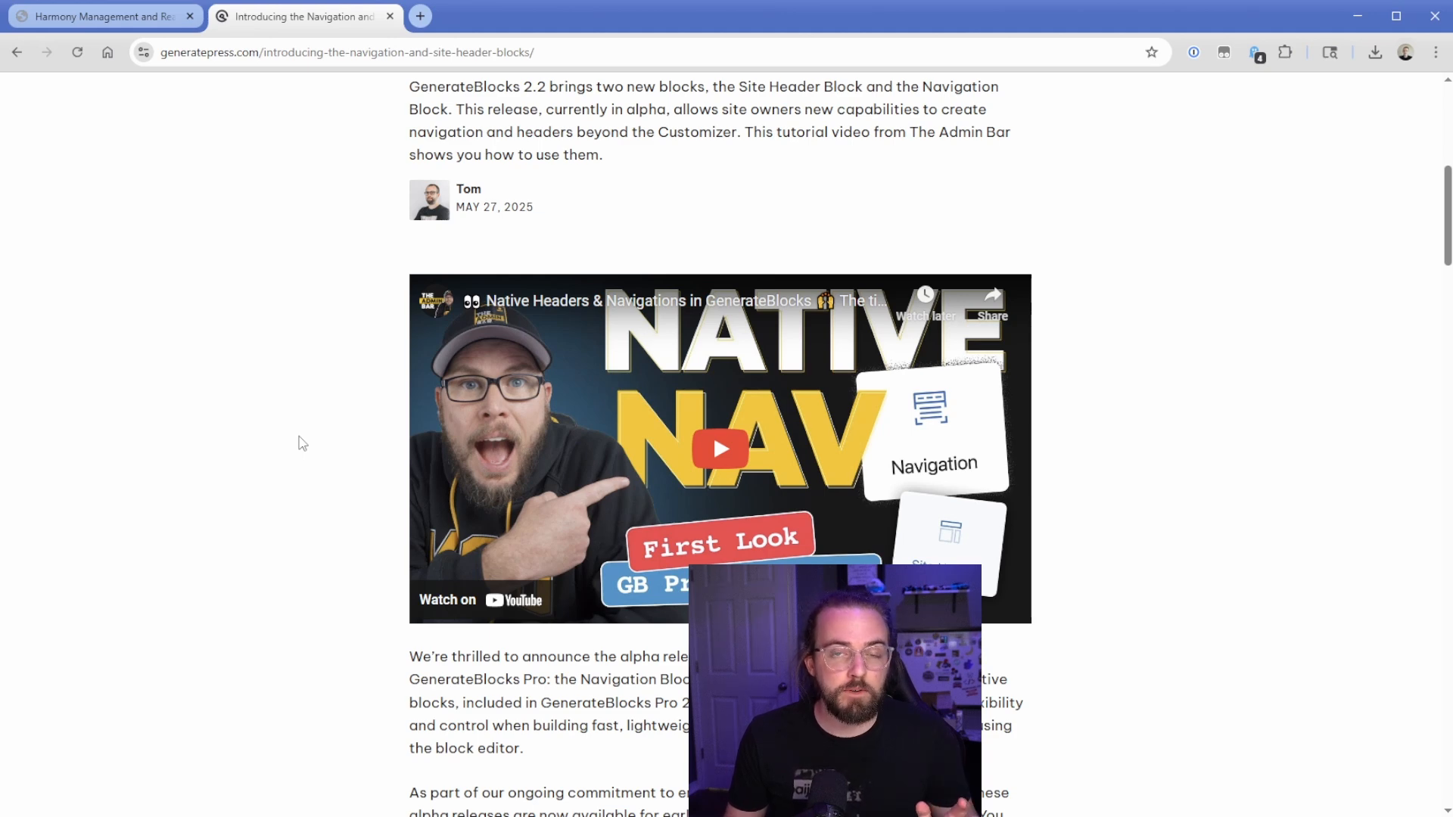
{"action": "left_click", "coordinate": [101, 17]}
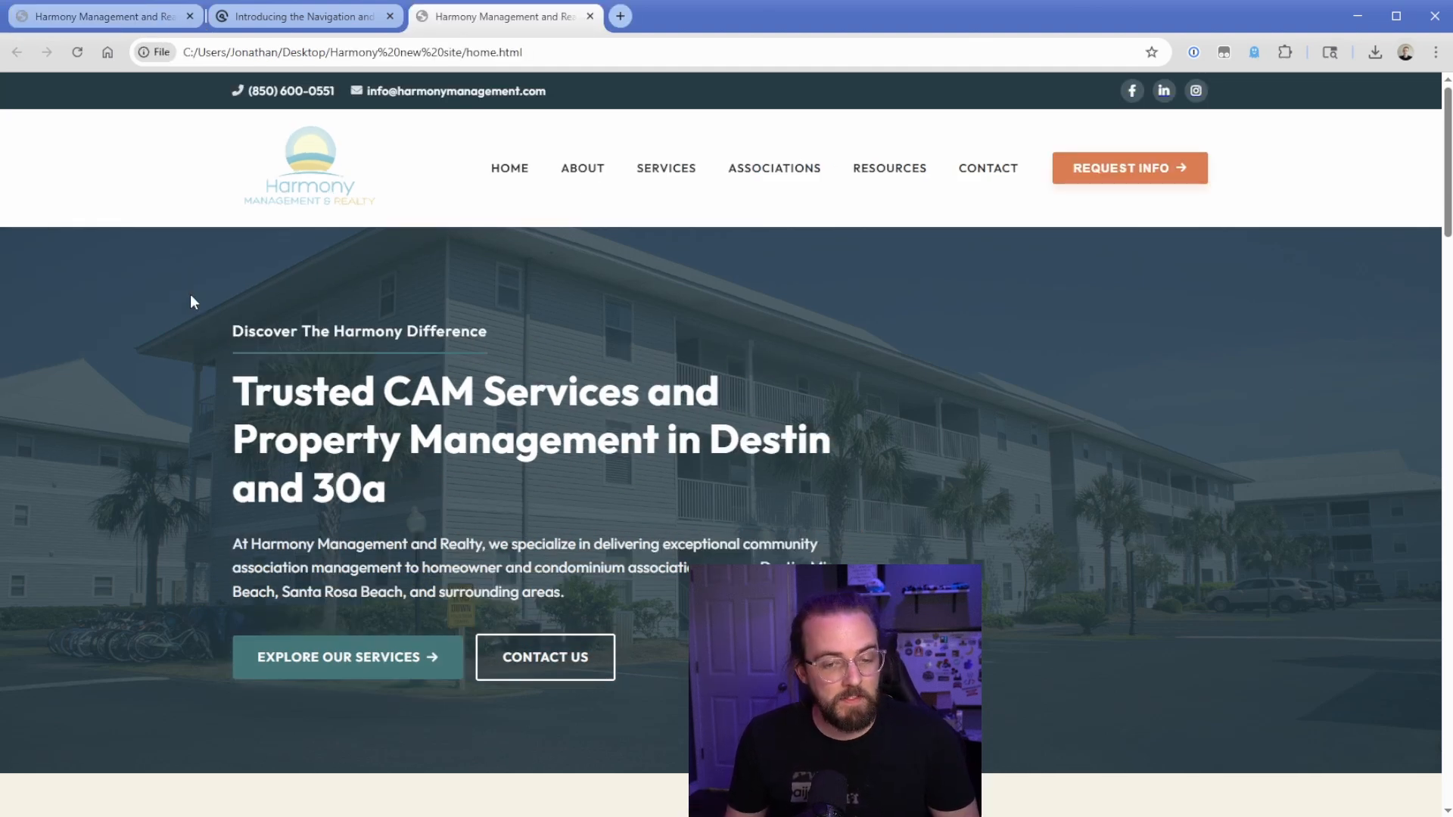
{"action": "mouse_move", "coordinate": [201, 288]}
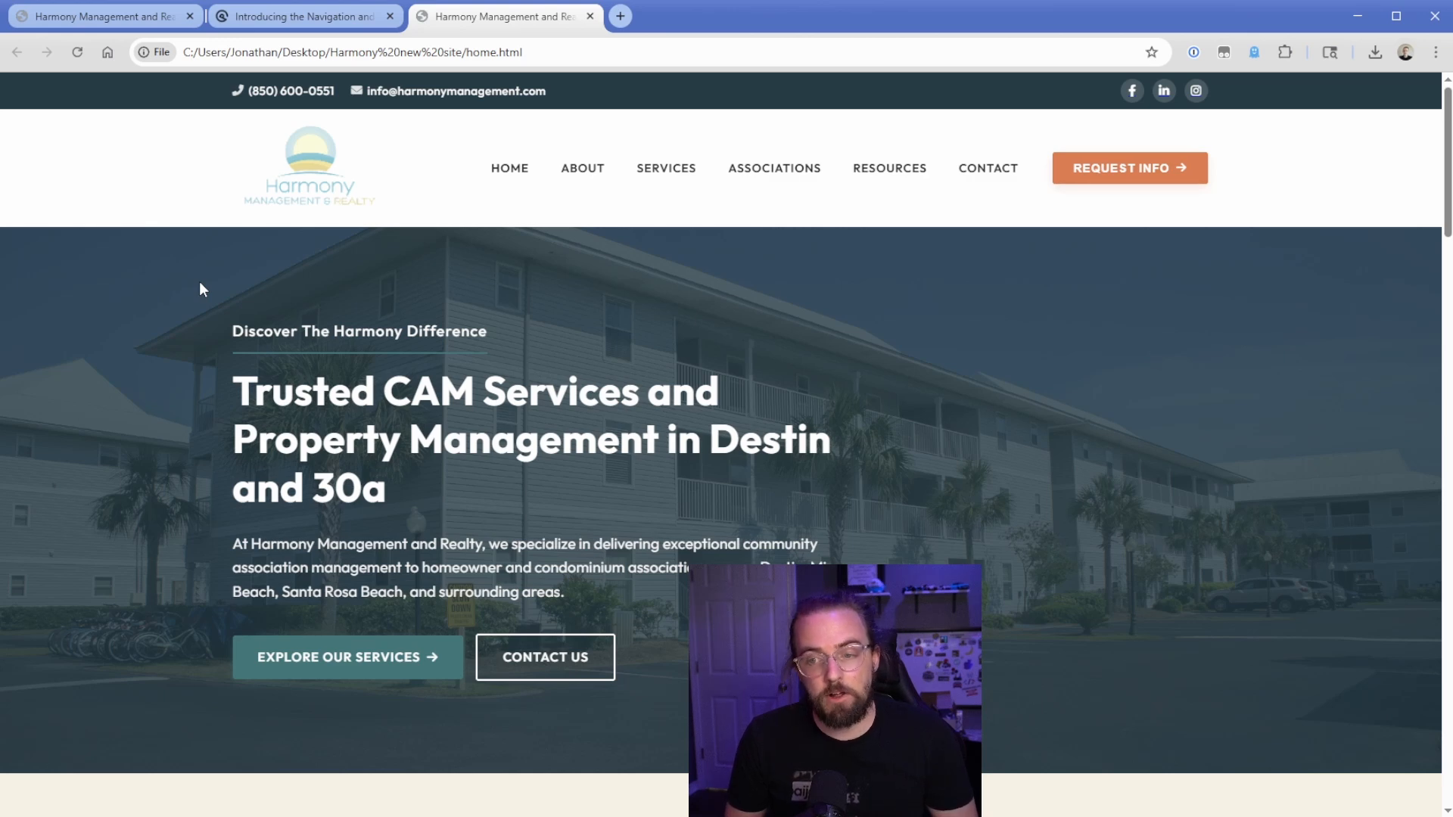
{"action": "mouse_move", "coordinate": [998, 252]}
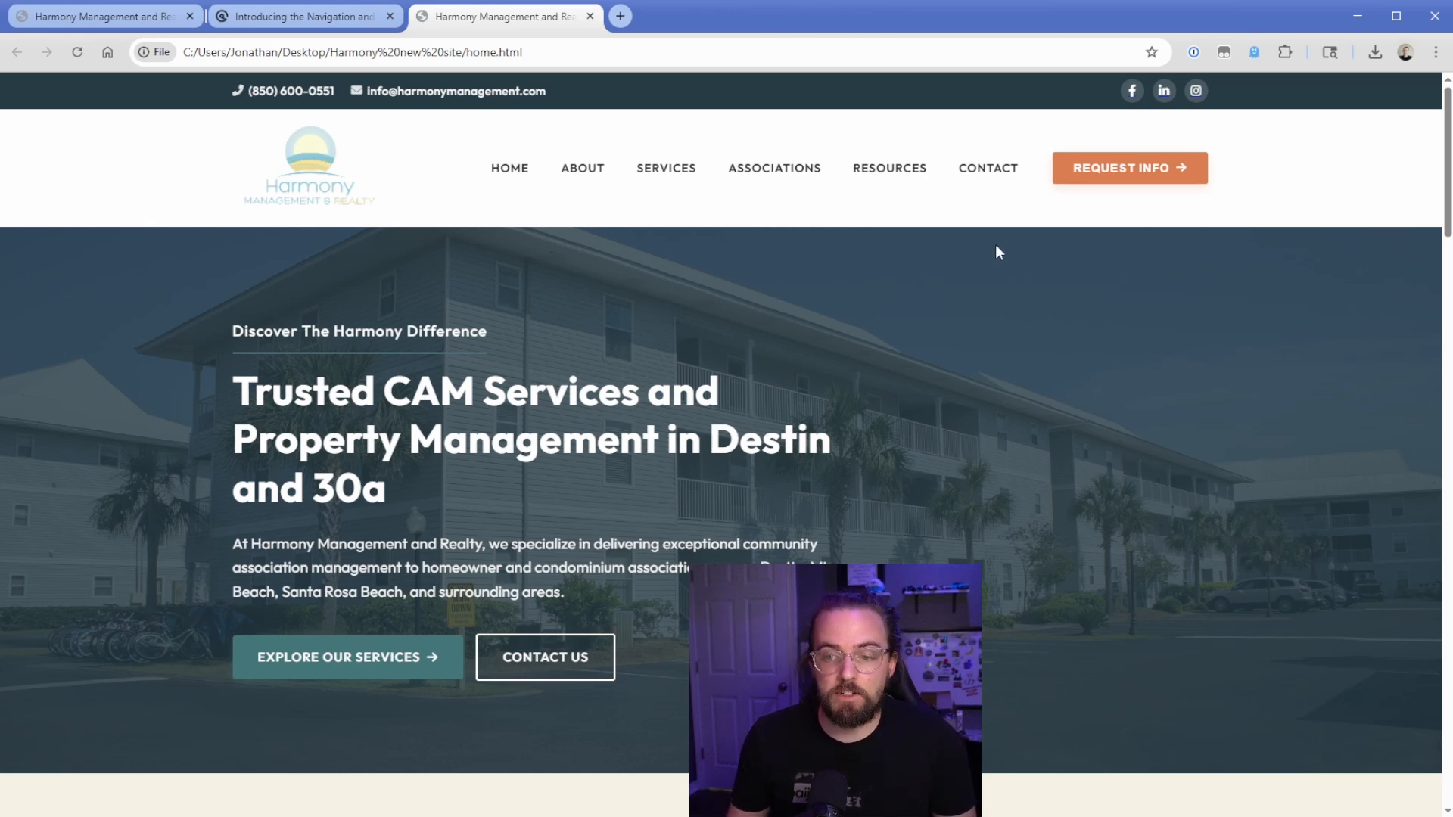
{"action": "mouse_move", "coordinate": [1129, 168]}
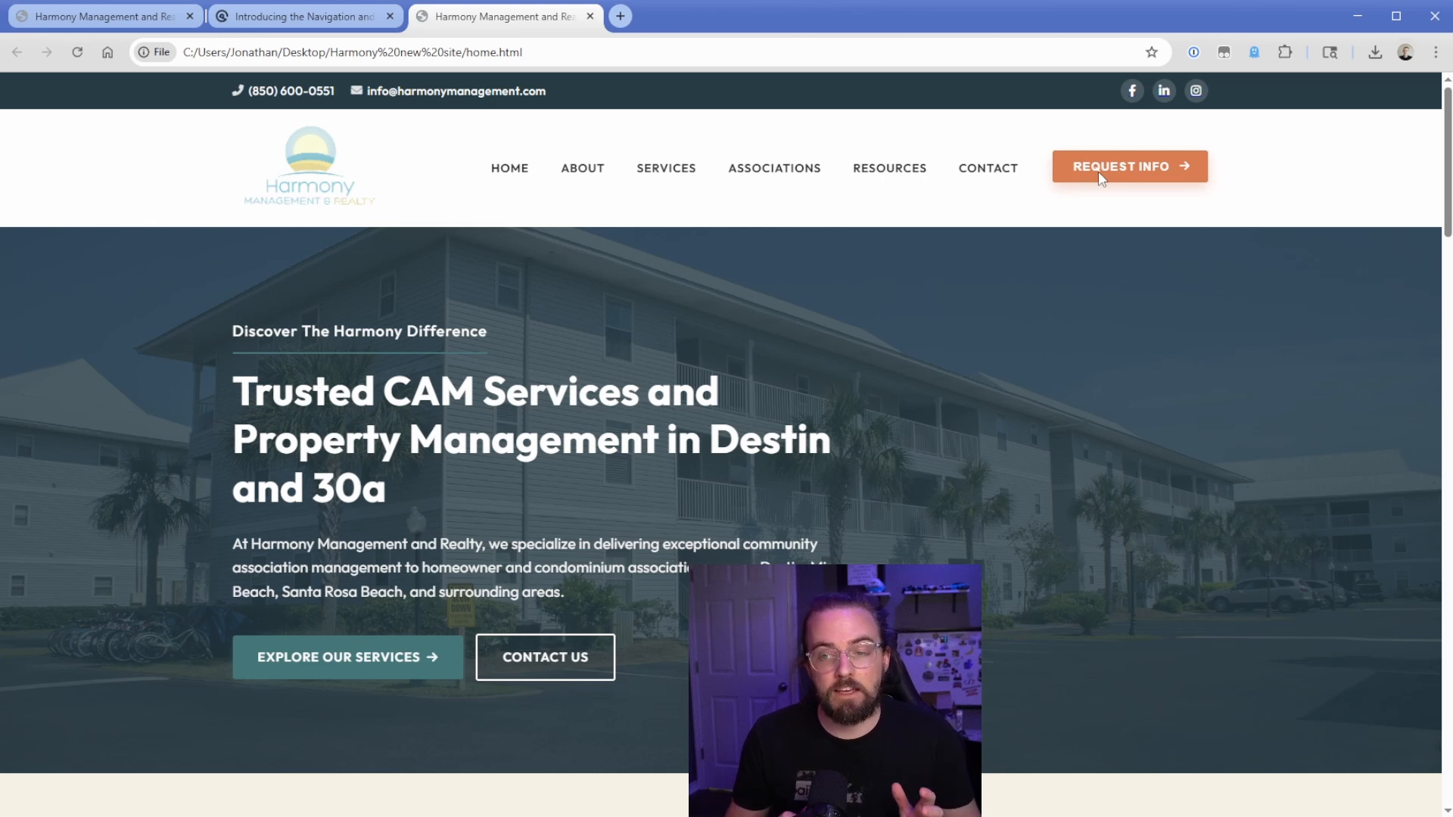
{"action": "mouse_move", "coordinate": [986, 168]}
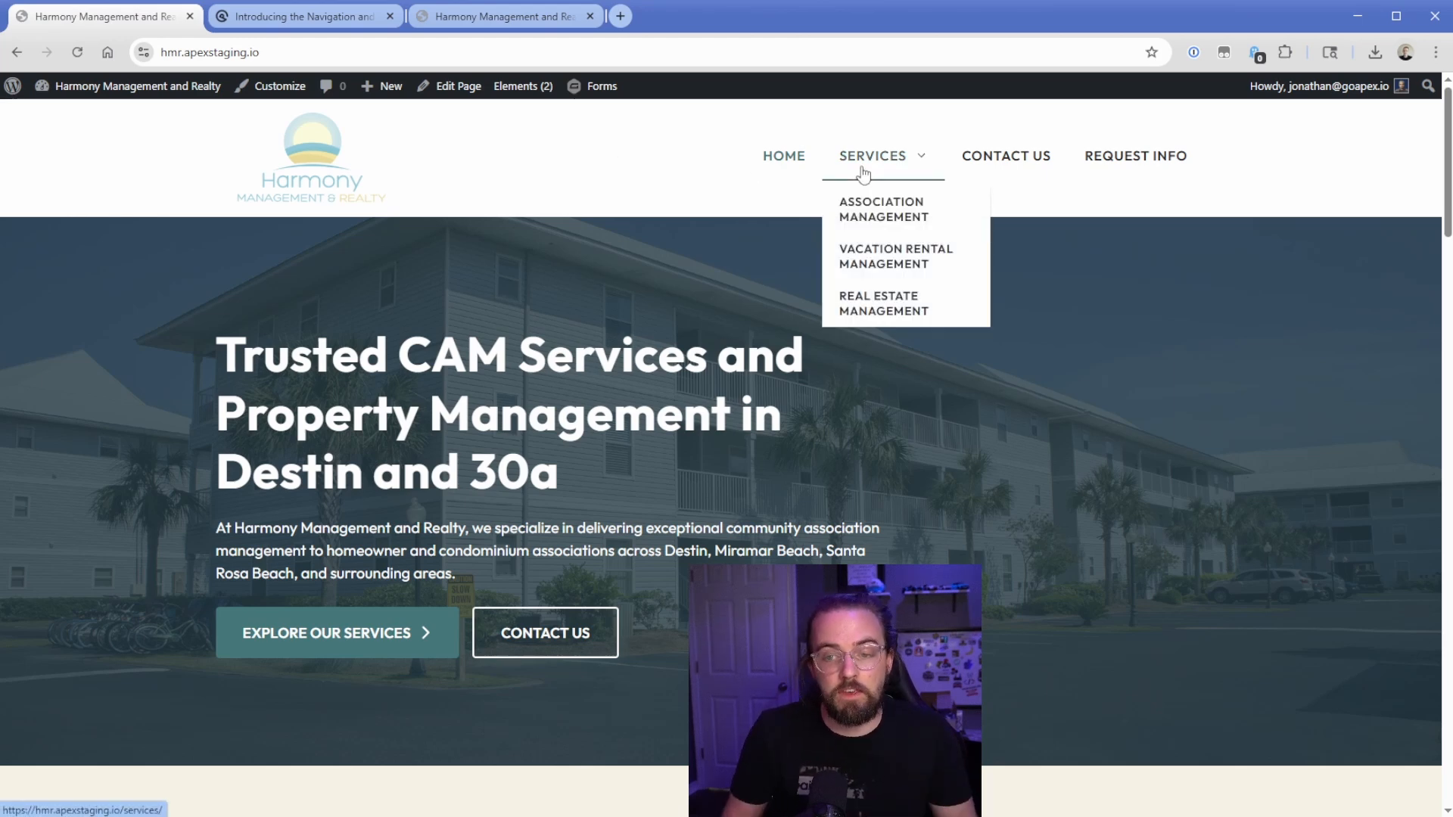
{"action": "mouse_move", "coordinate": [883, 227]}
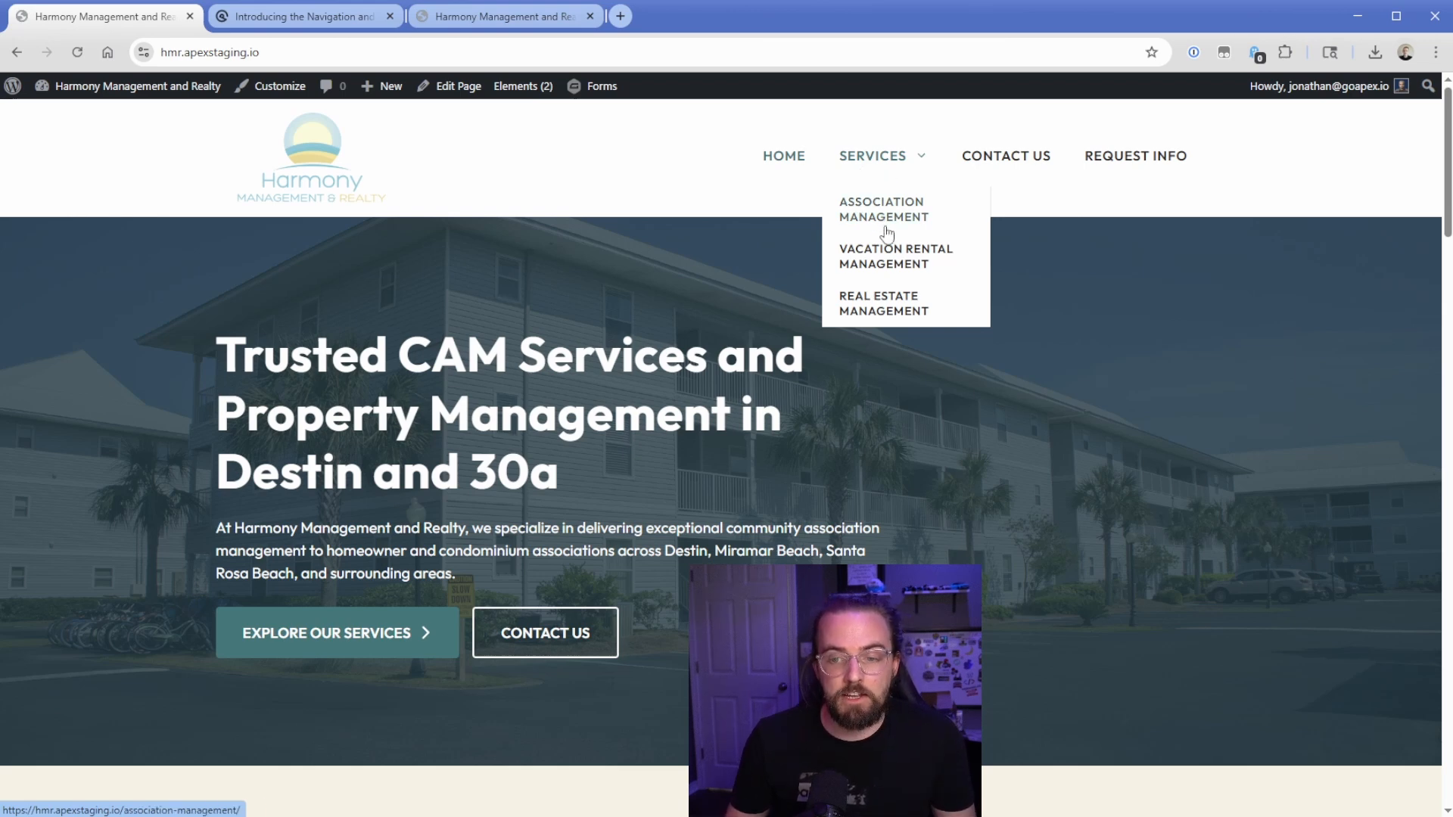
{"action": "mouse_move", "coordinate": [1005, 156]}
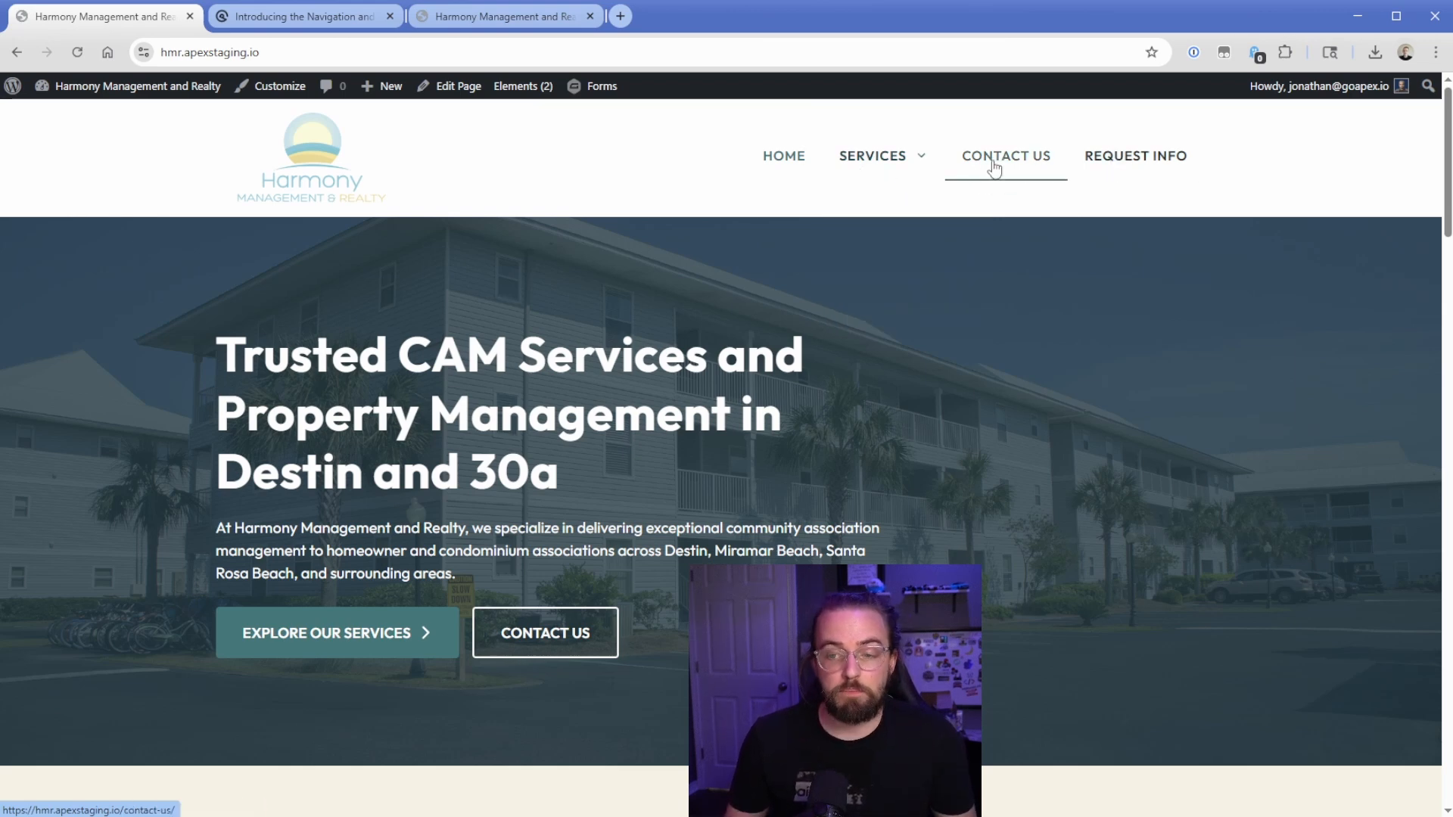
{"action": "mouse_move", "coordinate": [973, 190]}
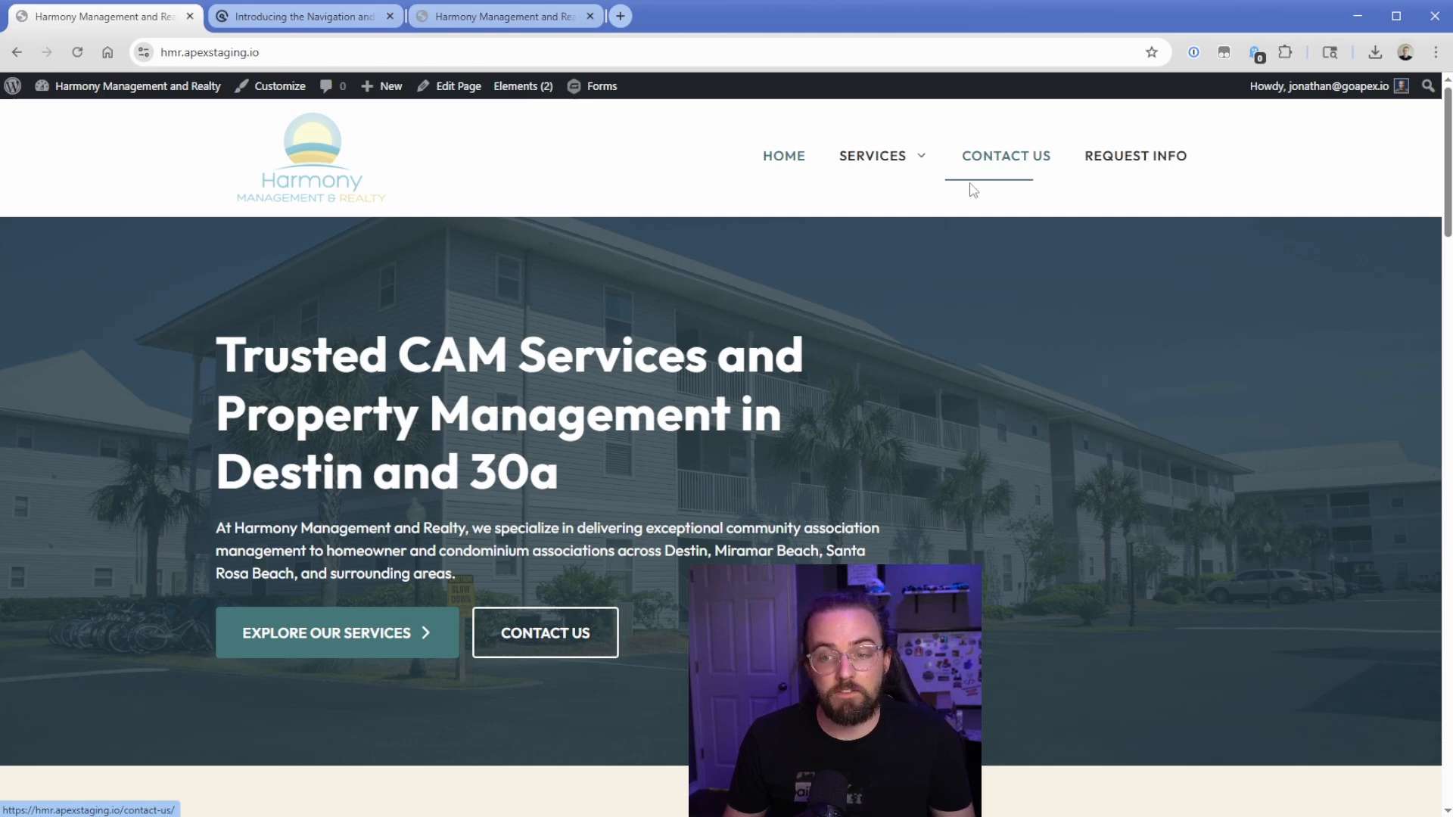
{"action": "mouse_move", "coordinate": [1005, 156]}
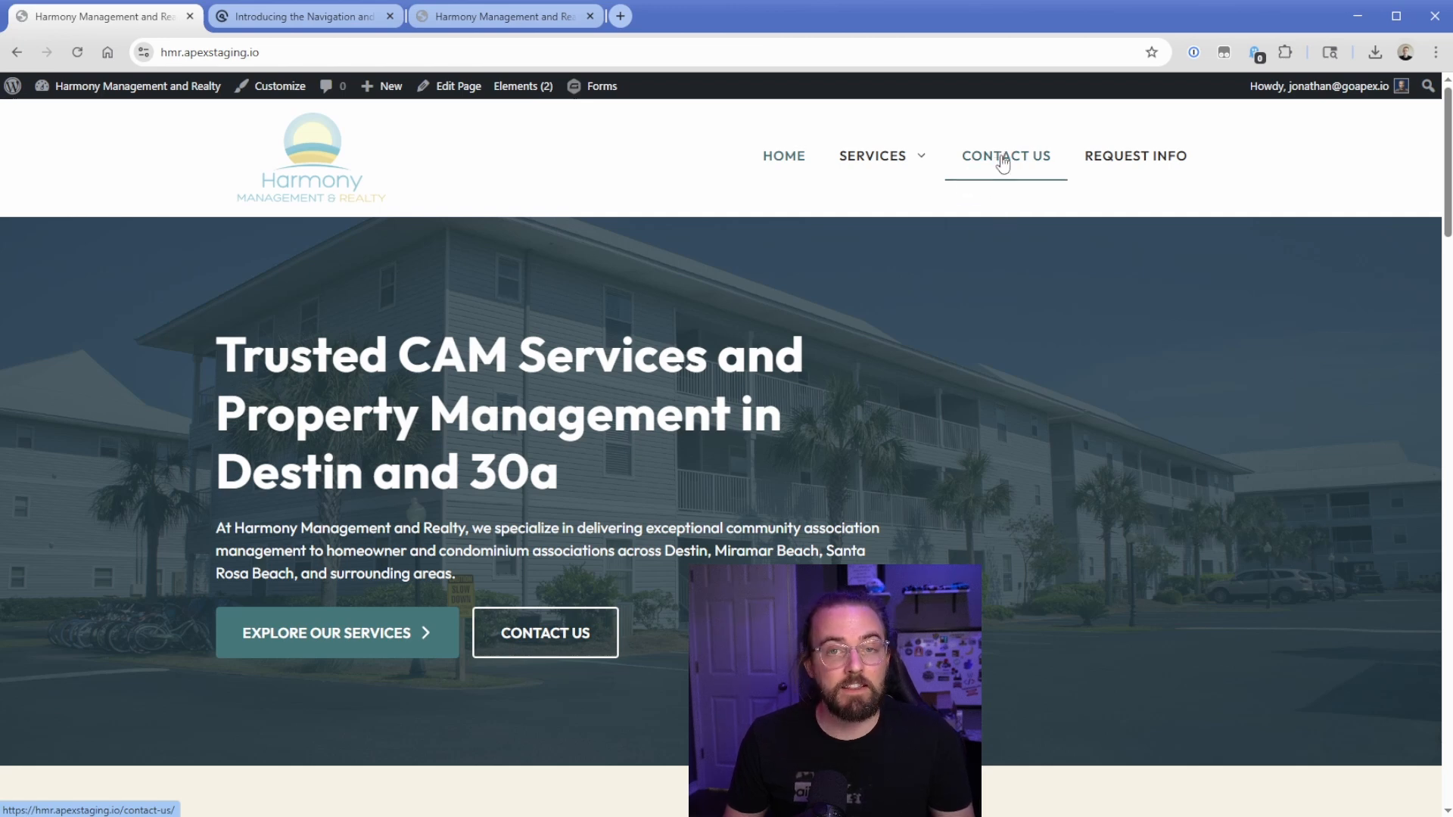
{"action": "mouse_move", "coordinate": [178, 305]}
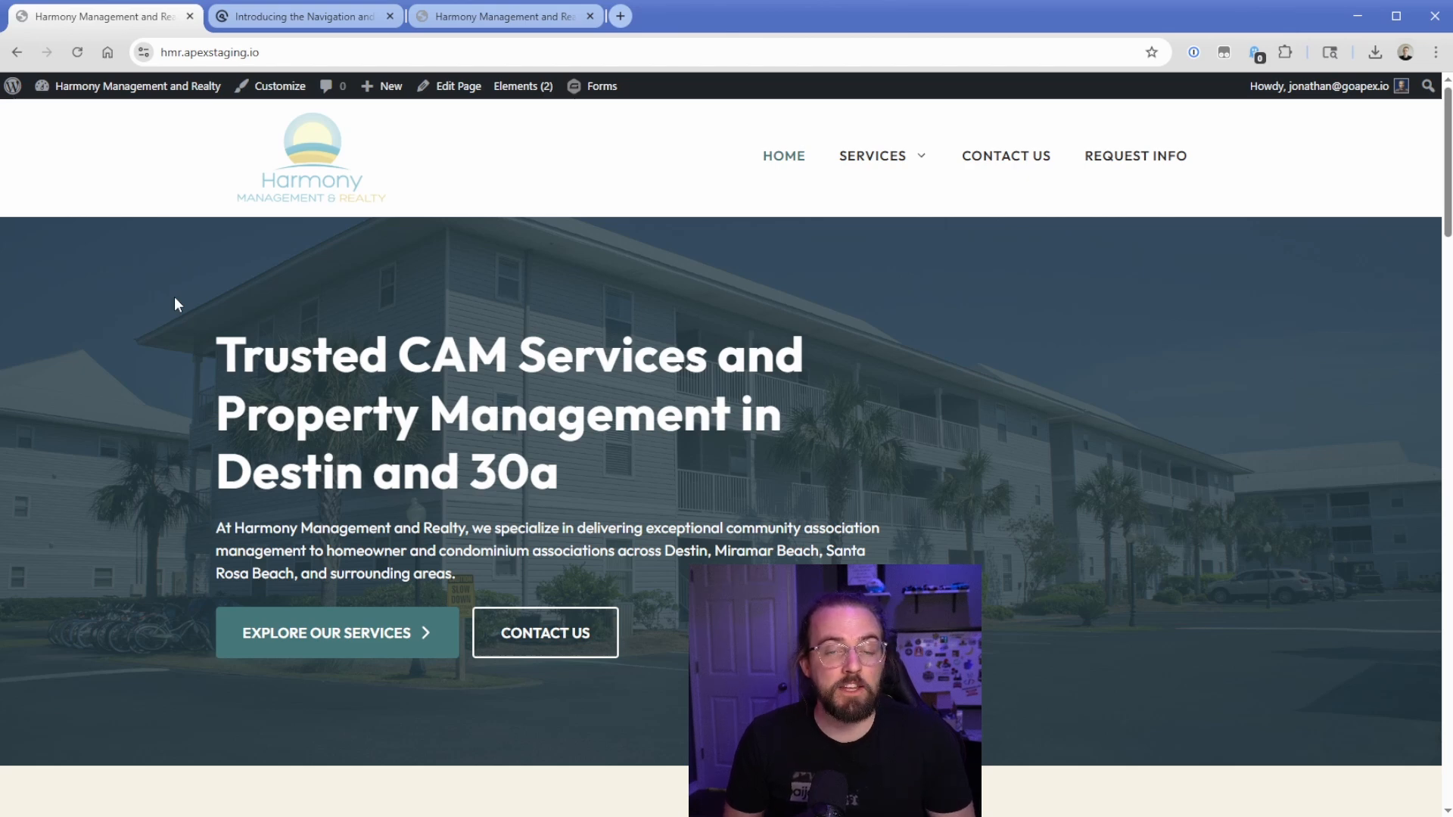
From the admin shortcuts, add the Block Visibility plugin, activate it, and start a new element
{"action": "left_click", "coordinate": [135, 85]}
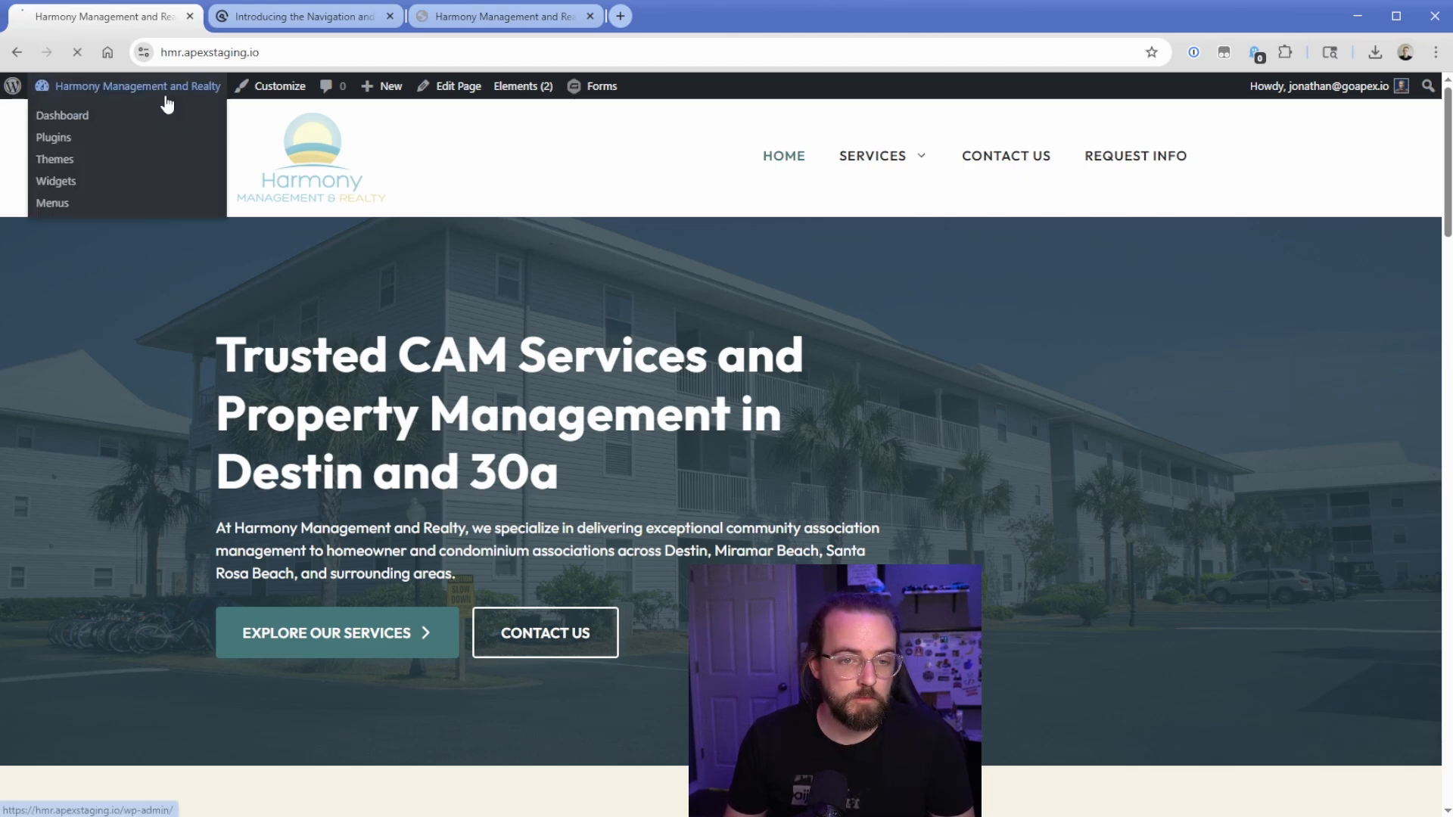
{"action": "left_click", "coordinate": [53, 138]}
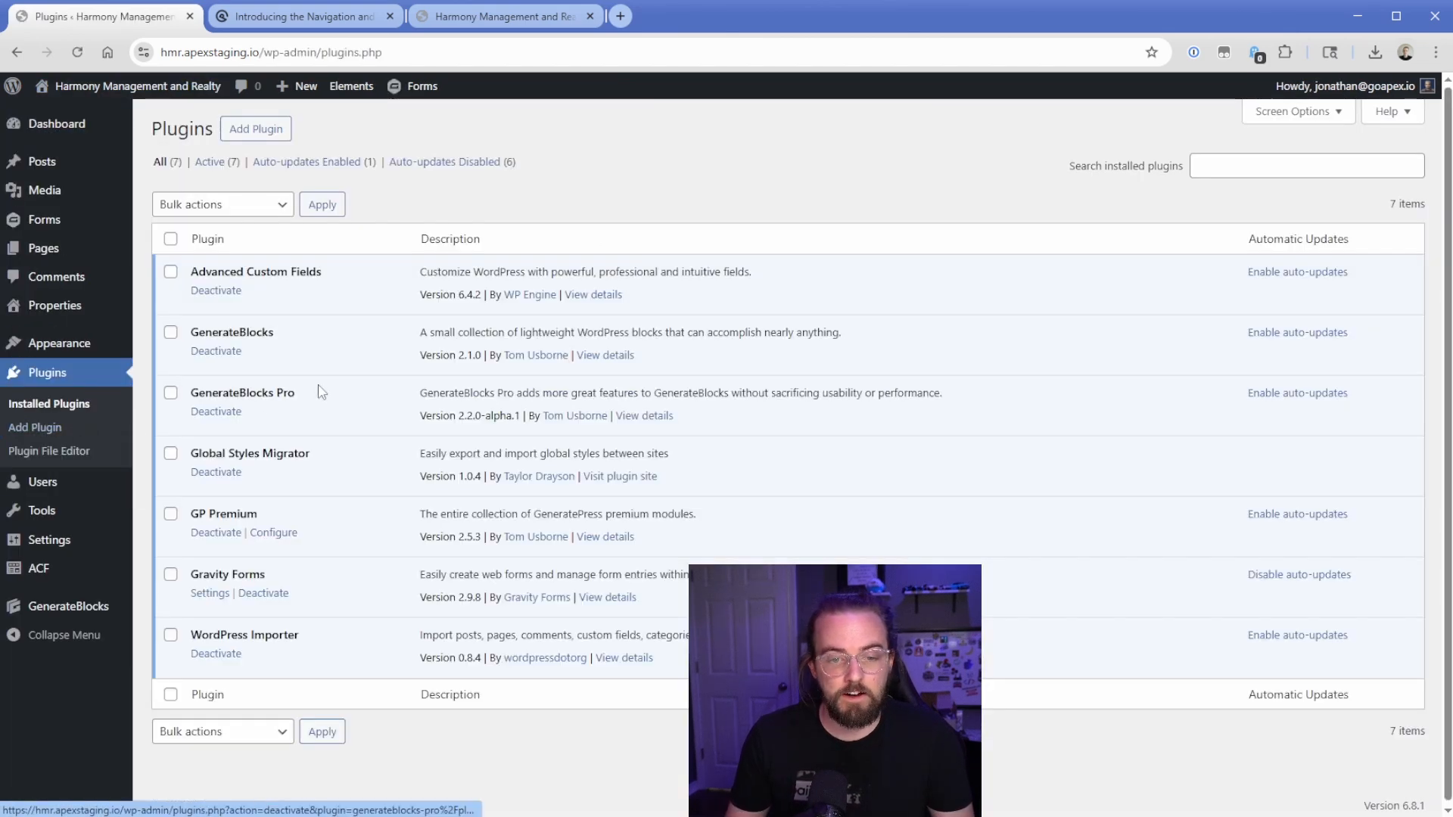
{"action": "double_click", "coordinate": [242, 389]}
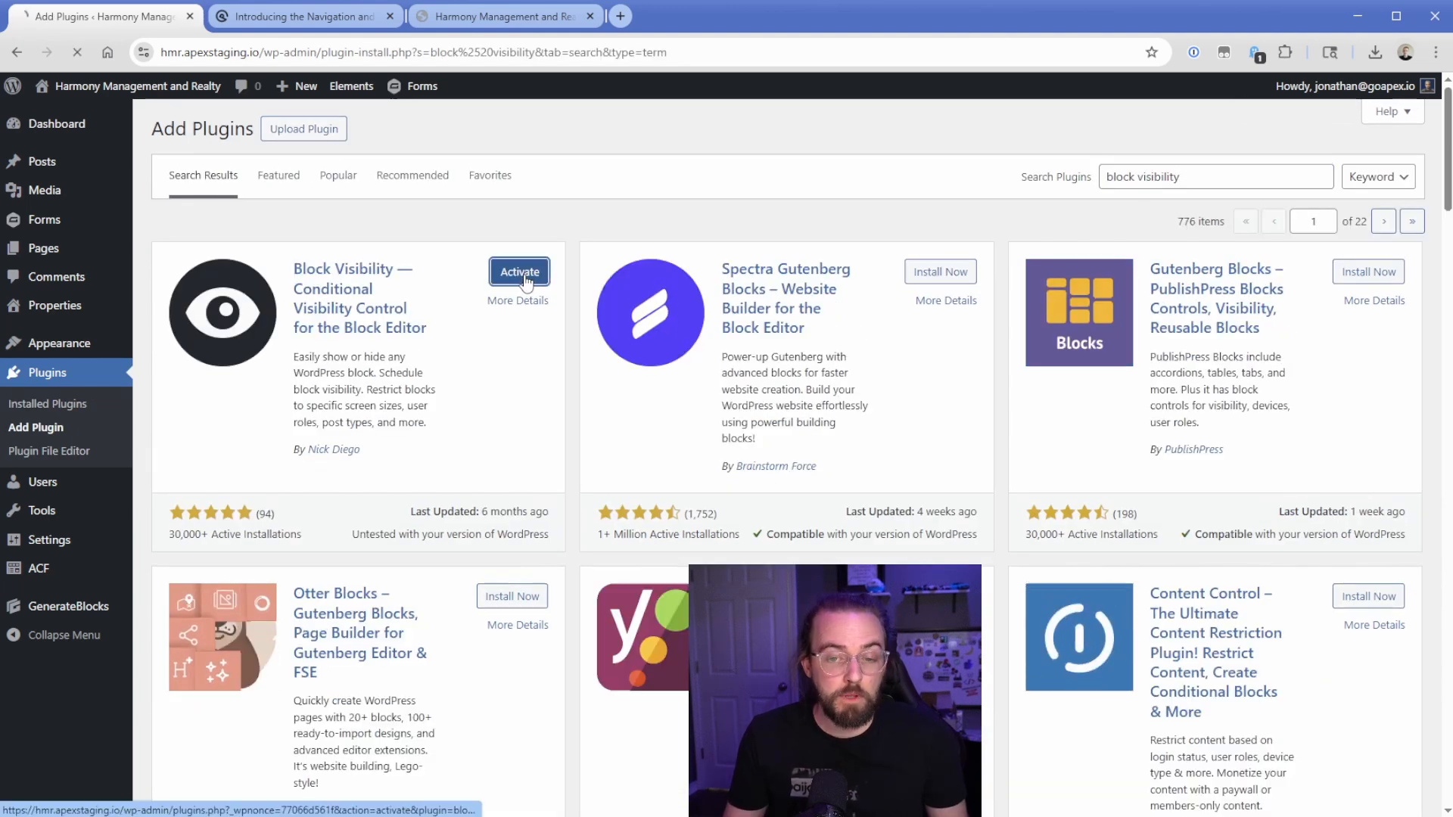
{"action": "left_click", "coordinate": [519, 271]}
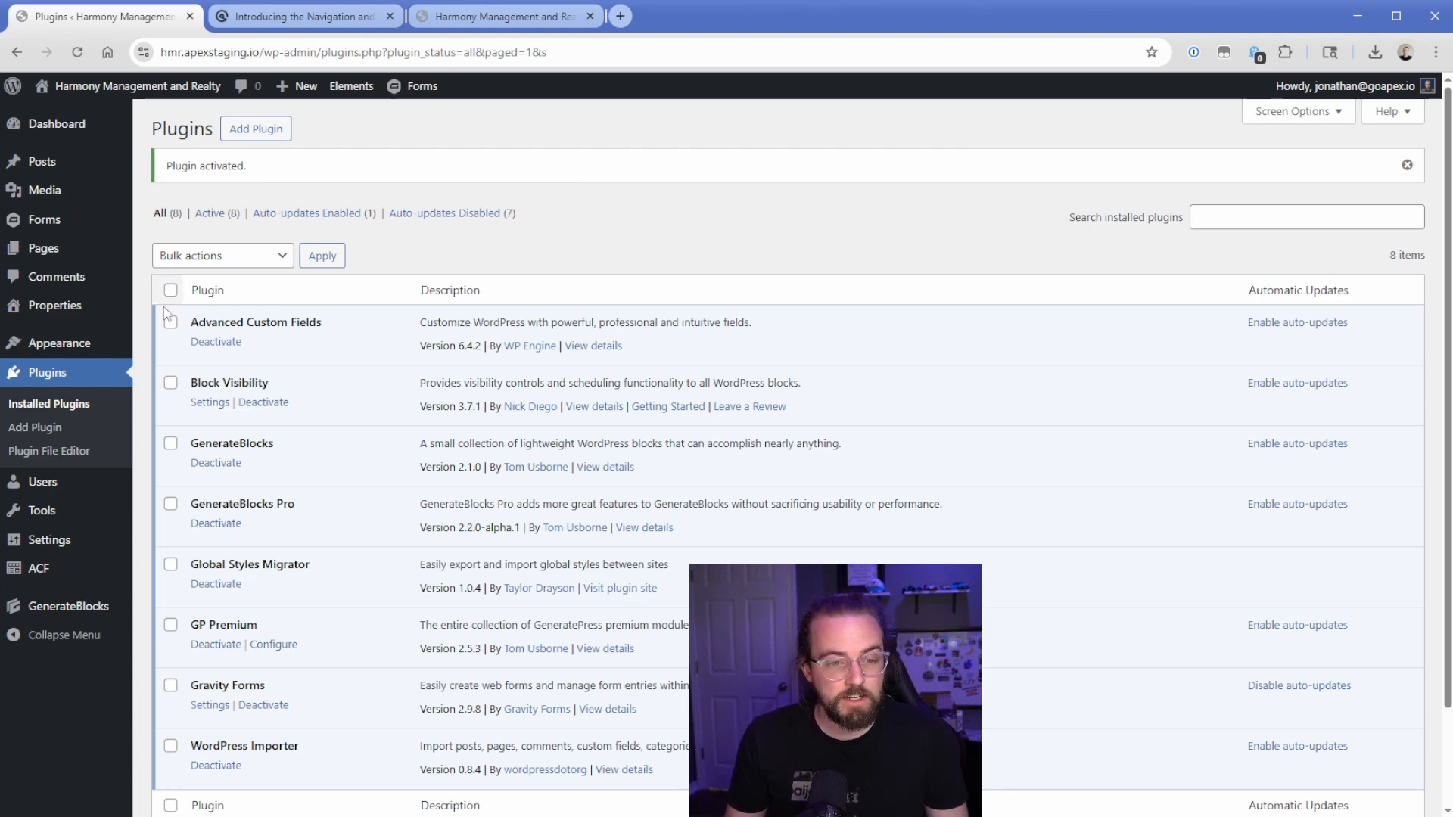
{"action": "left_click", "coordinate": [349, 85]}
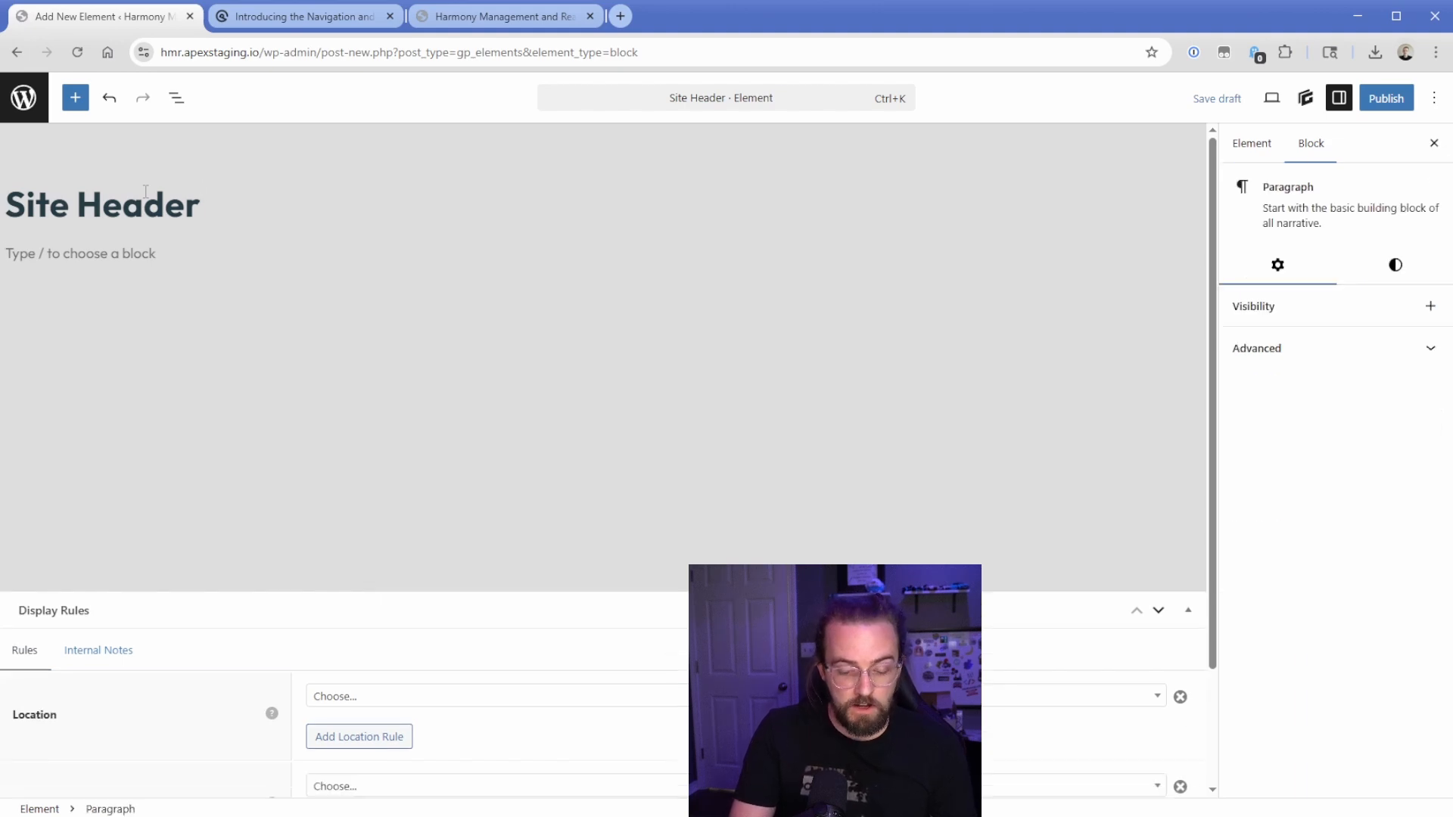
Insert a Site Header block via /site and add the main Navigation menu inside it via /nav
{"action": "type", "text": "/site"}
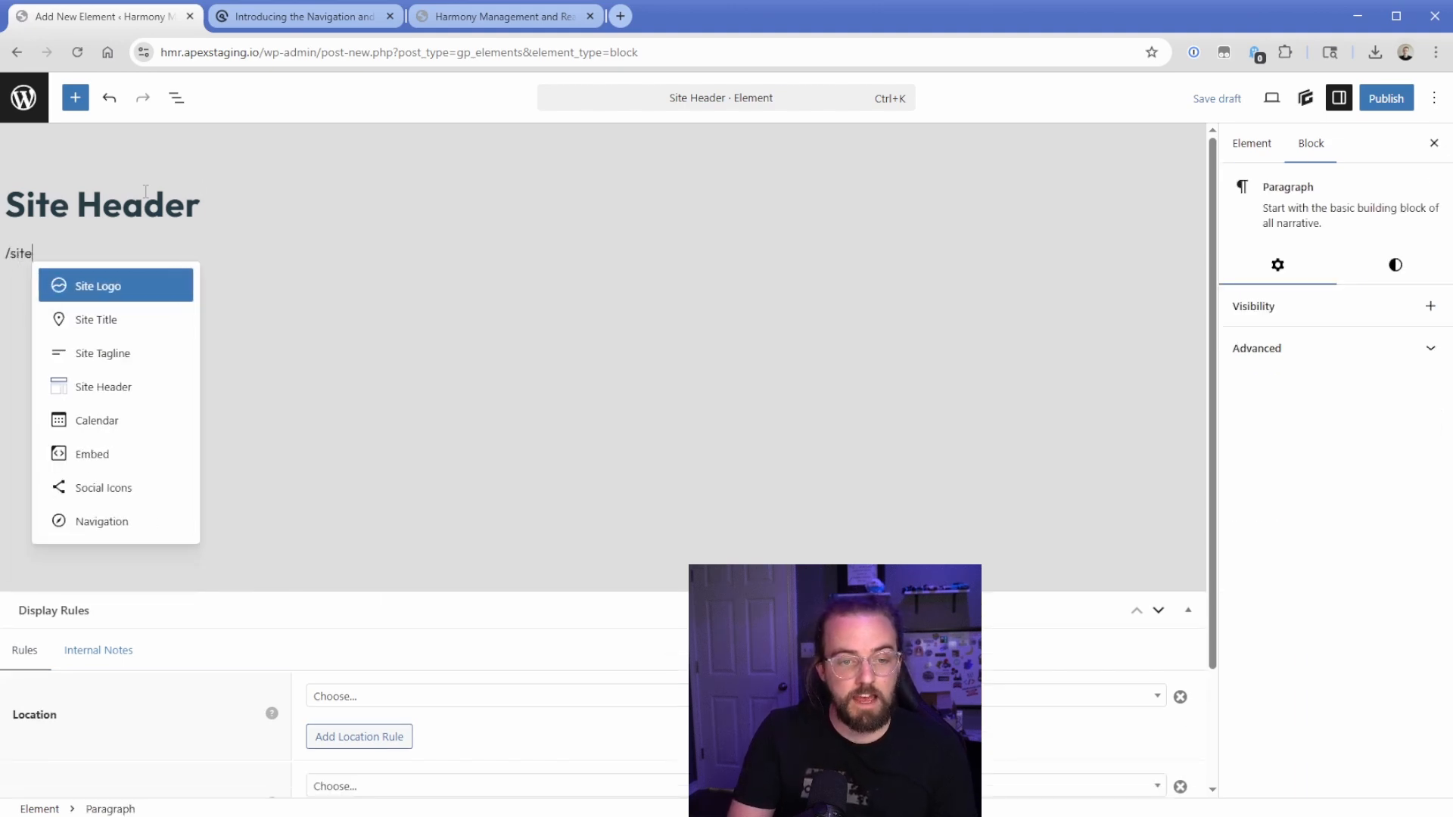
{"action": "mouse_move", "coordinate": [103, 386]}
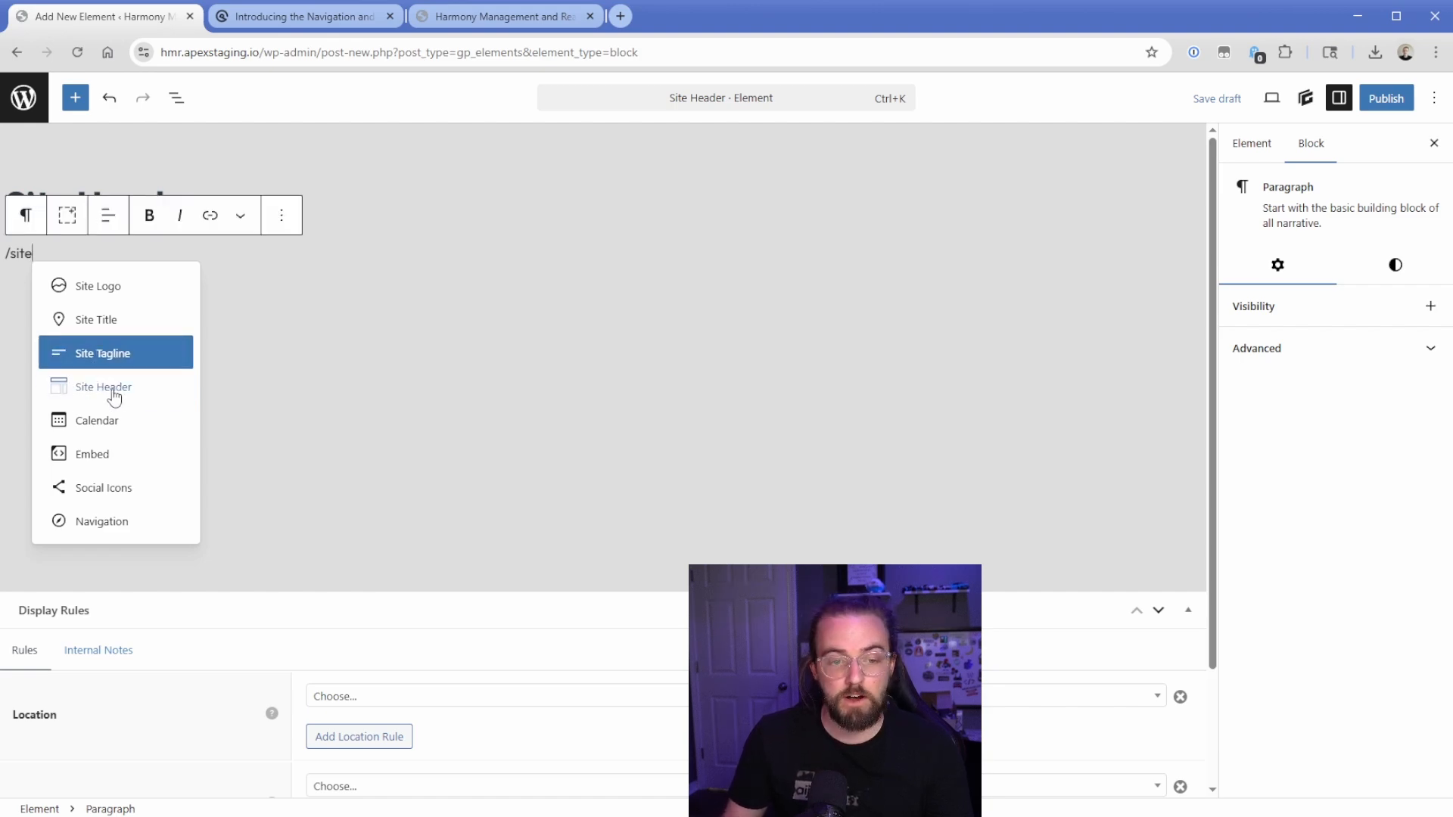
{"action": "left_click", "coordinate": [103, 386]}
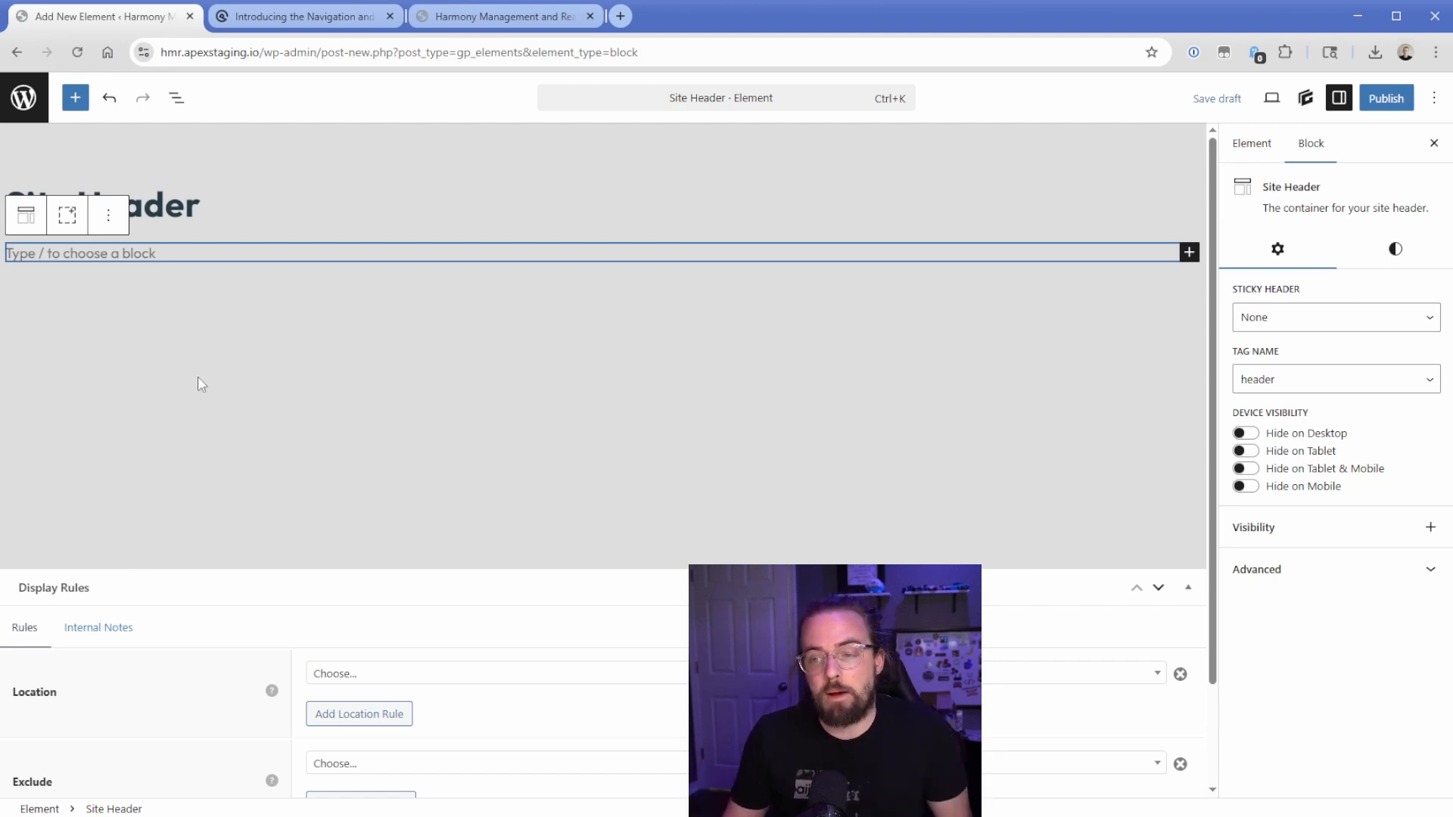
{"action": "left_click", "coordinate": [1335, 378]}
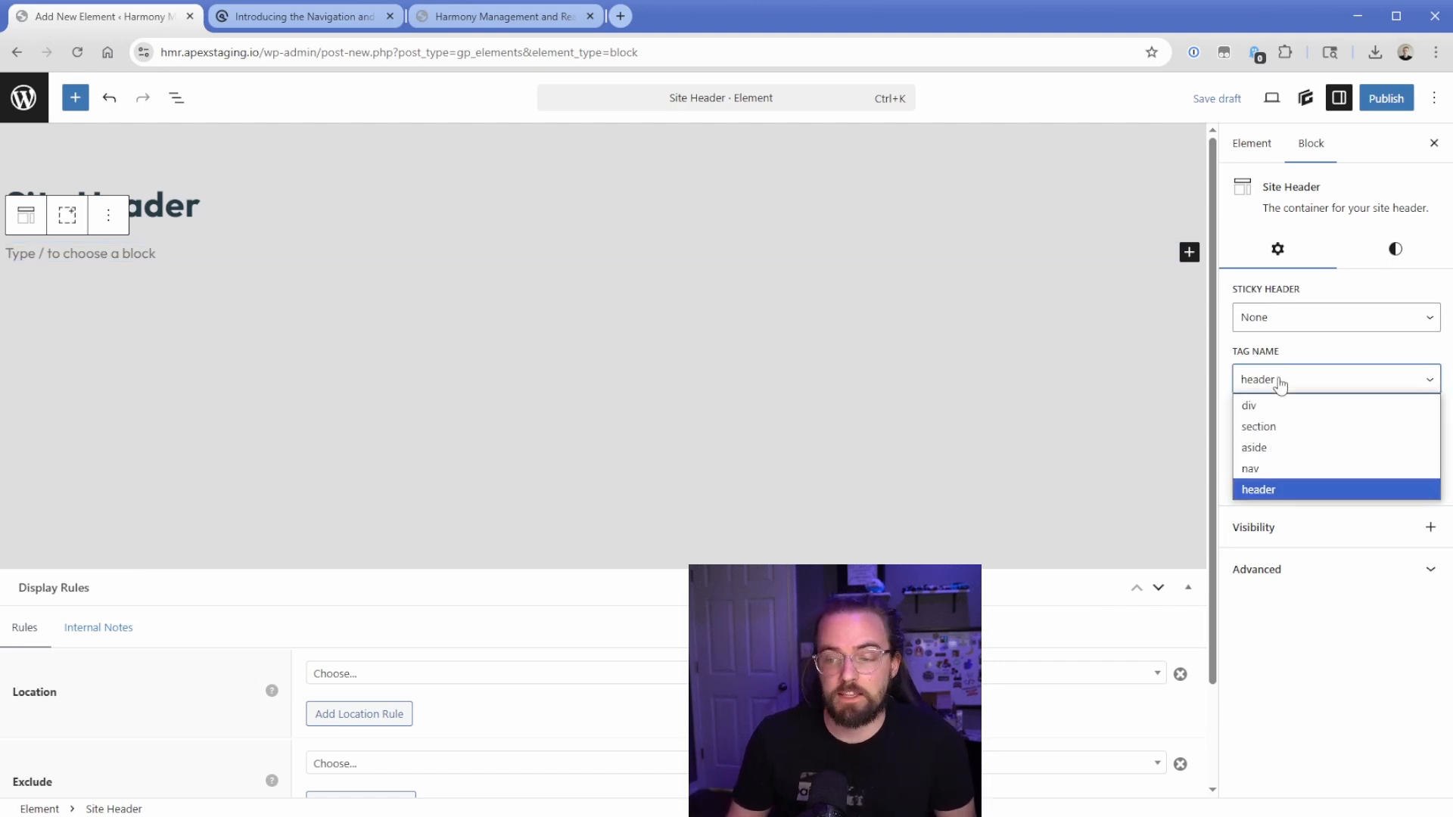
{"action": "mouse_move", "coordinate": [1288, 491]}
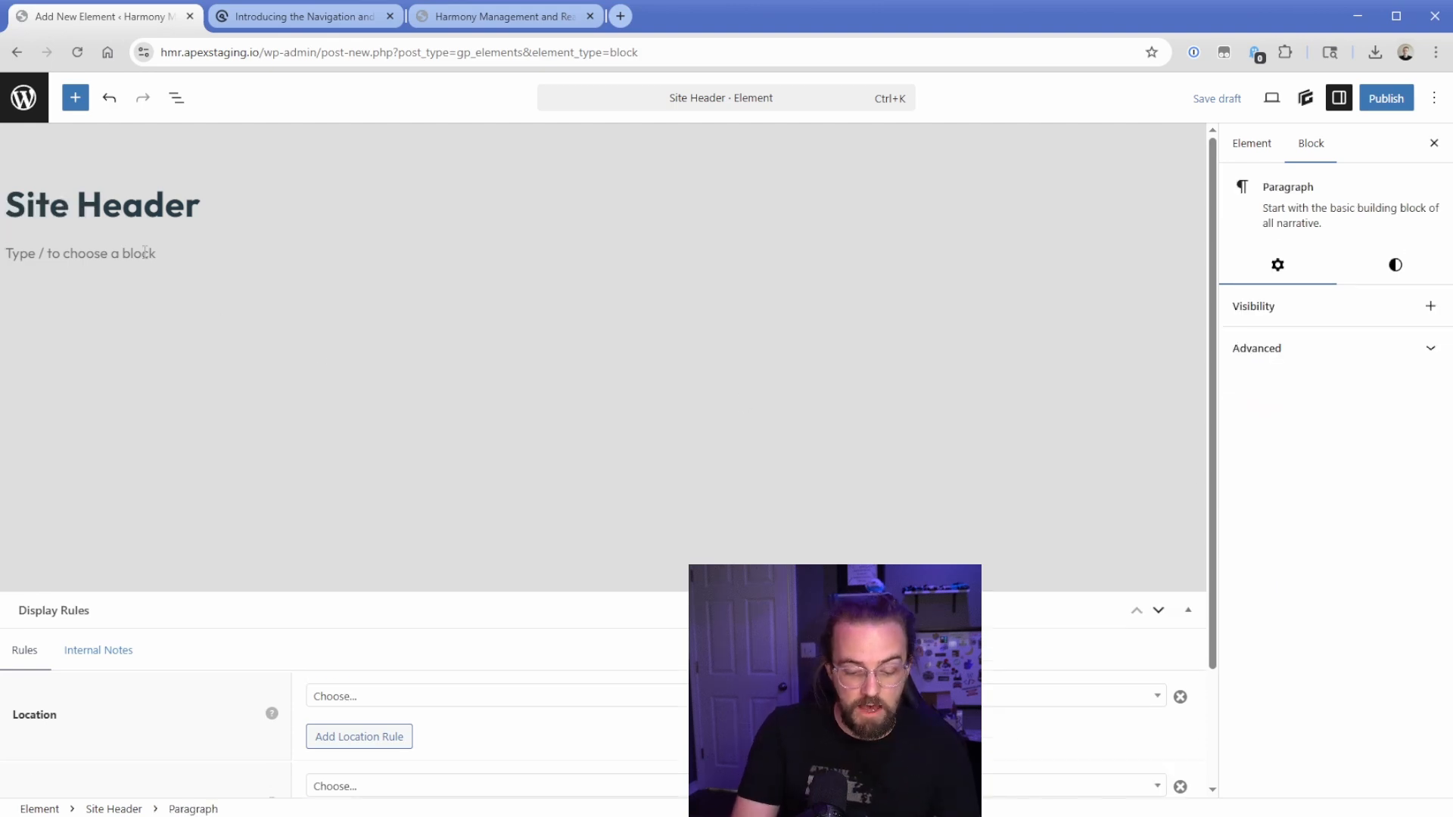
{"action": "type", "text": "/nav"}
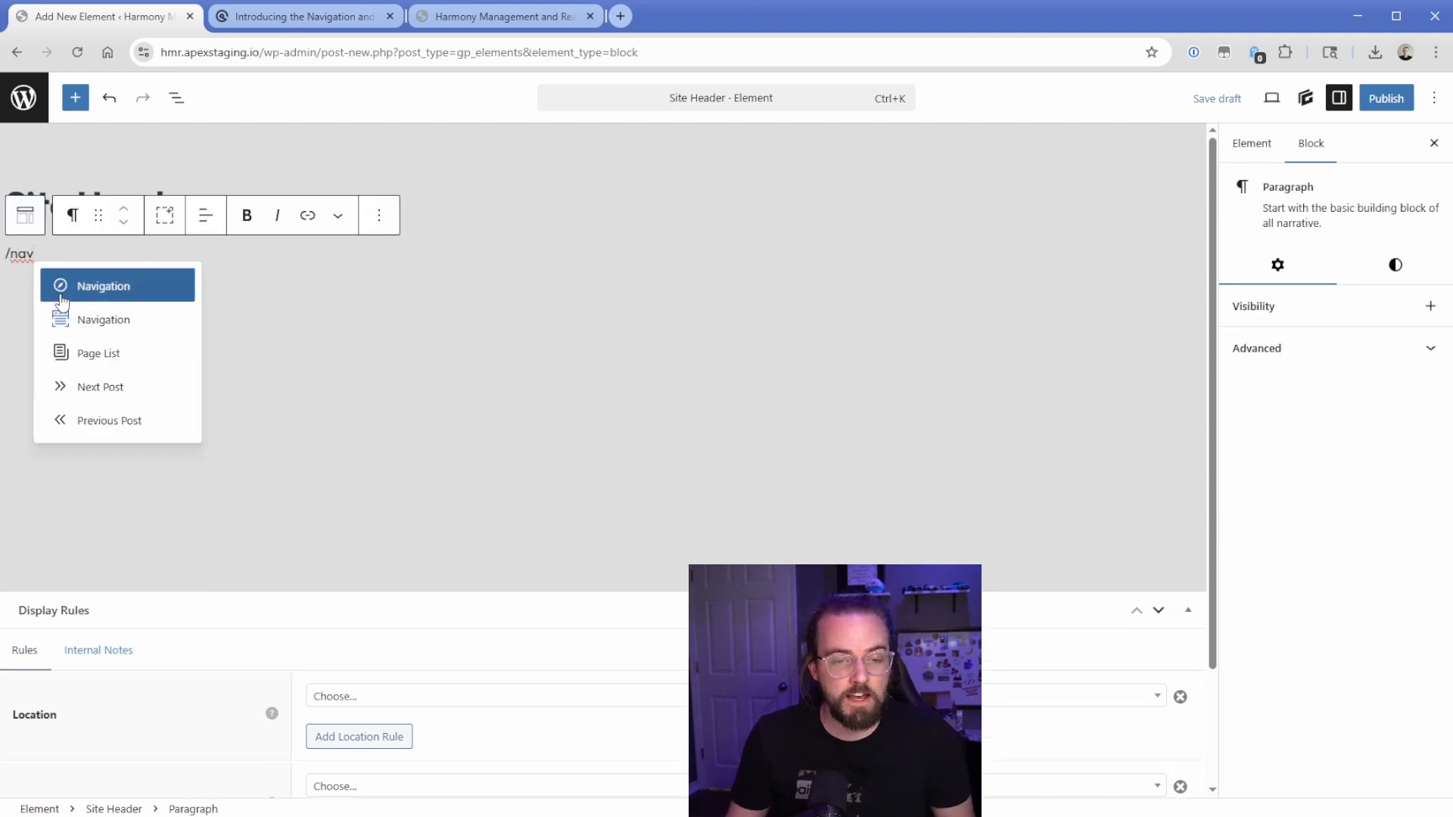
{"action": "mouse_move", "coordinate": [105, 319]}
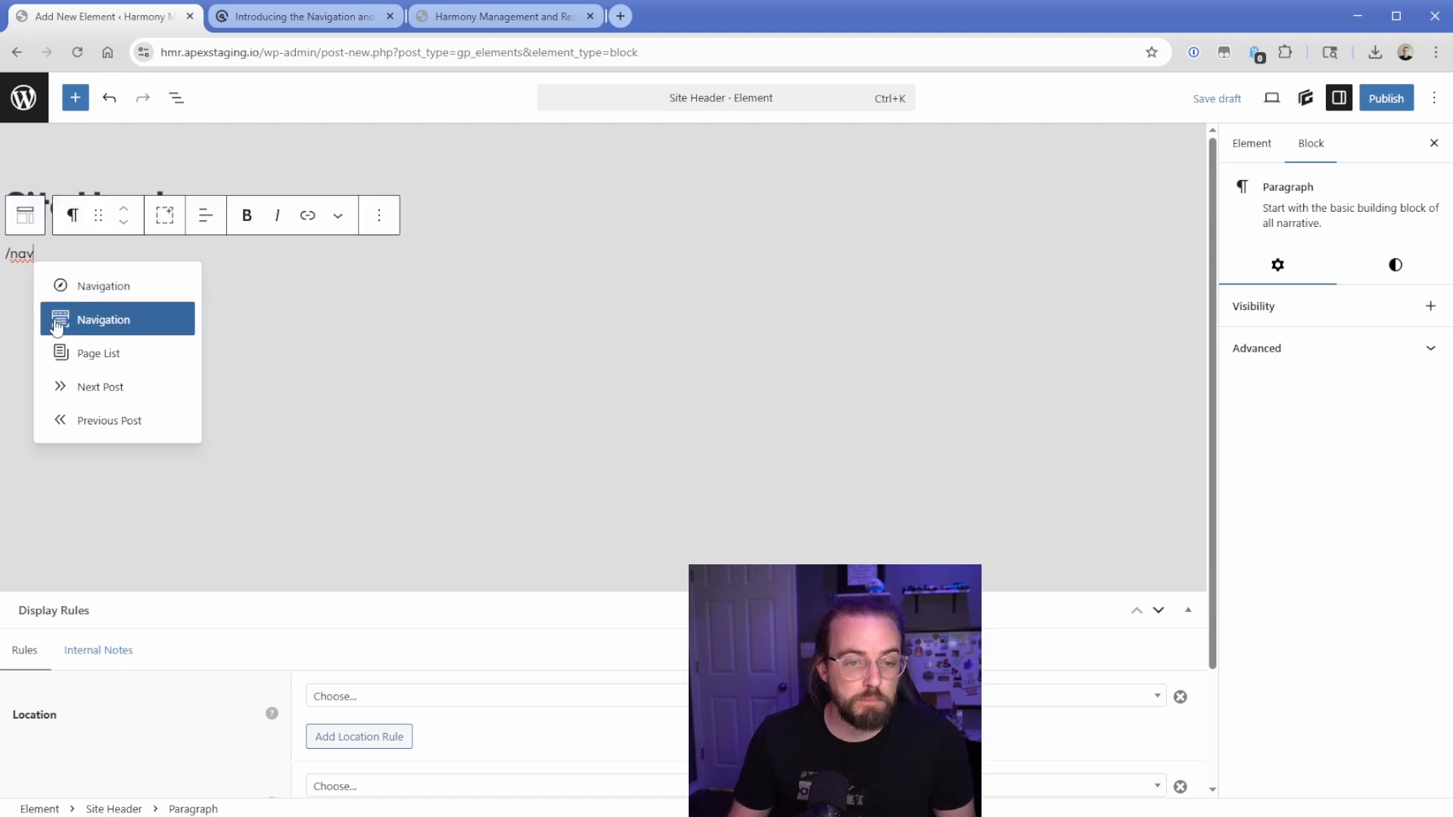
{"action": "left_click", "coordinate": [104, 320]}
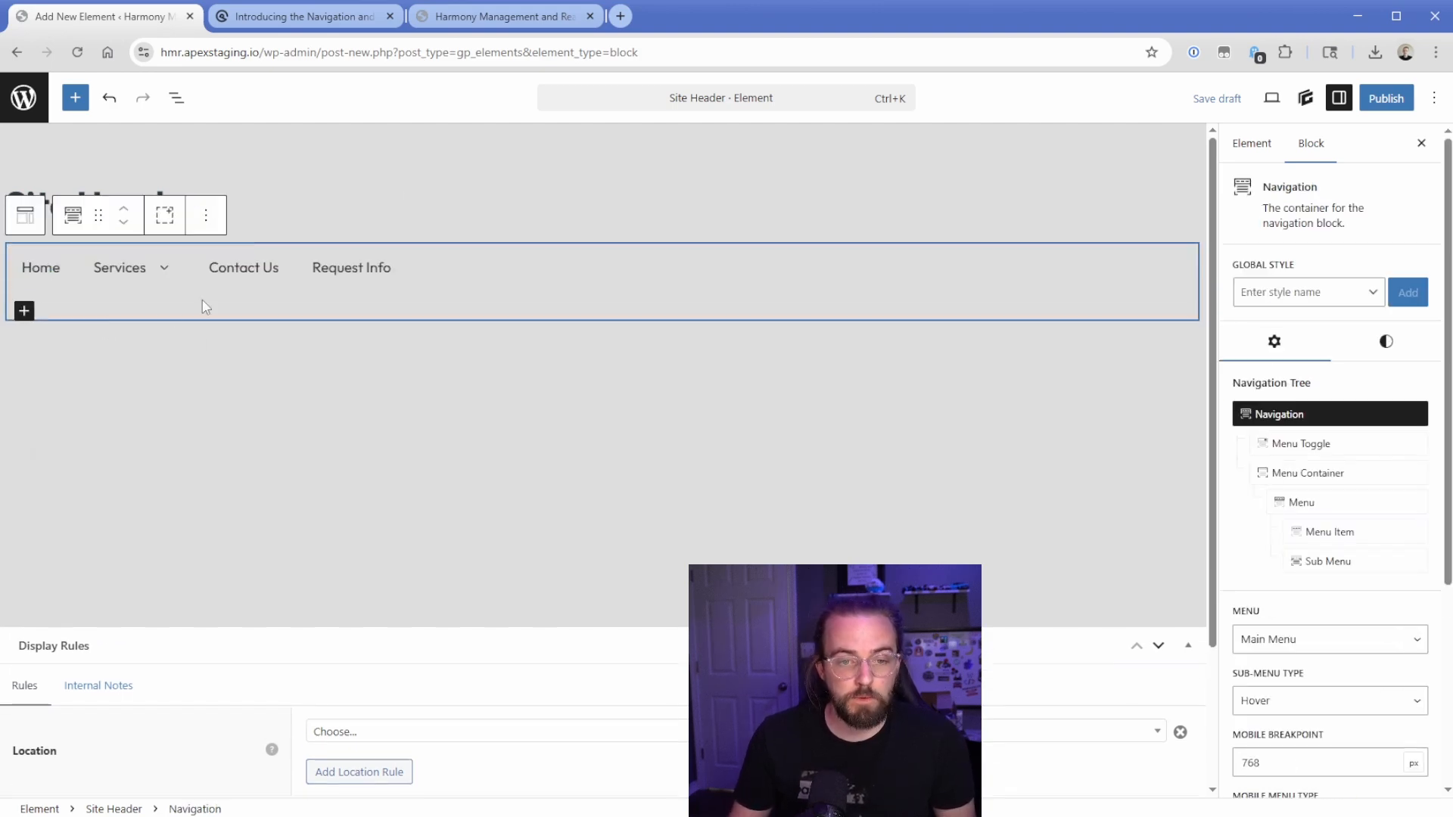
{"action": "mouse_move", "coordinate": [324, 292]}
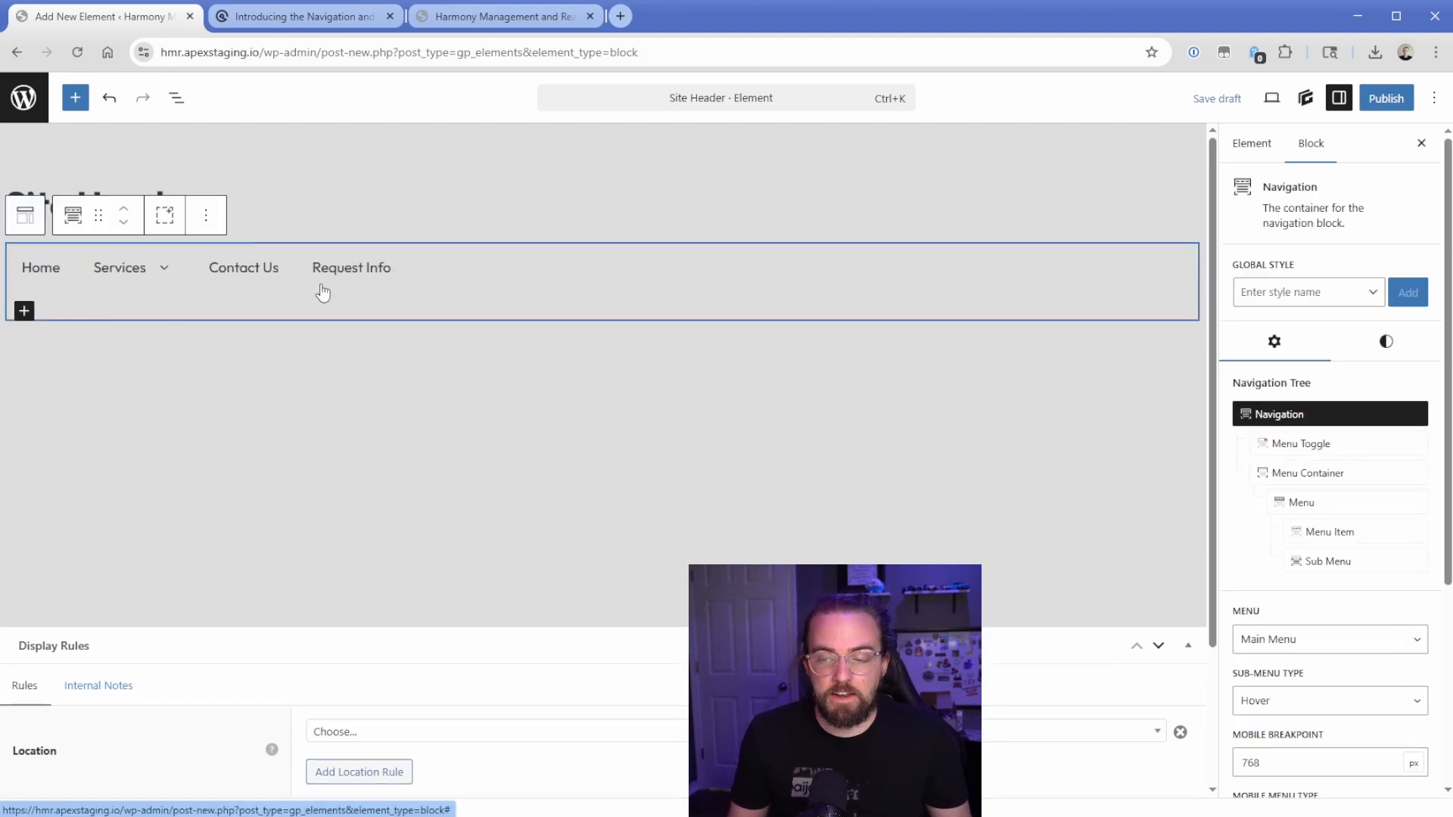
{"action": "left_click", "coordinate": [176, 97]}
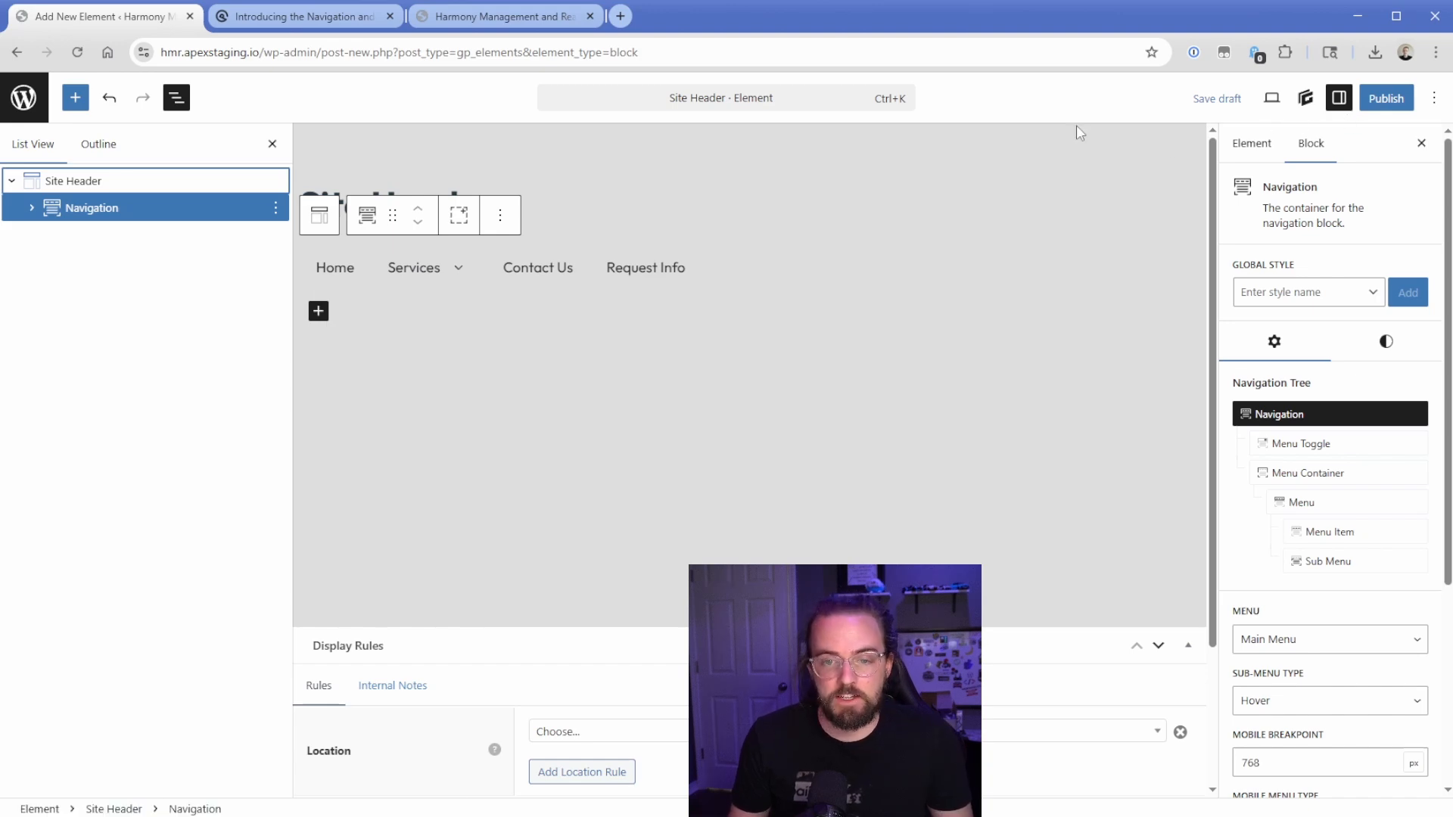
Set the Element Type to Site Header and publish the element
{"action": "scroll", "scroll_direction": "down", "scroll_amount": 3}
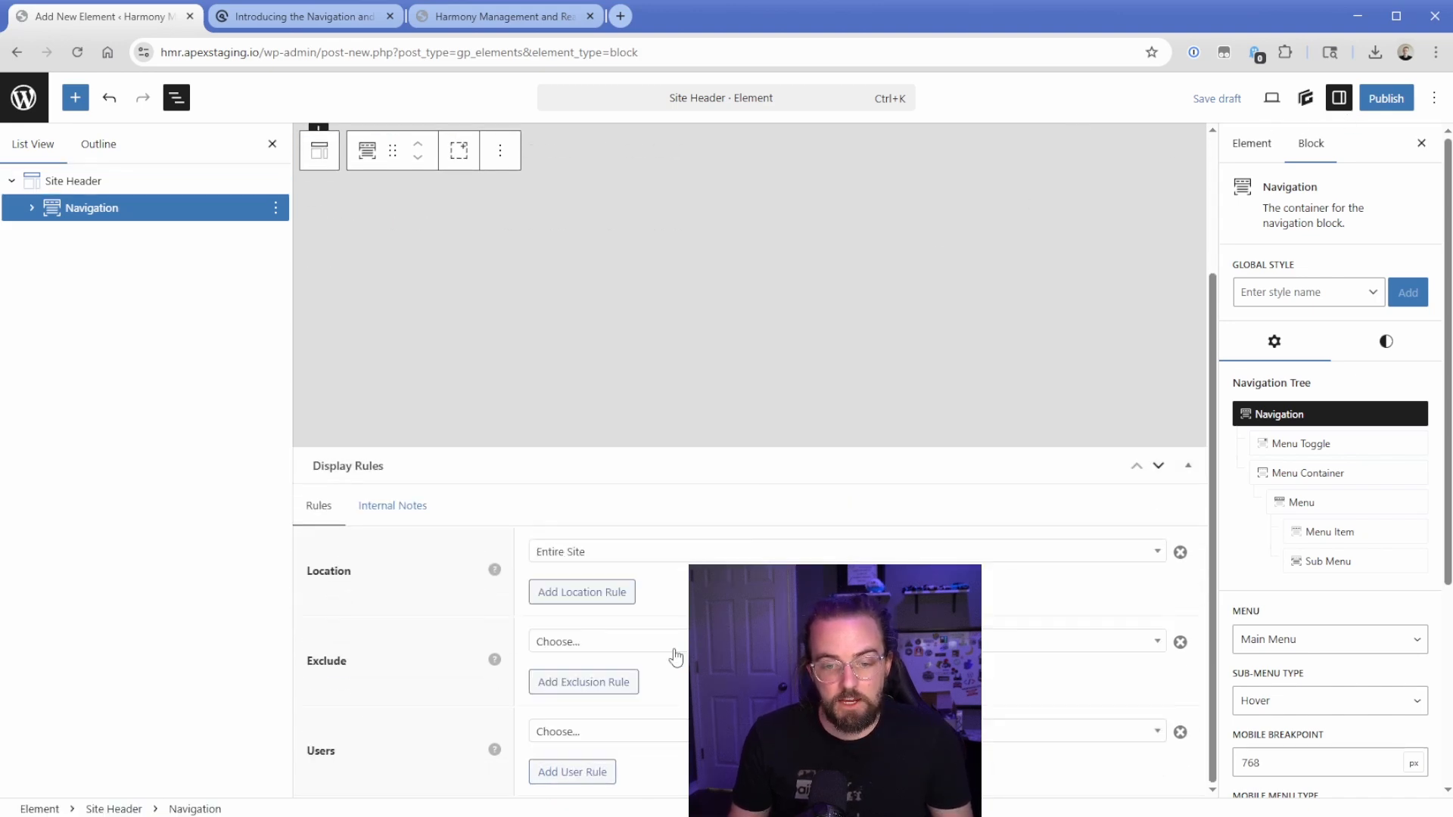
{"action": "left_click", "coordinate": [1250, 142]}
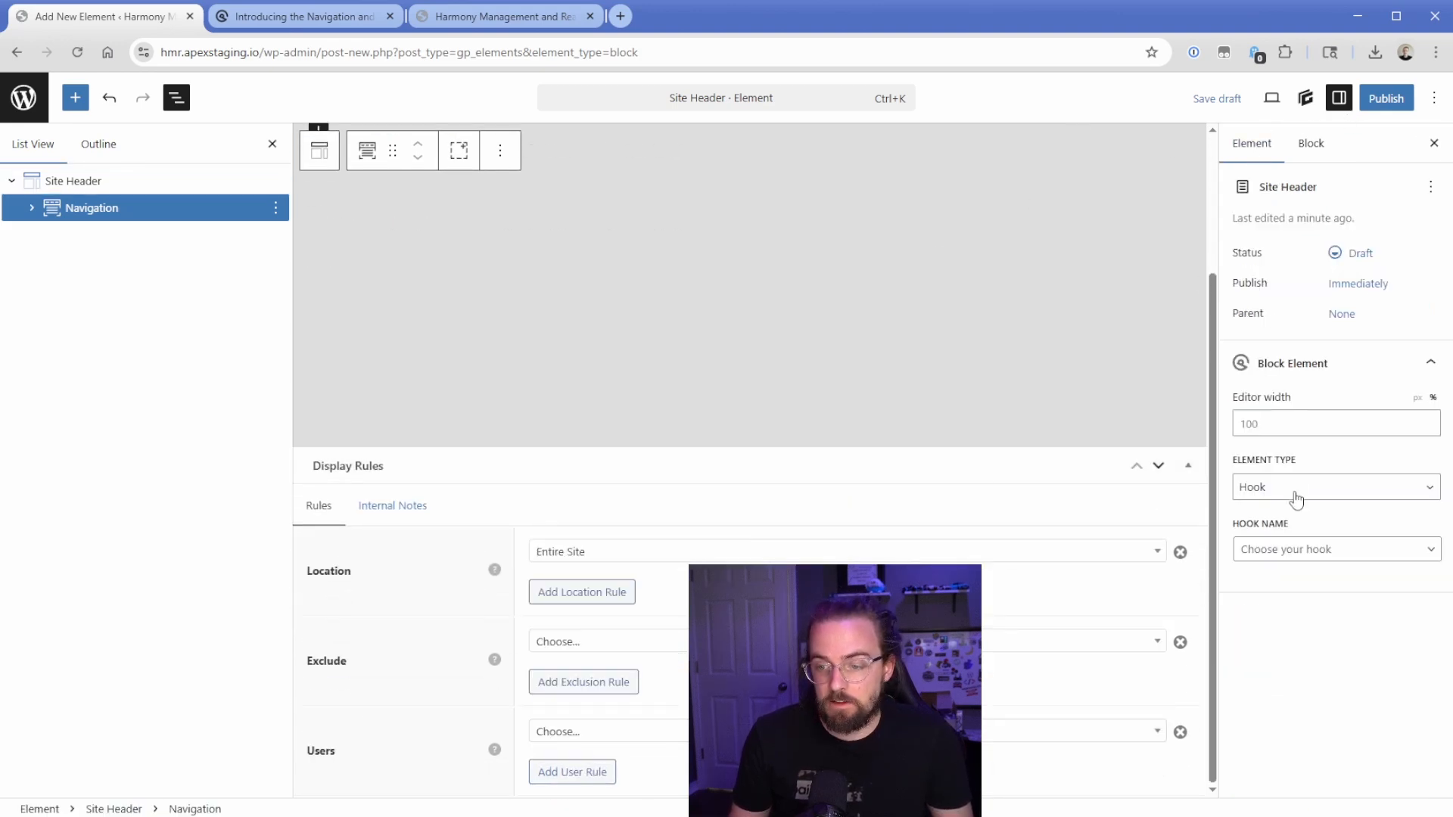
{"action": "left_click", "coordinate": [1335, 486]}
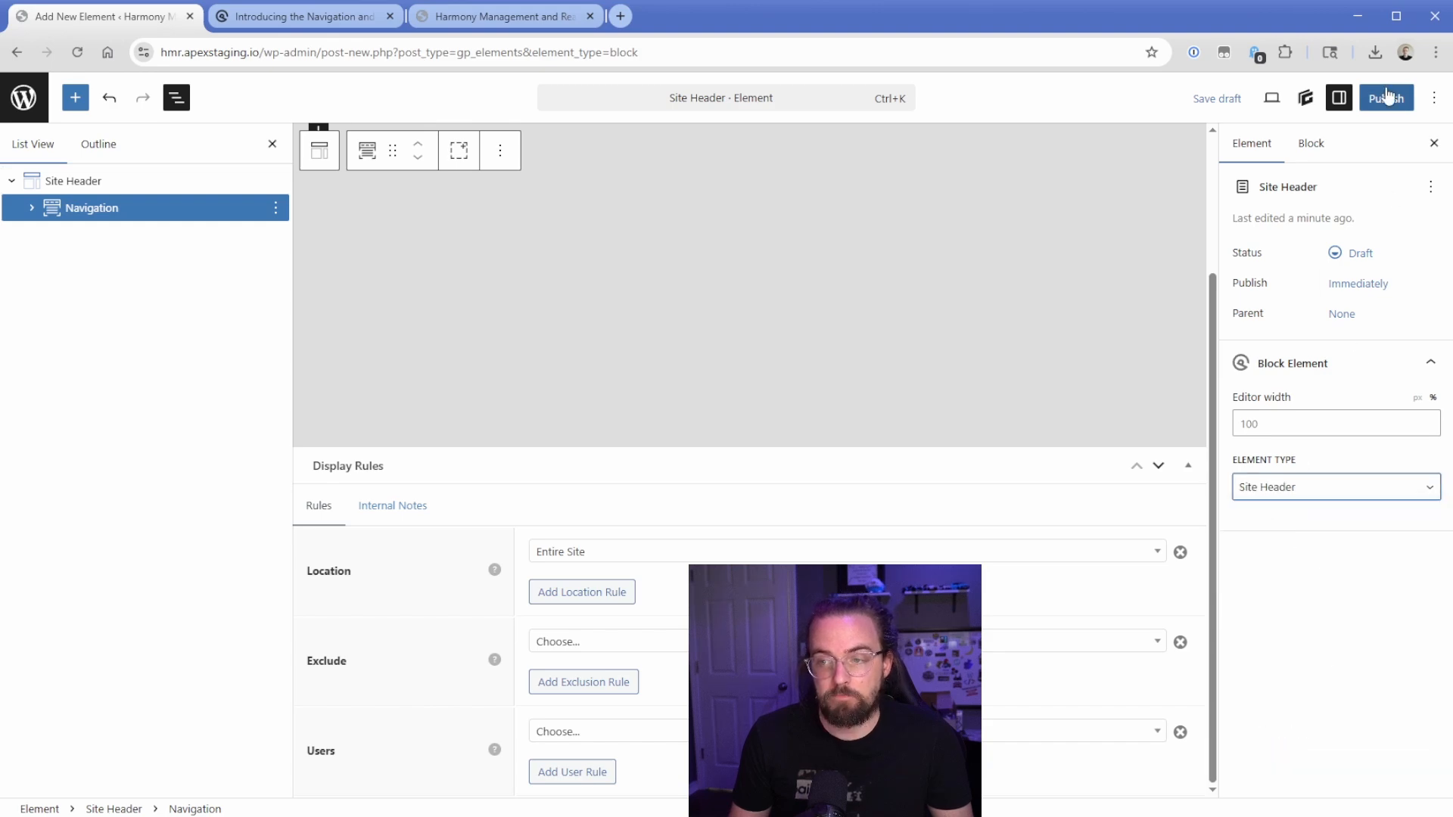
{"action": "left_click", "coordinate": [1387, 97]}
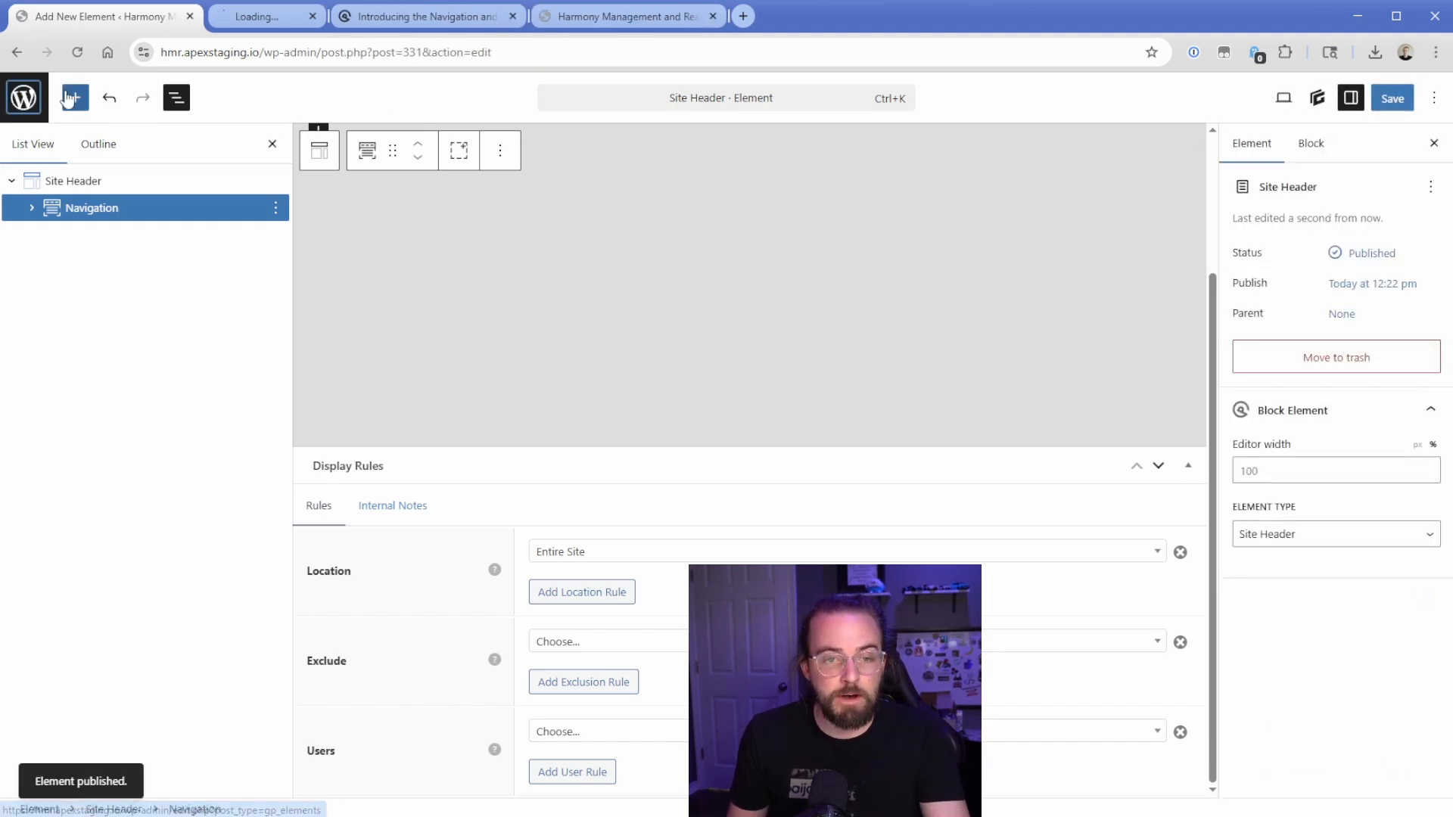
Apply the .contained global style to the navigation's Container and preview it on the live site
{"action": "left_click", "coordinate": [263, 15]}
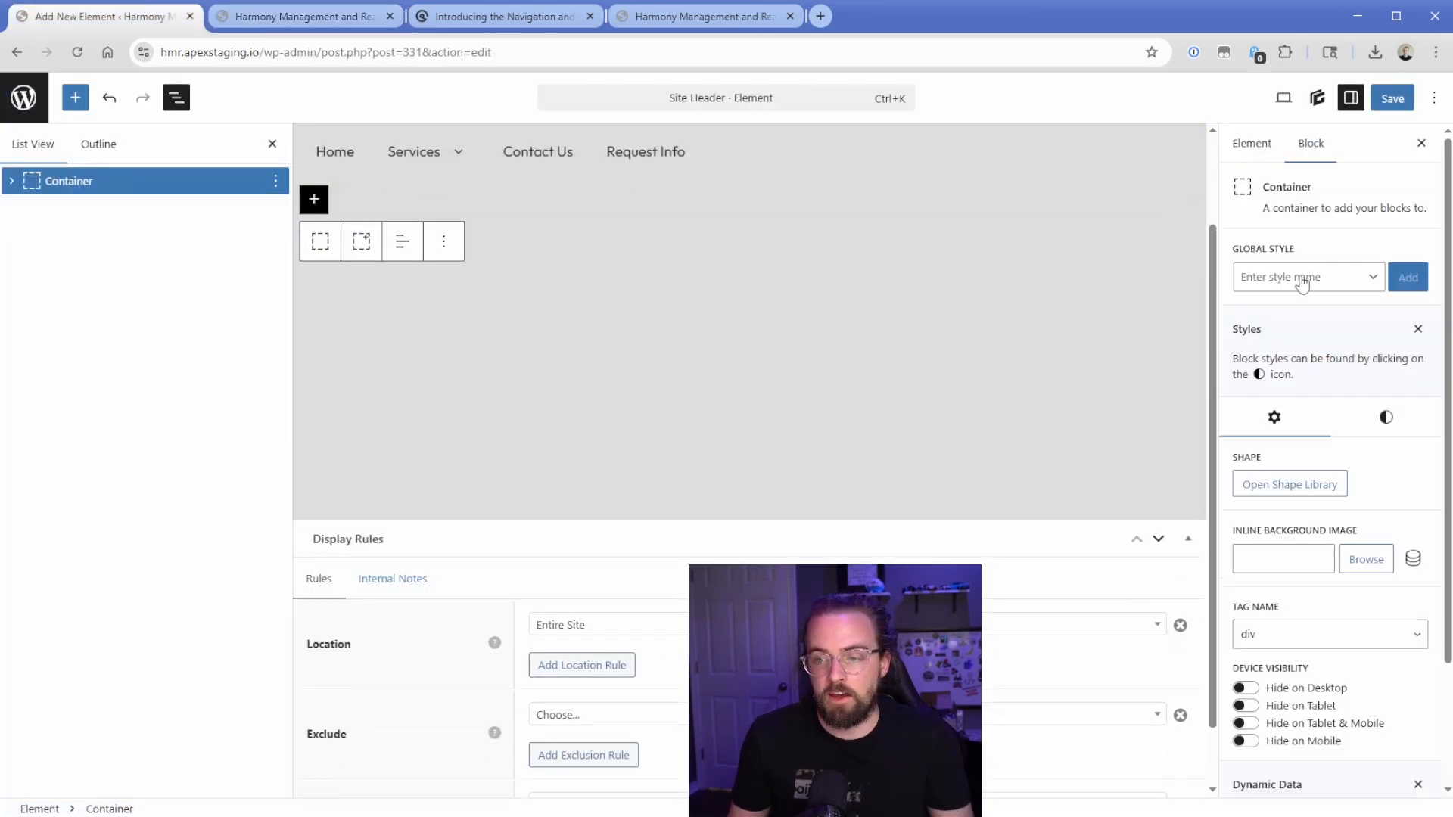
{"action": "left_click", "coordinate": [1408, 277]}
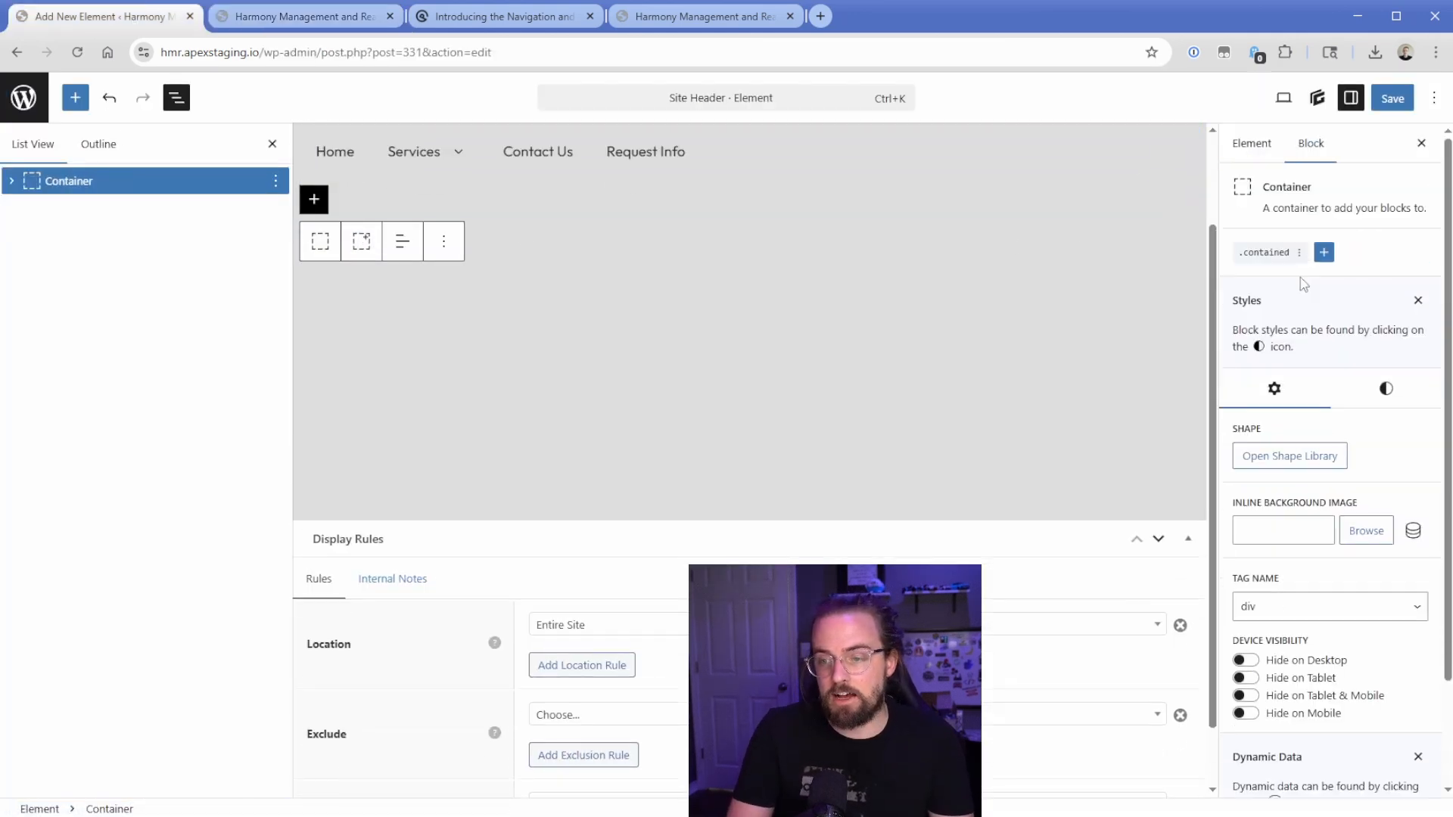
{"action": "left_click", "coordinate": [304, 15]}
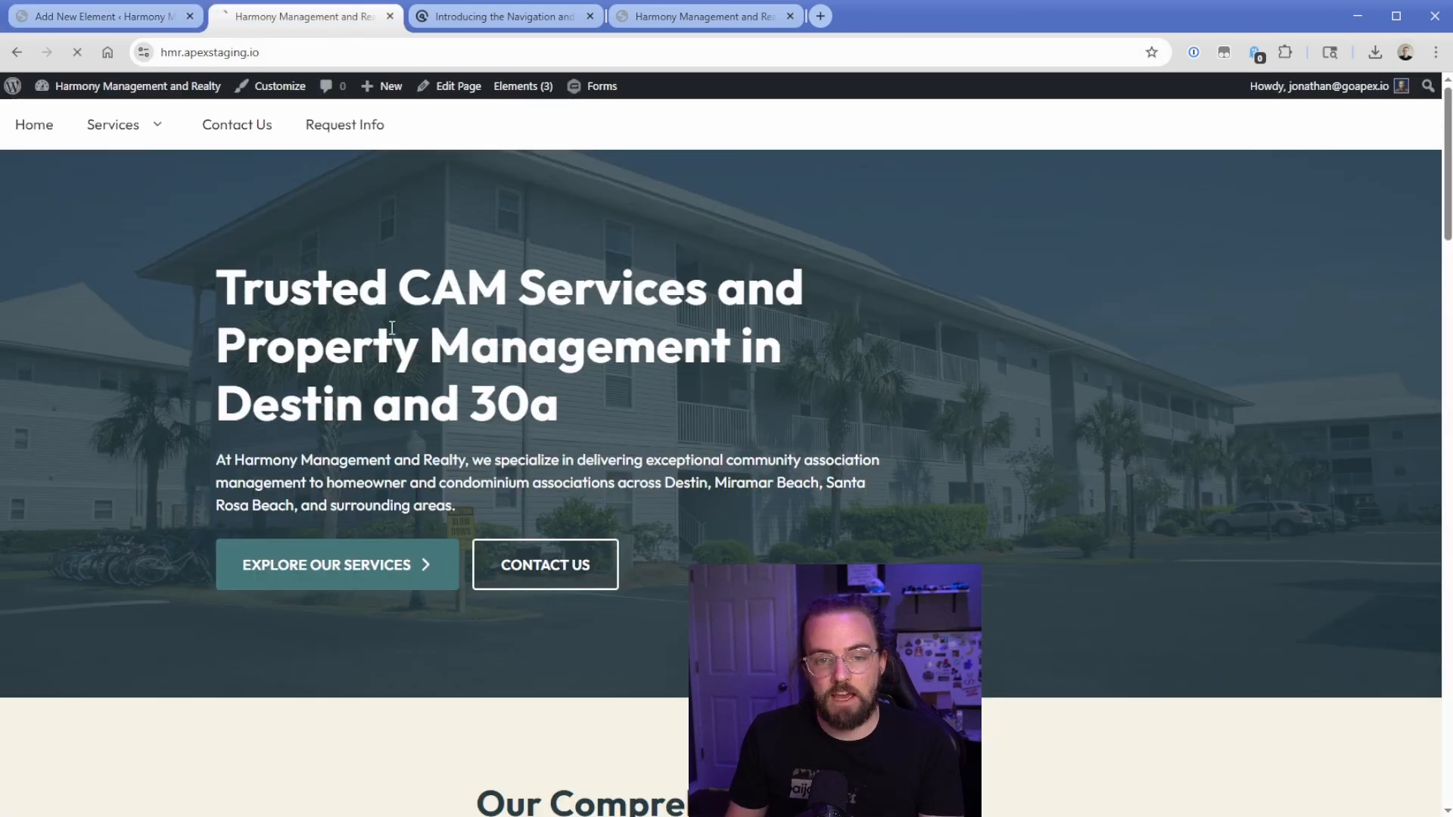
{"action": "mouse_move", "coordinate": [250, 124]}
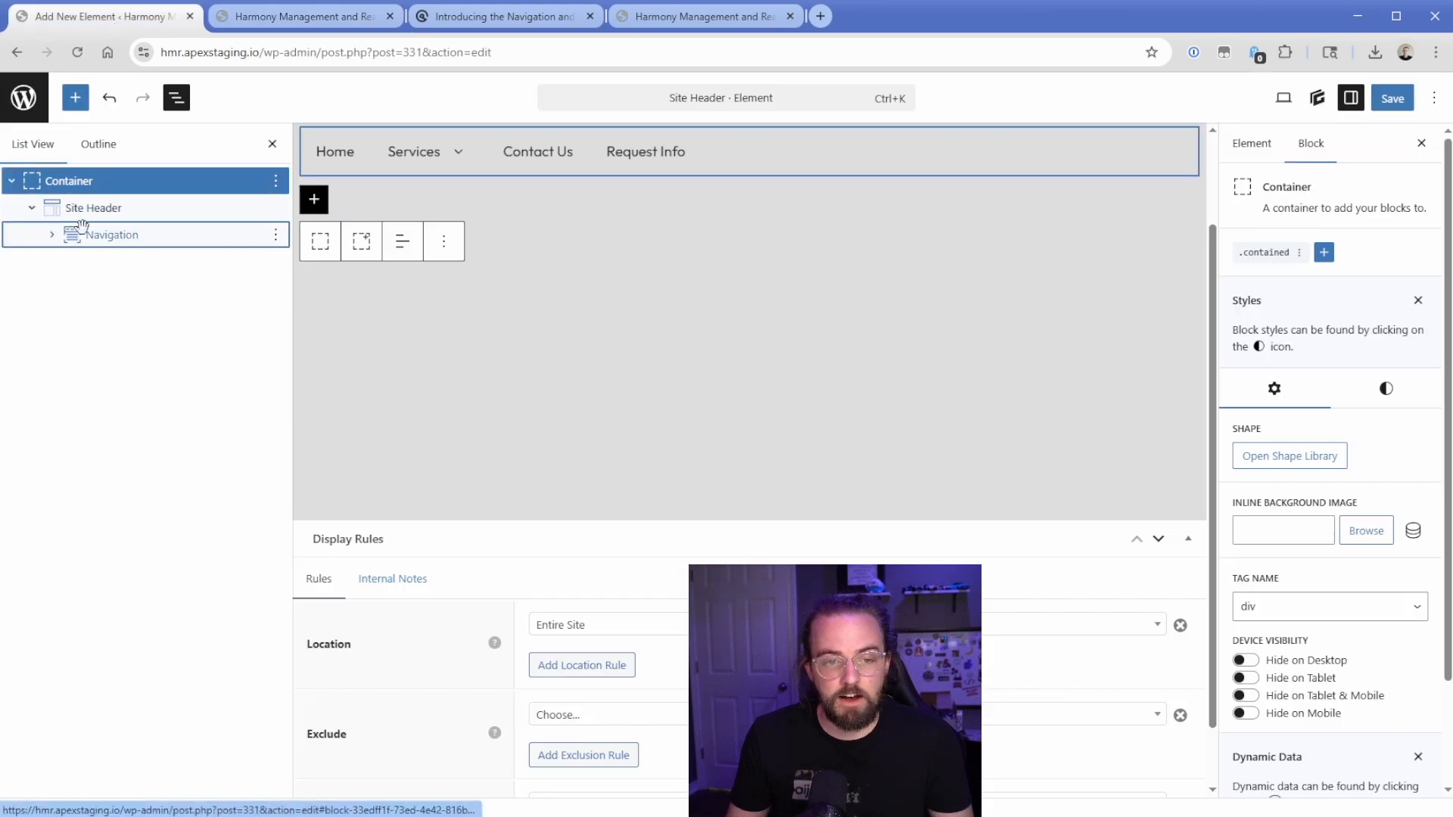
Style the Sub Menu with white-sand background, dark 'text' colour and primary-hover teal, then check it live
{"action": "left_click", "coordinate": [111, 235]}
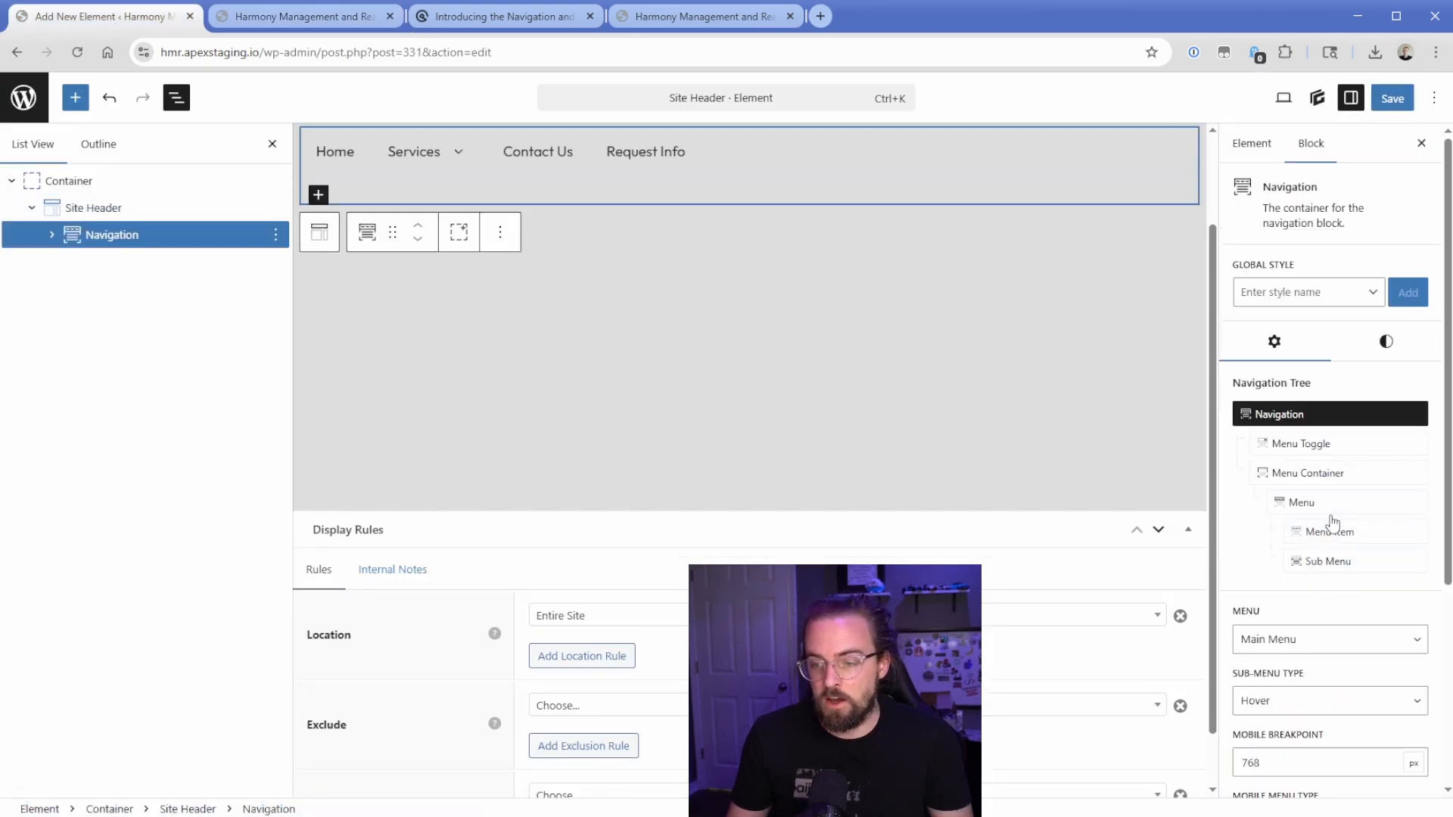
{"action": "left_click", "coordinate": [1373, 554]}
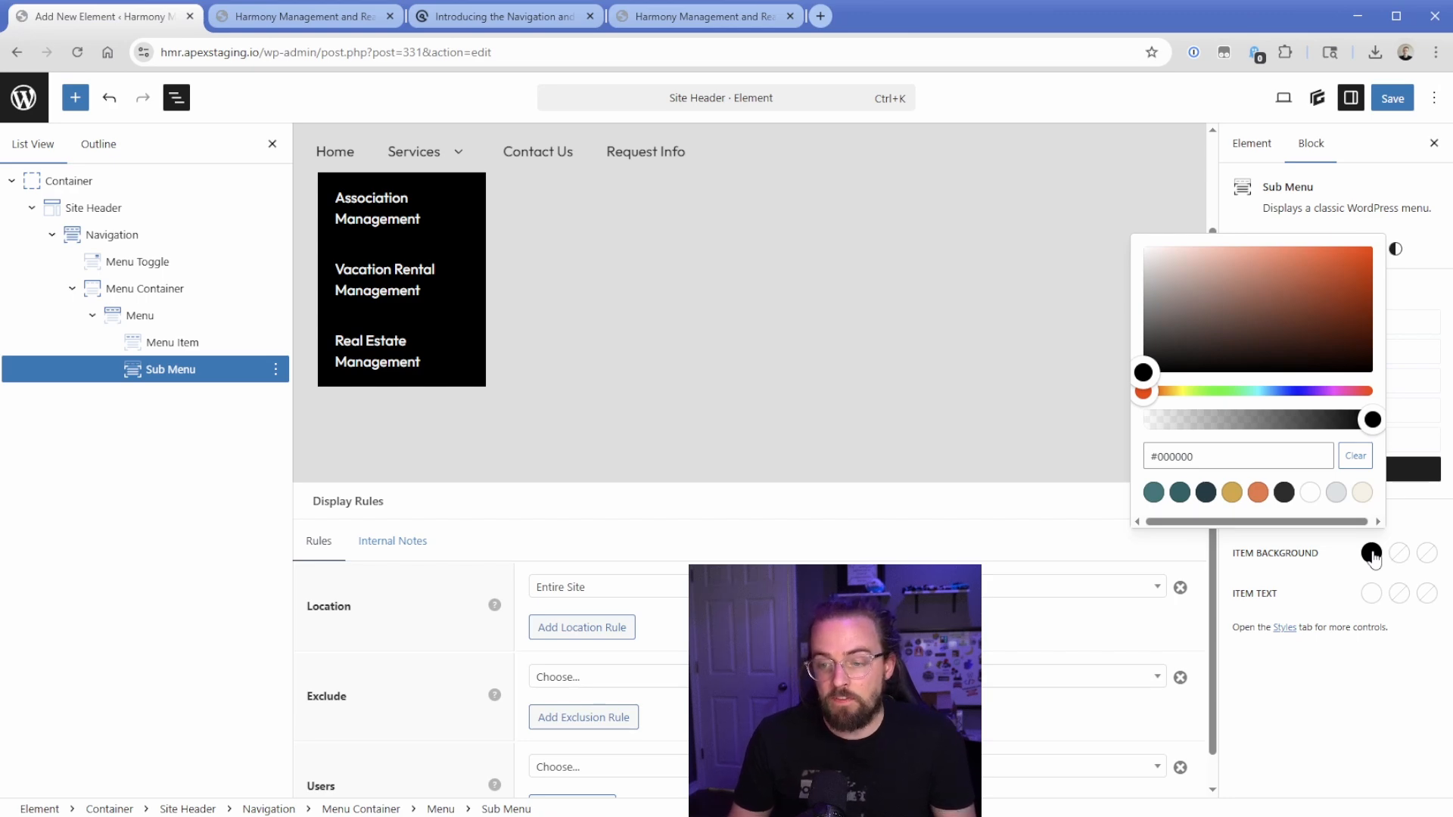
{"action": "left_click", "coordinate": [1360, 492]}
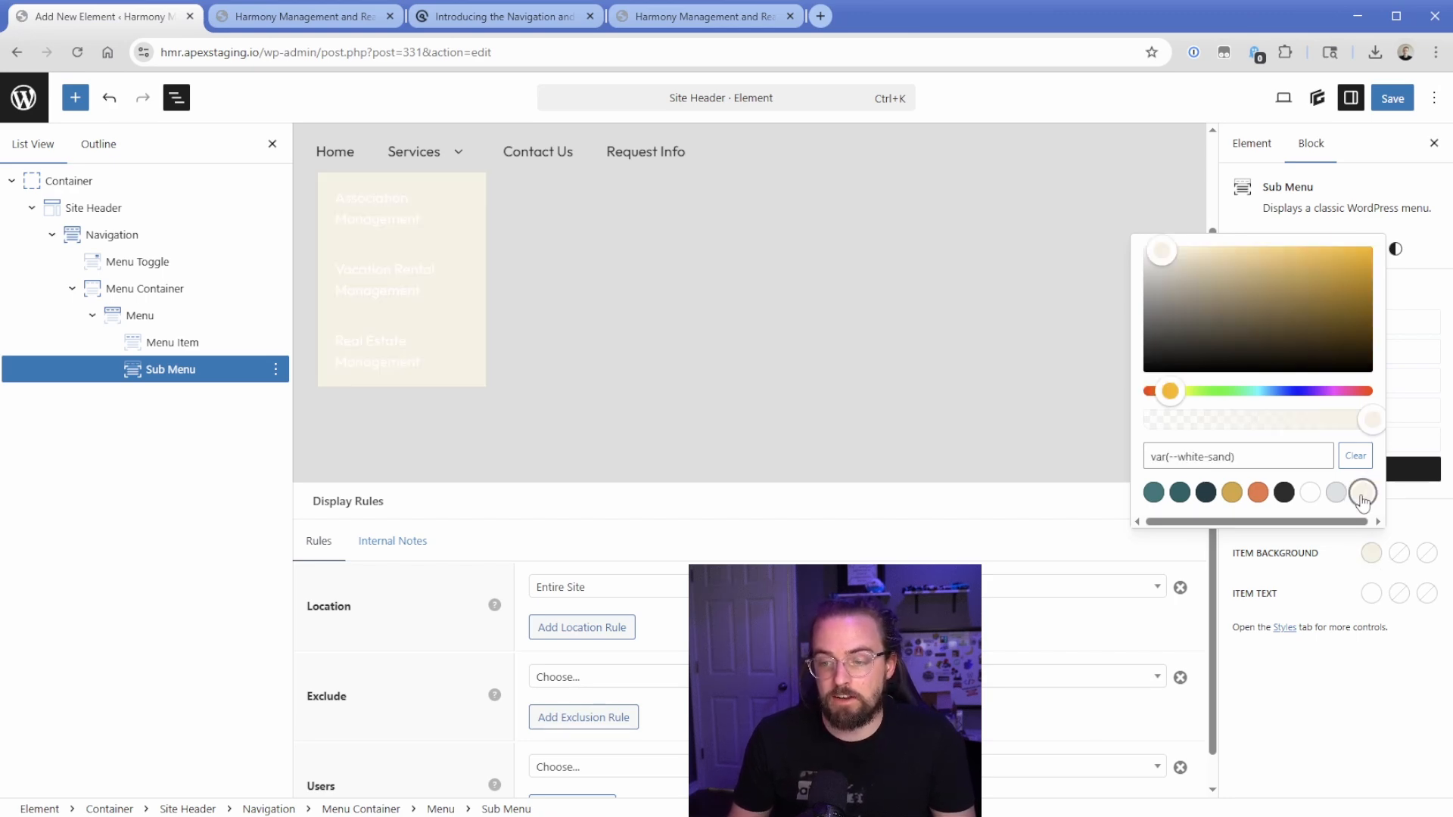
{"action": "left_click", "coordinate": [1285, 531]}
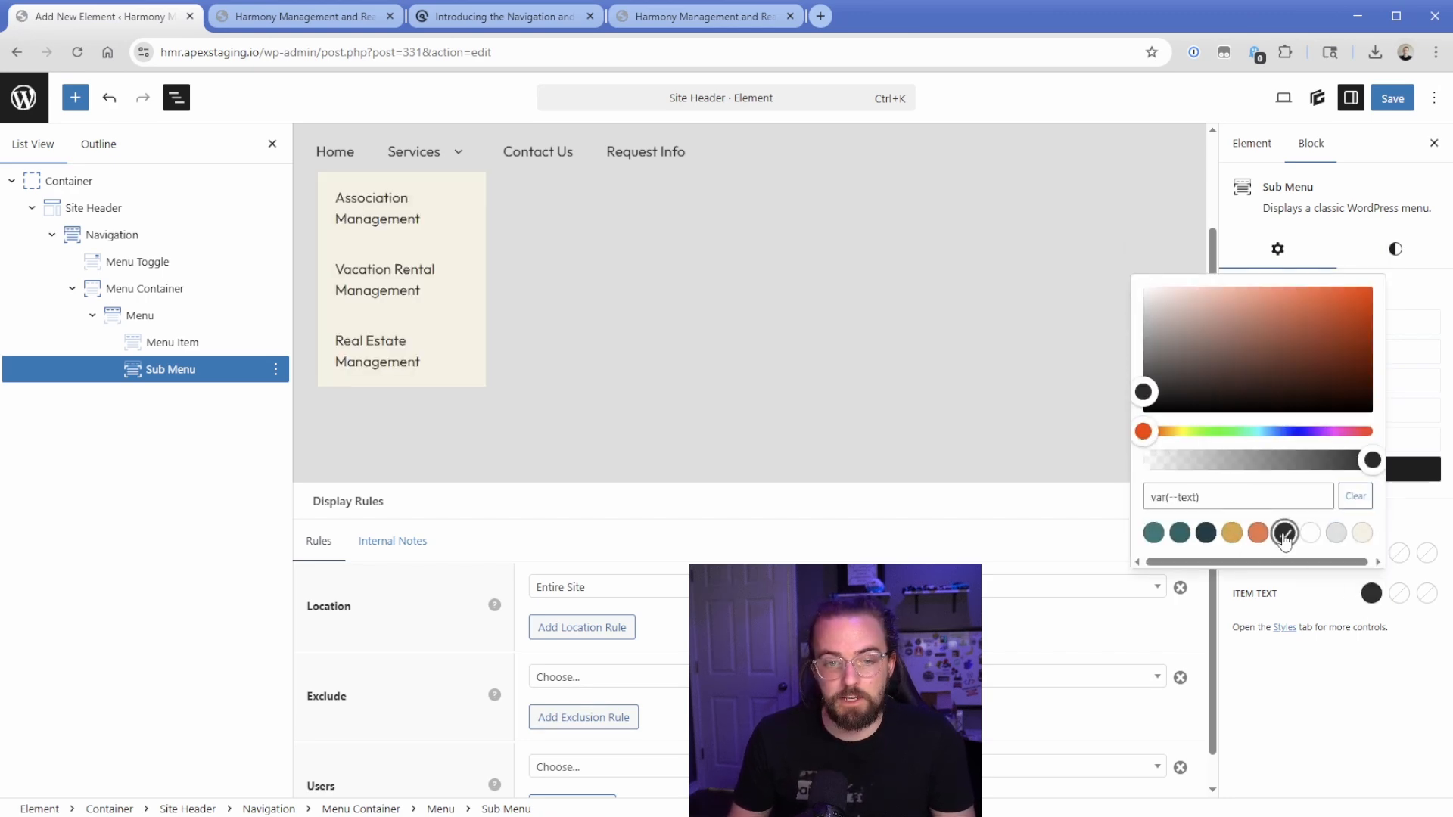
{"action": "left_click", "coordinate": [1182, 532]}
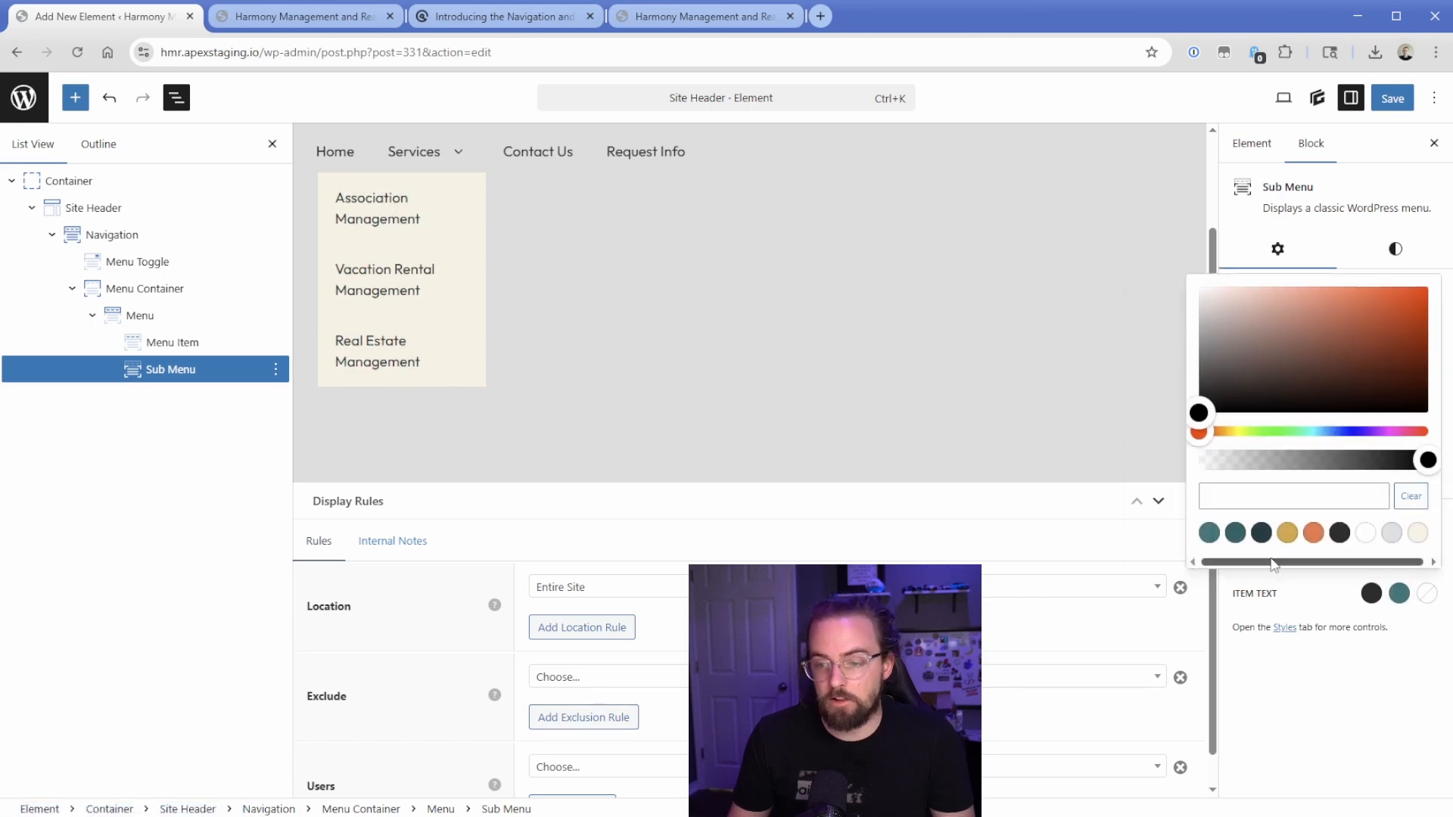
{"action": "left_click", "coordinate": [1235, 533]}
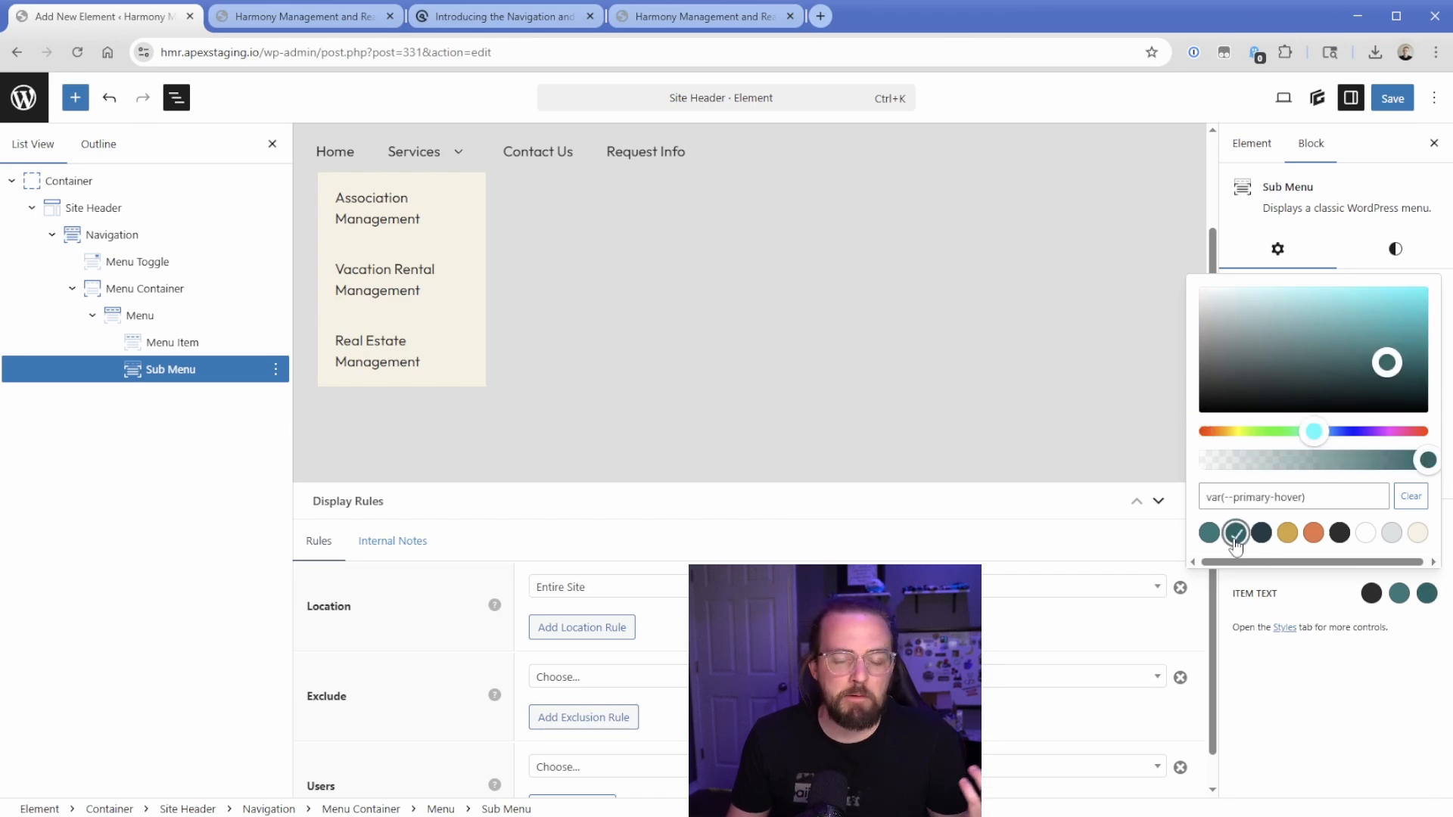
{"action": "left_click", "coordinate": [304, 17]}
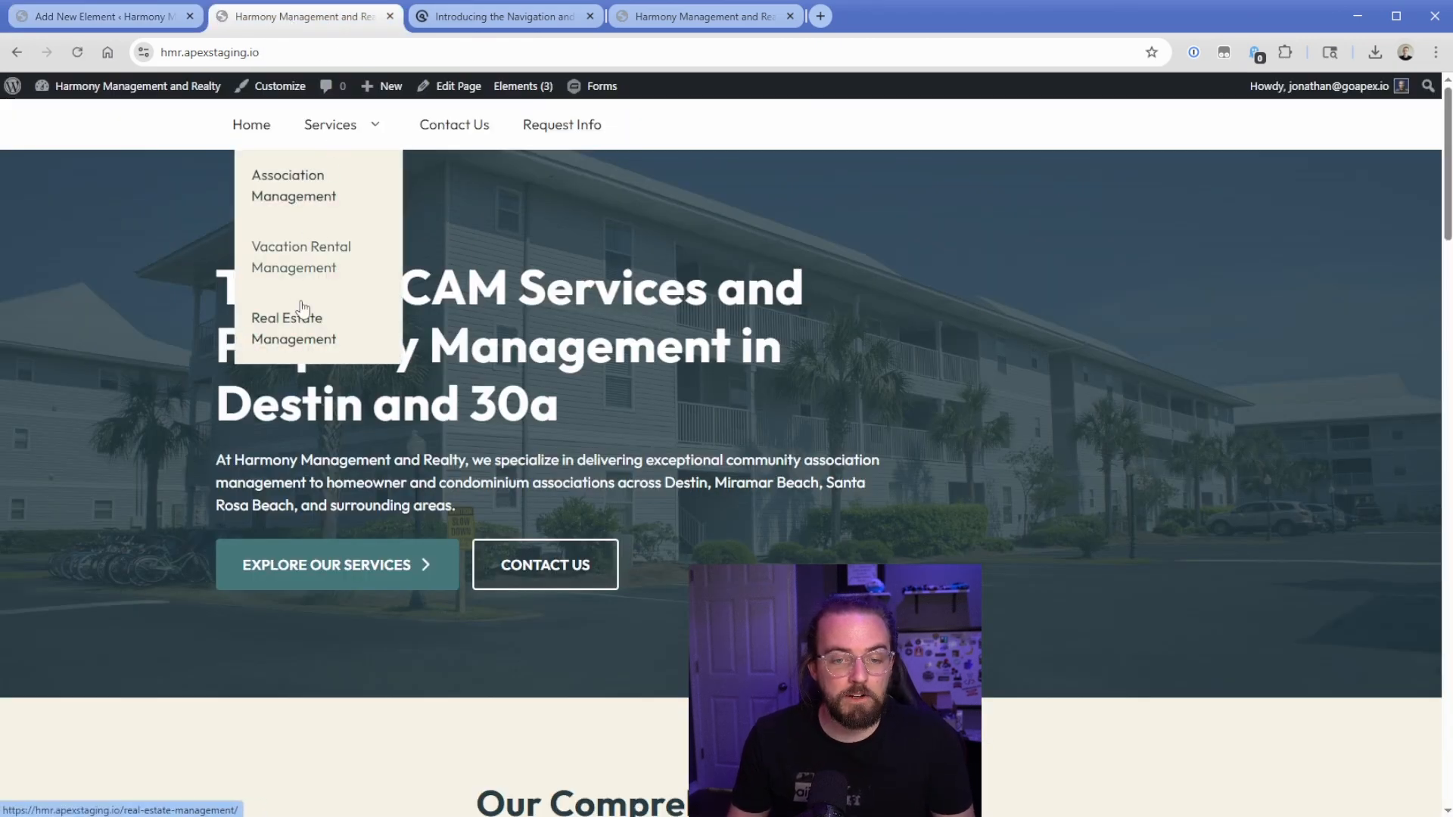
{"action": "mouse_move", "coordinate": [298, 195]}
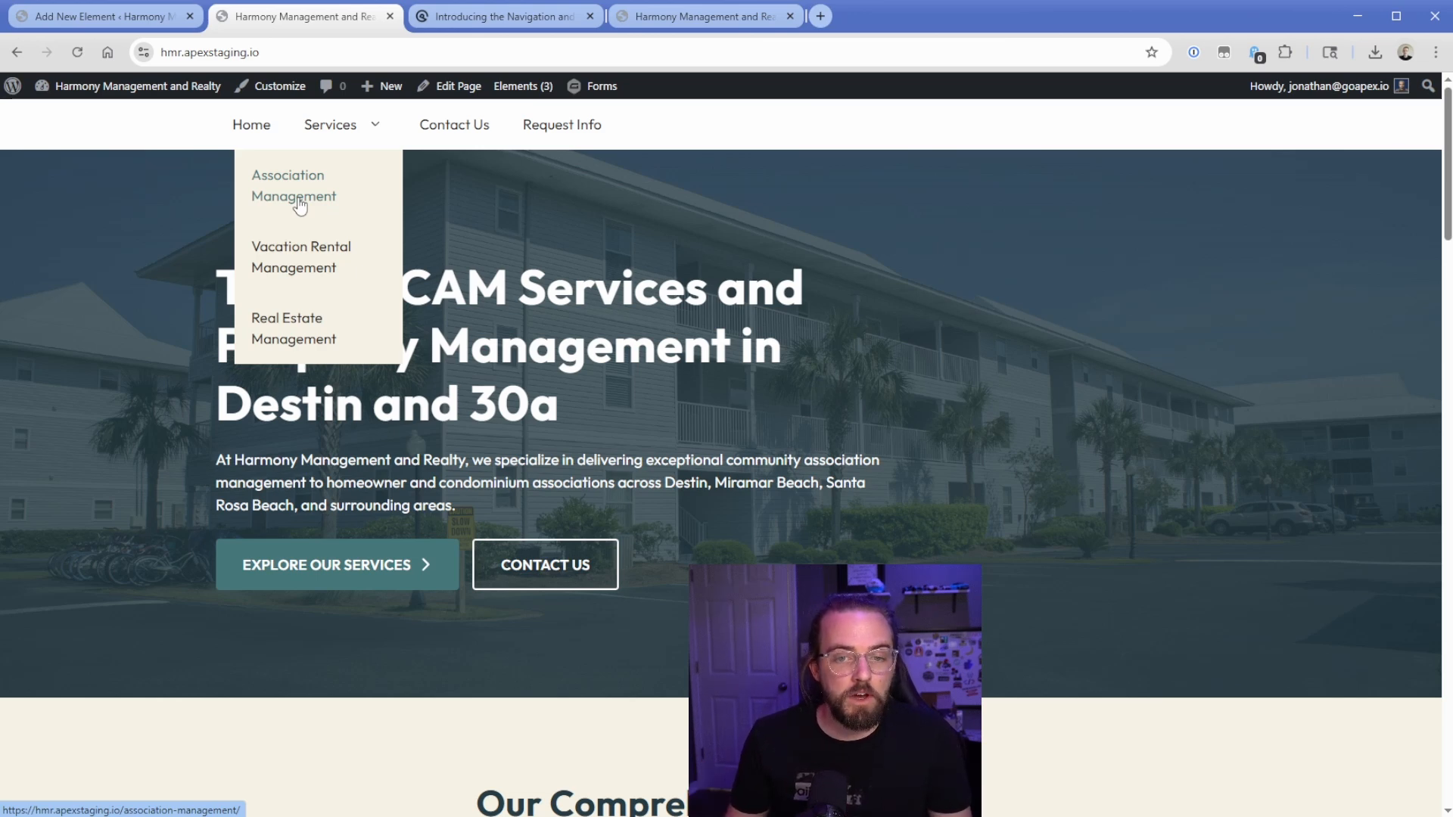
{"action": "mouse_move", "coordinate": [639, 124]}
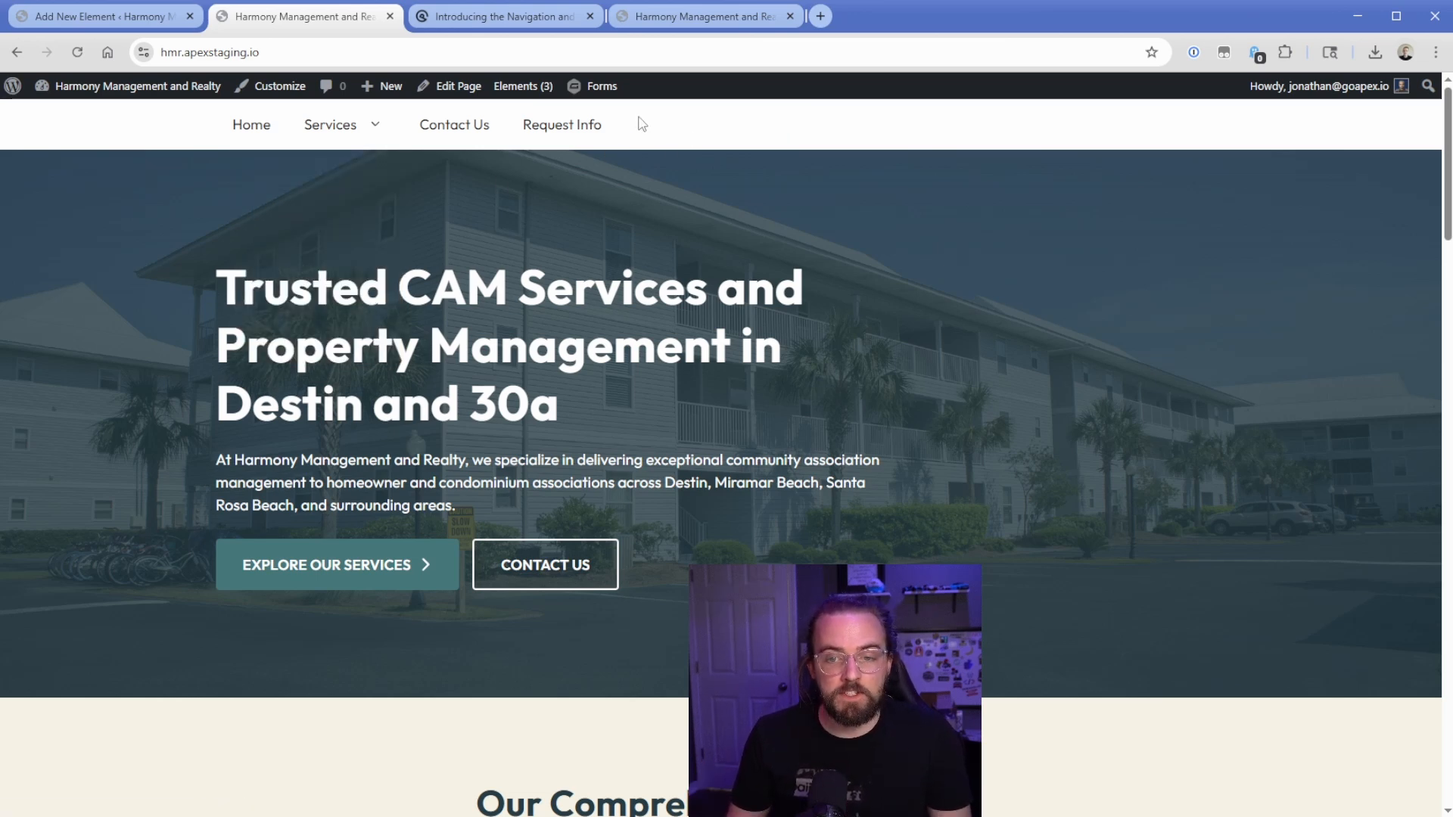
{"action": "mouse_move", "coordinate": [630, 125]}
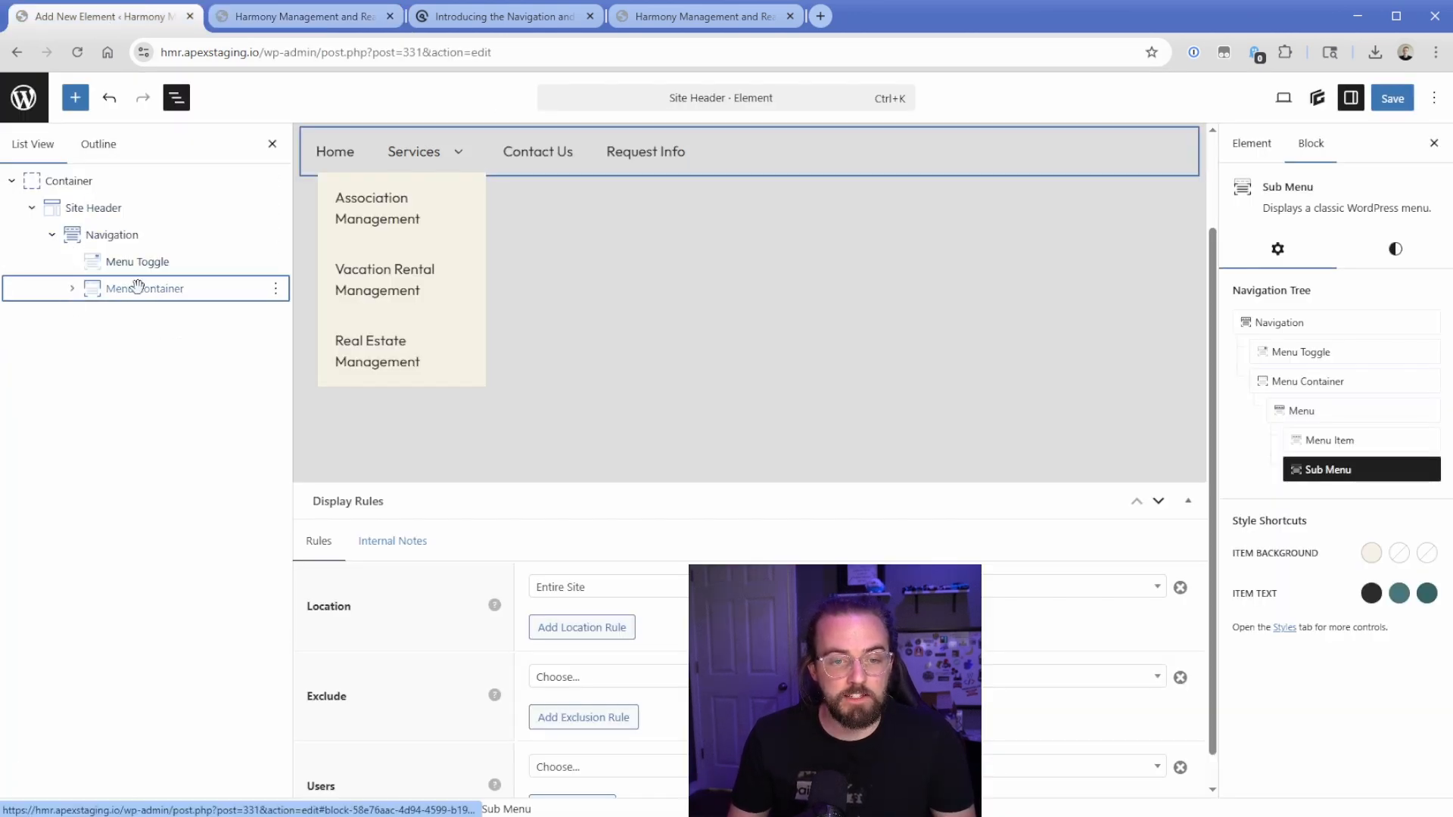
Give the Menu Container fit-content width and an auto left margin
{"action": "left_click", "coordinate": [143, 288]}
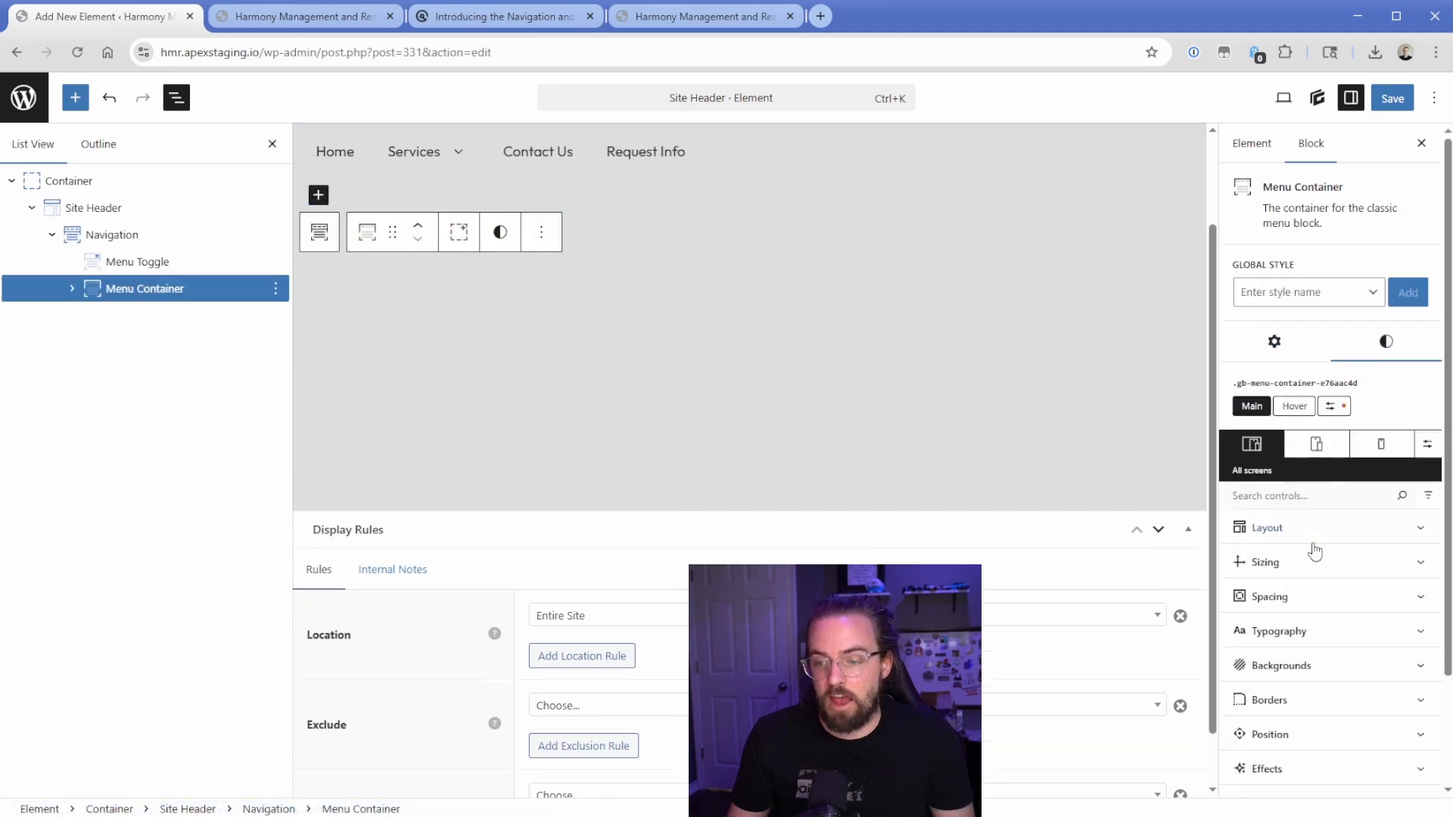
{"action": "left_click", "coordinate": [1265, 562]}
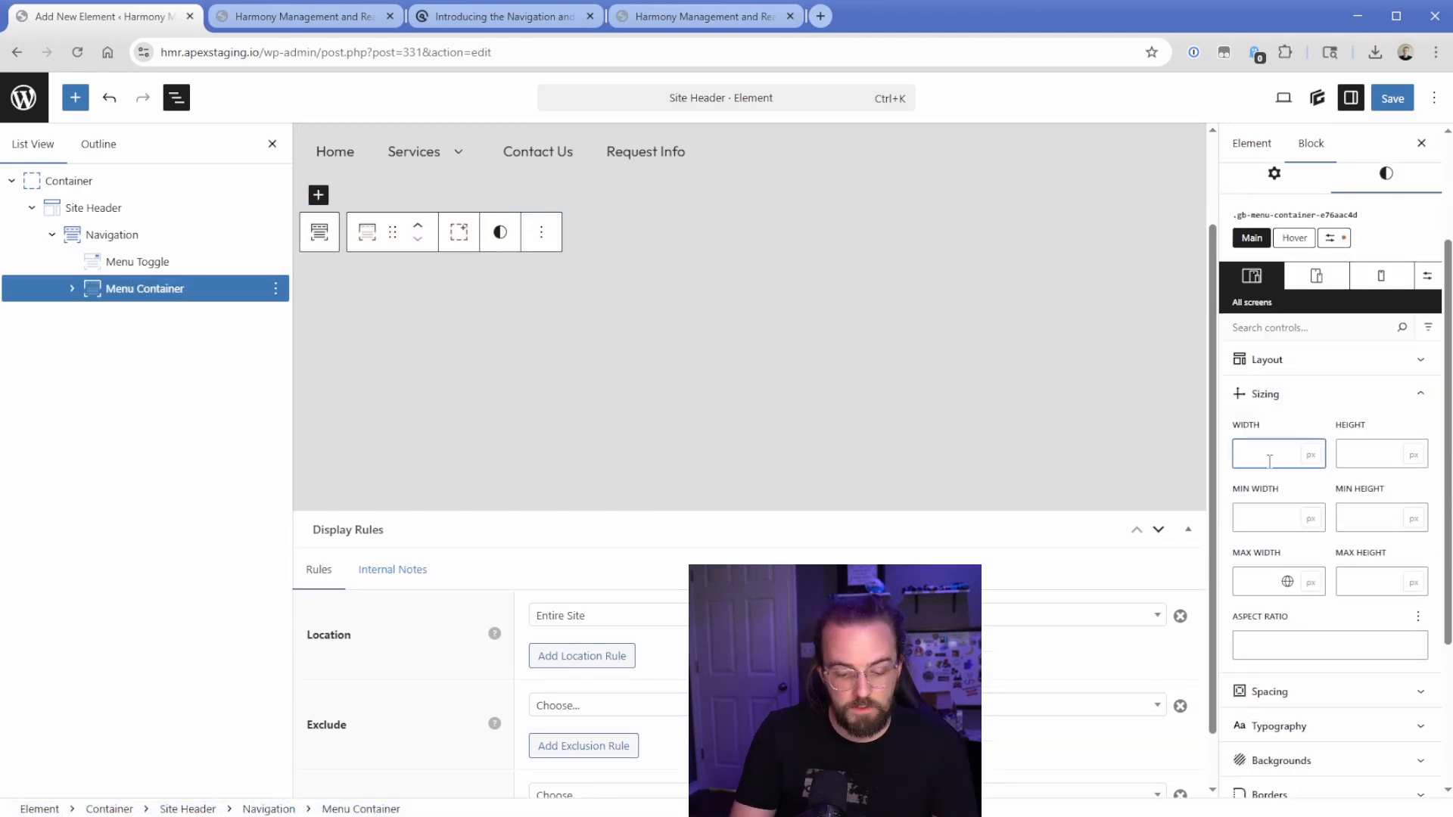
{"action": "type", "text": "fit-content"}
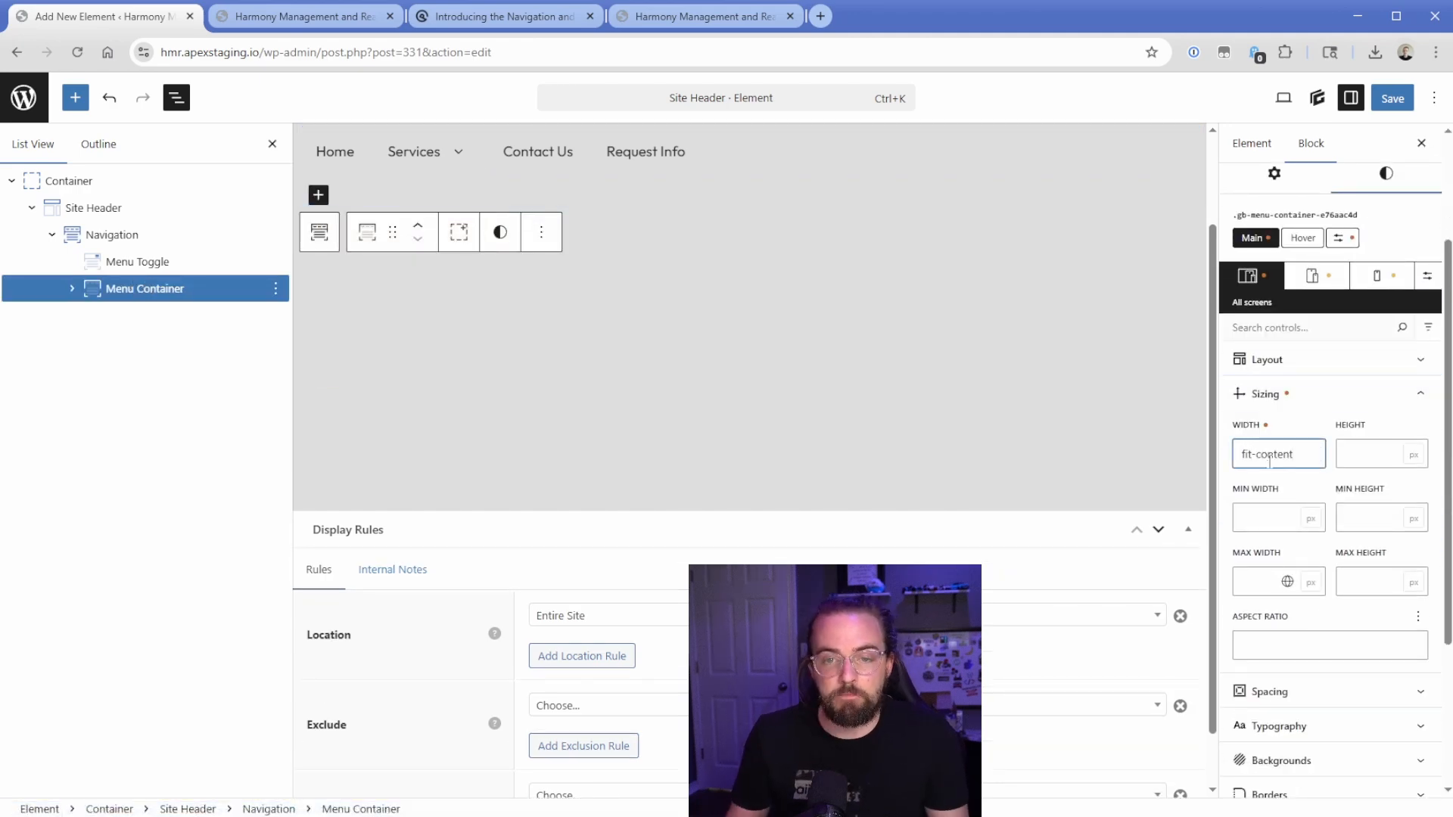
{"action": "scroll", "scroll_direction": "down", "scroll_amount": 3}
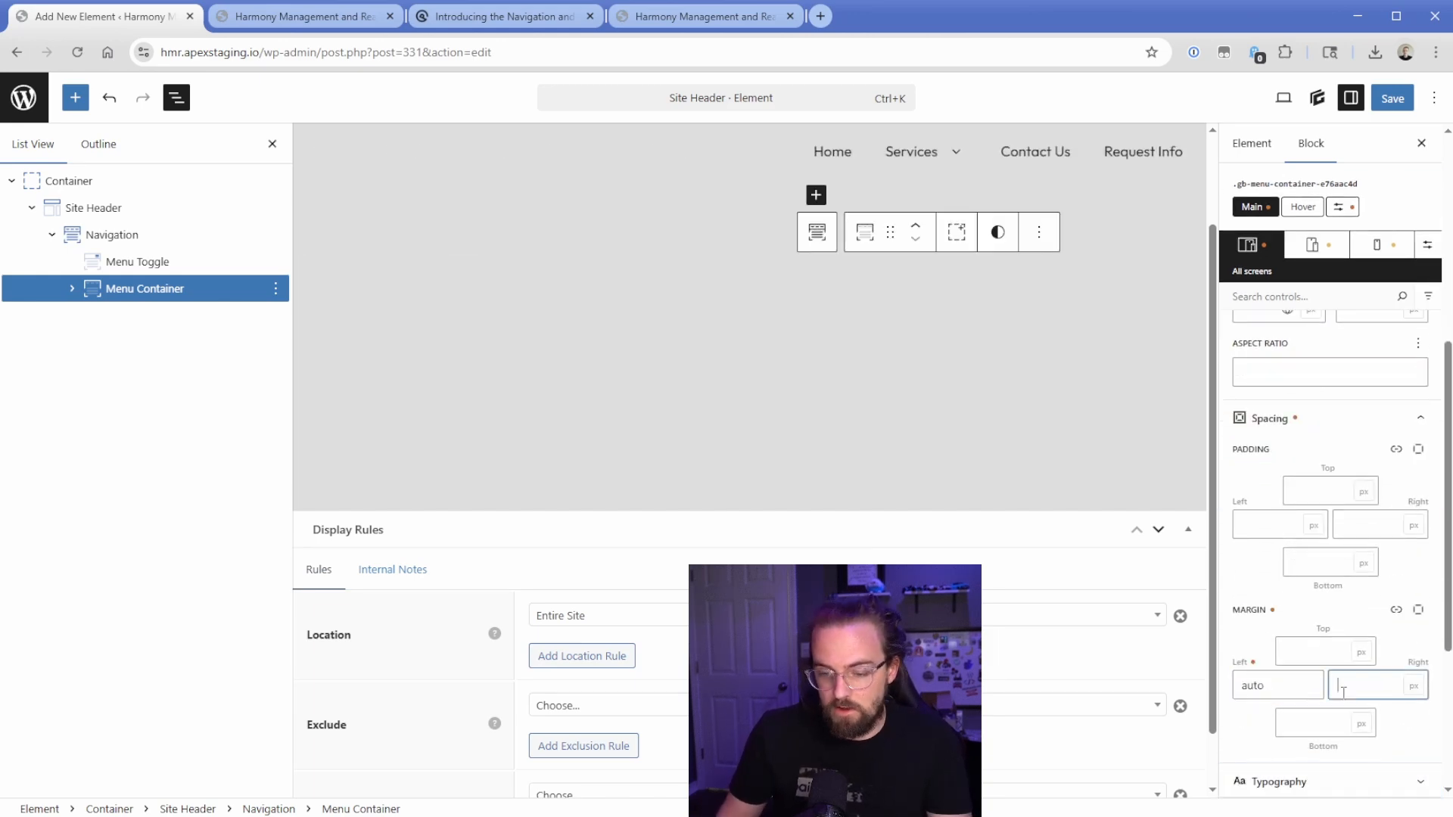
{"action": "type", "text": "auto"}
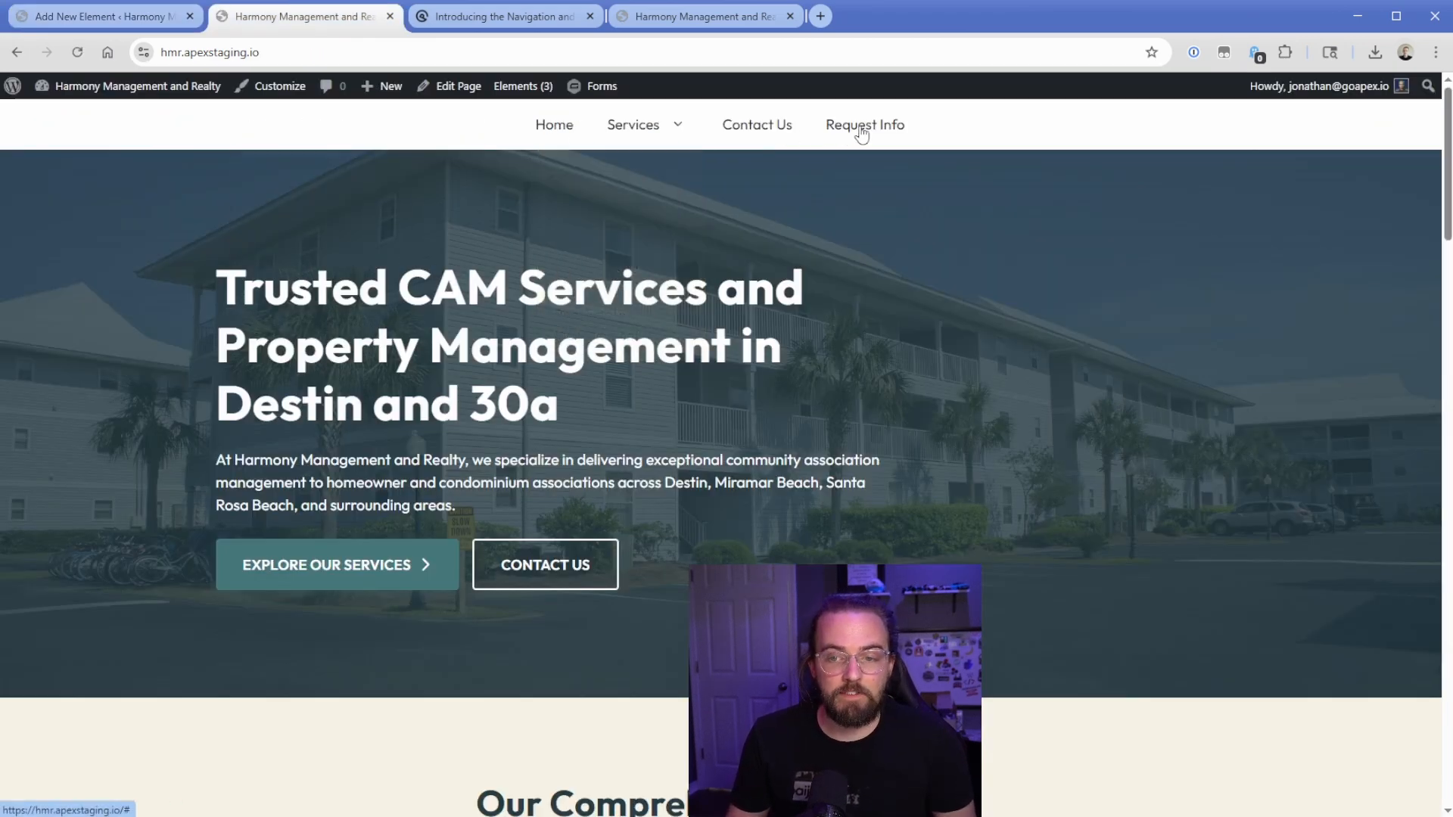
{"action": "mouse_move", "coordinate": [204, 144]}
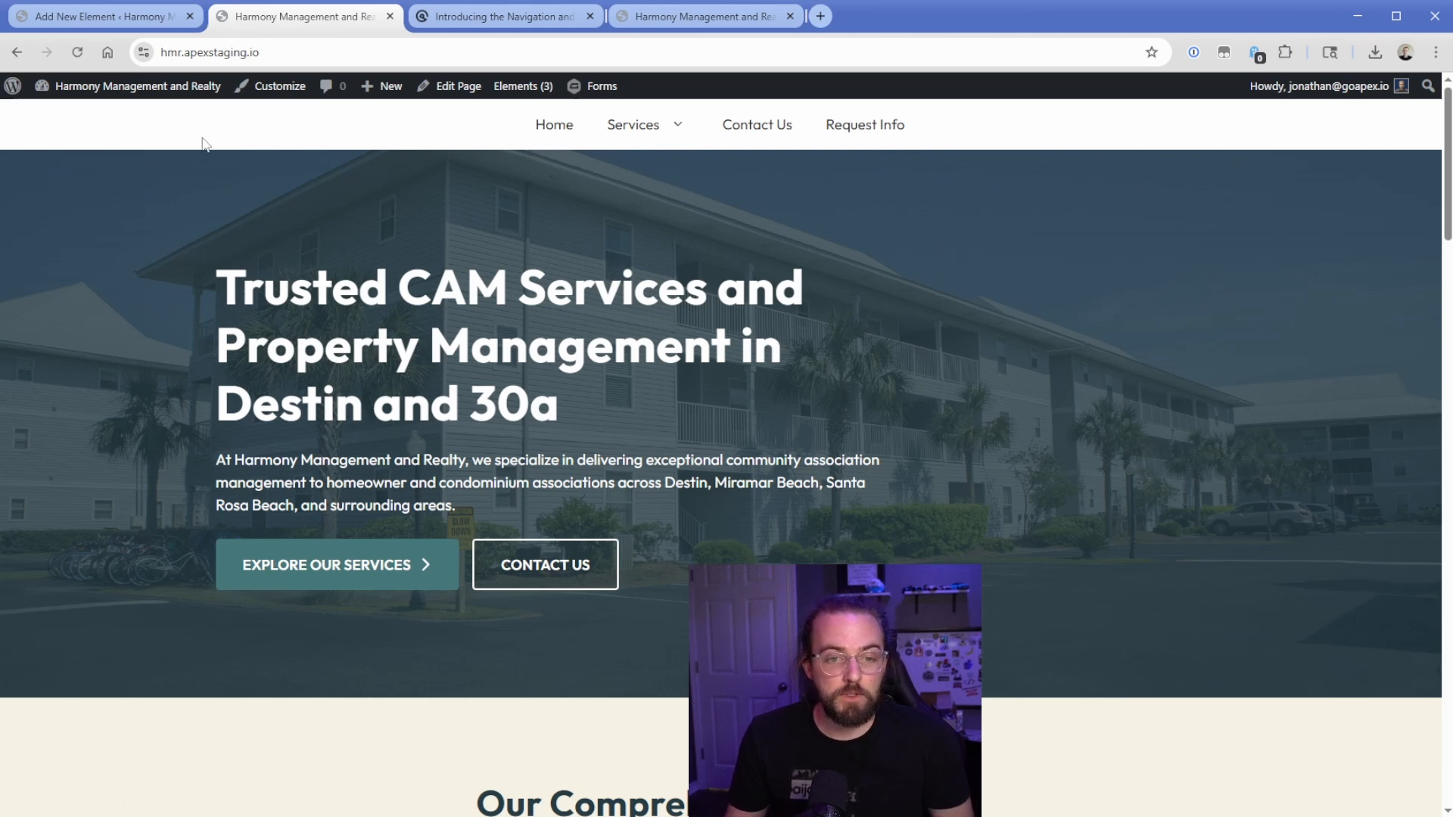
{"action": "mouse_move", "coordinate": [192, 130]}
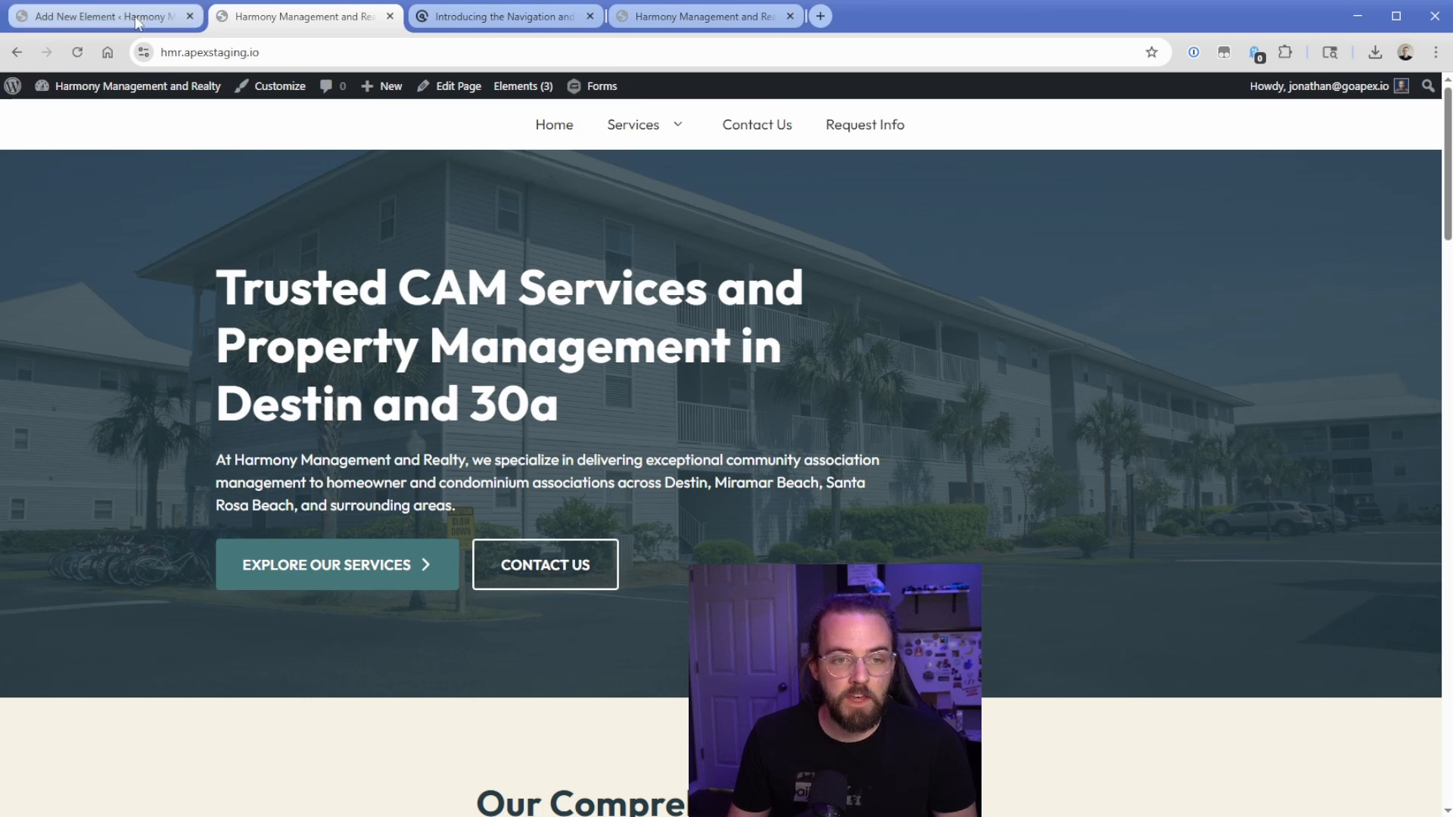
Add a 'Request Info' Button after the Menu Container, swapping its block class for .button-alt
{"action": "left_click", "coordinate": [101, 15]}
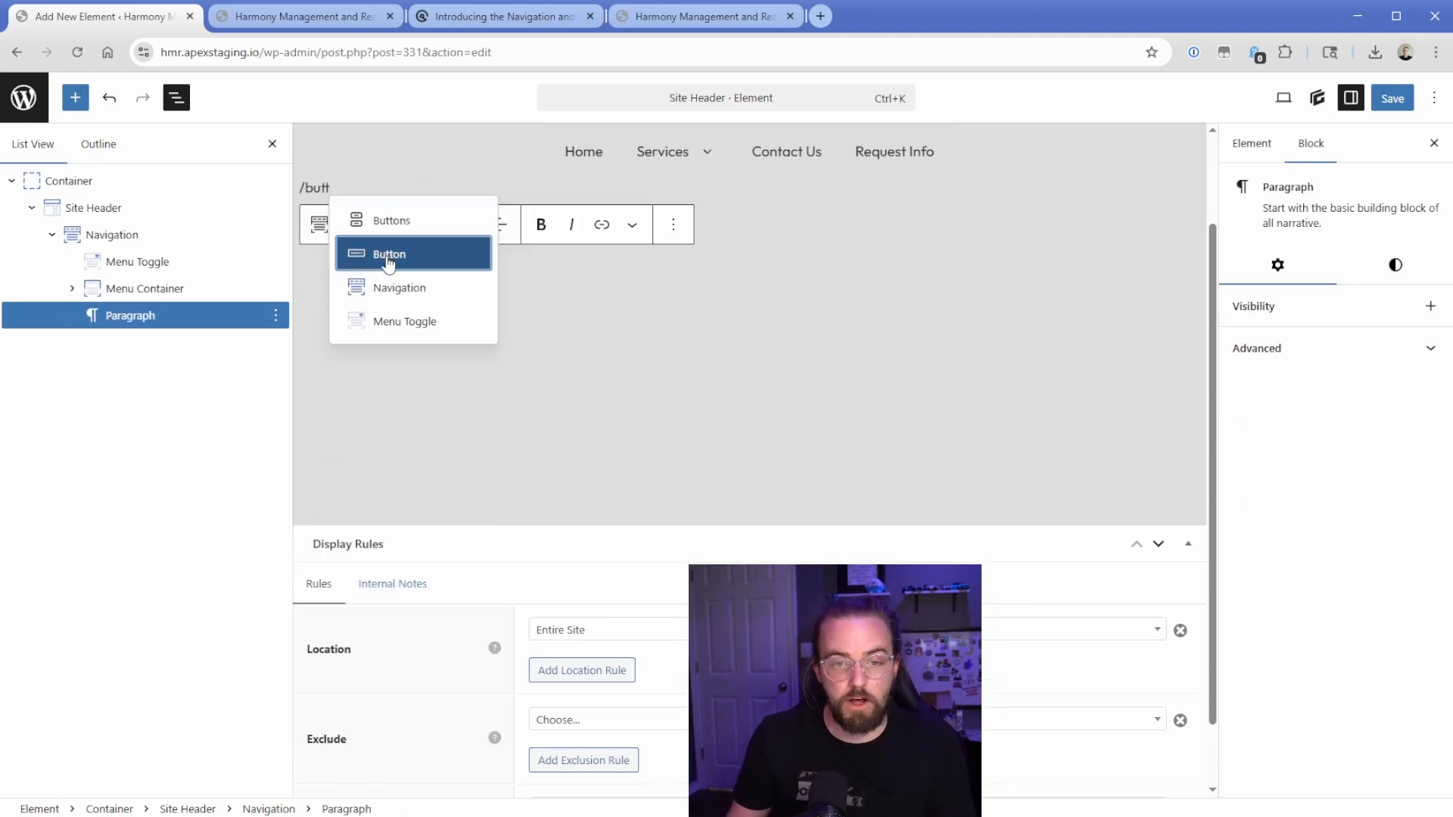
{"action": "left_click", "coordinate": [389, 254]}
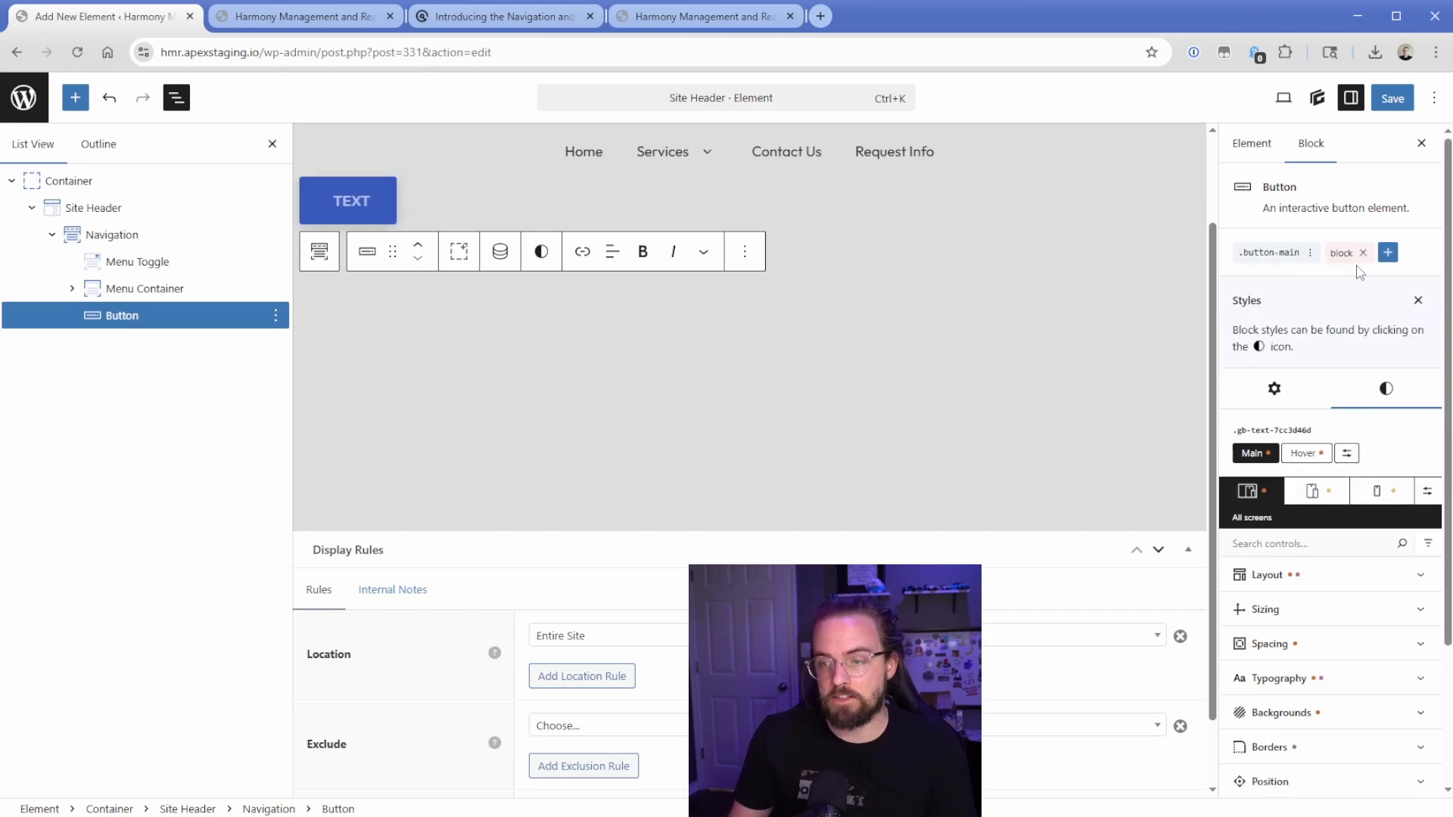
{"action": "left_click", "coordinate": [1362, 252]}
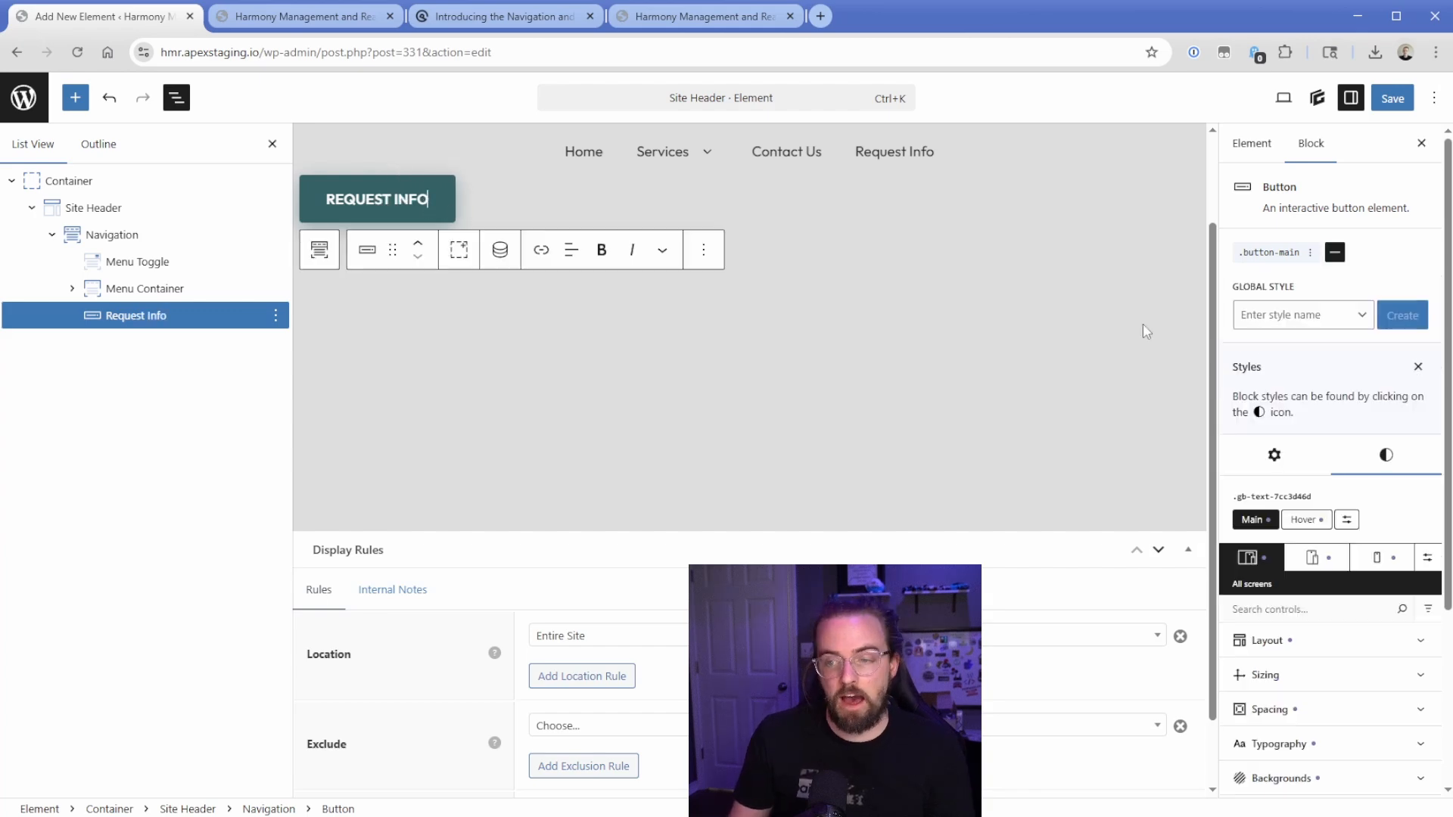
{"action": "type", "text": "button-alt"}
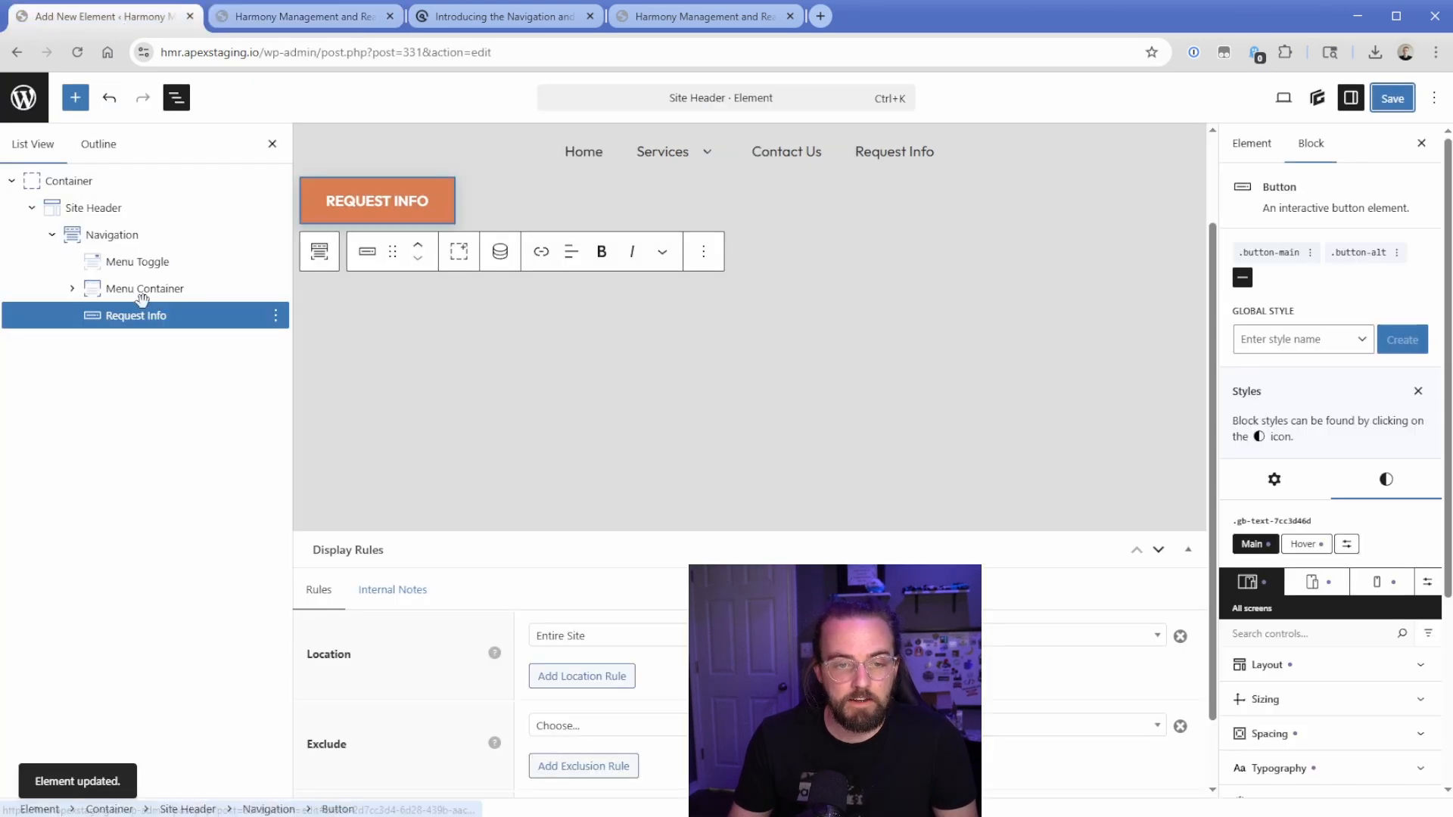
Set the Navigation's Display to Flex, expand Alignment, and start a new block inside it
{"action": "left_click", "coordinate": [113, 234]}
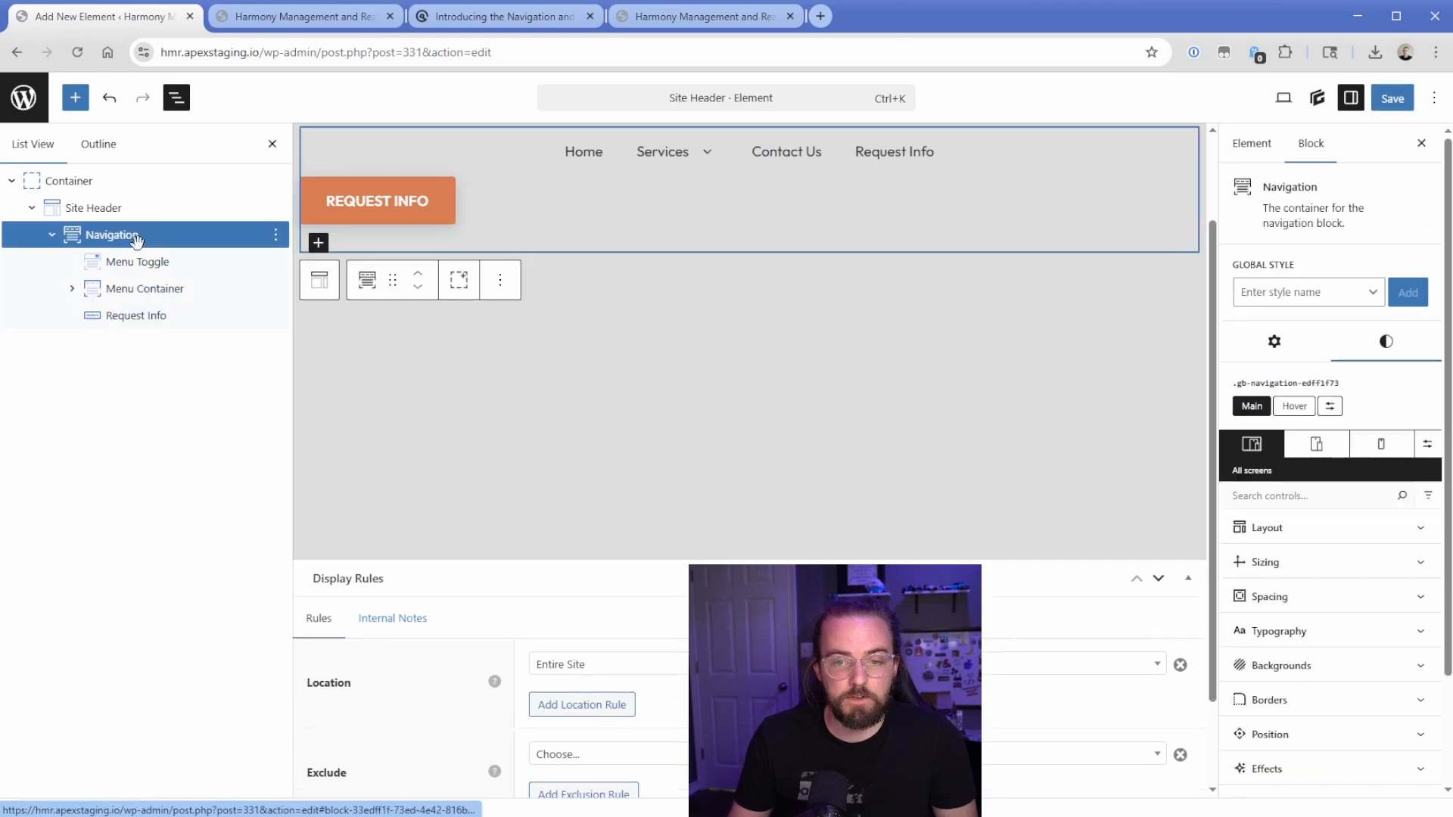
{"action": "left_click", "coordinate": [1270, 527]}
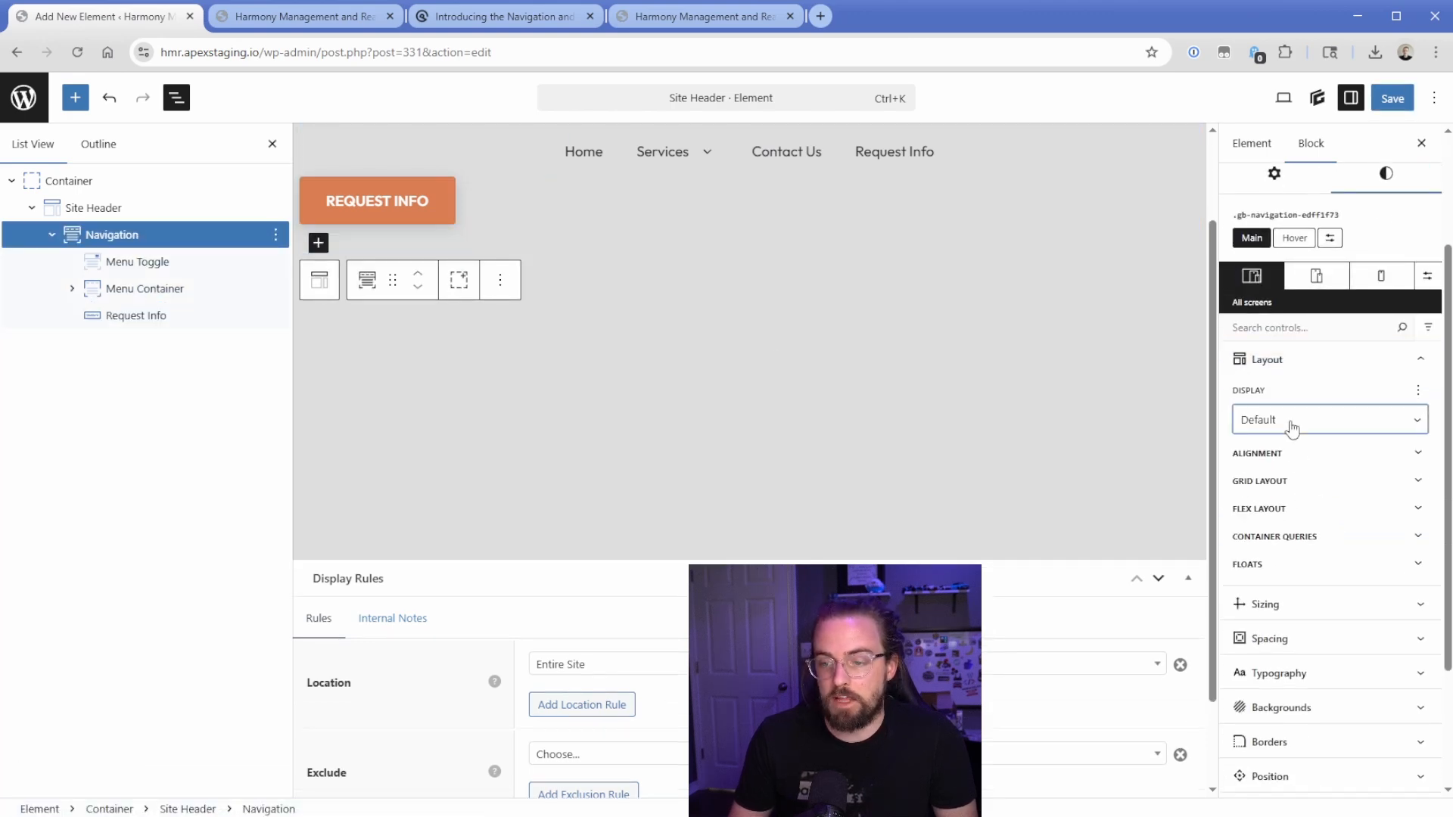
{"action": "left_click", "coordinate": [1330, 419]}
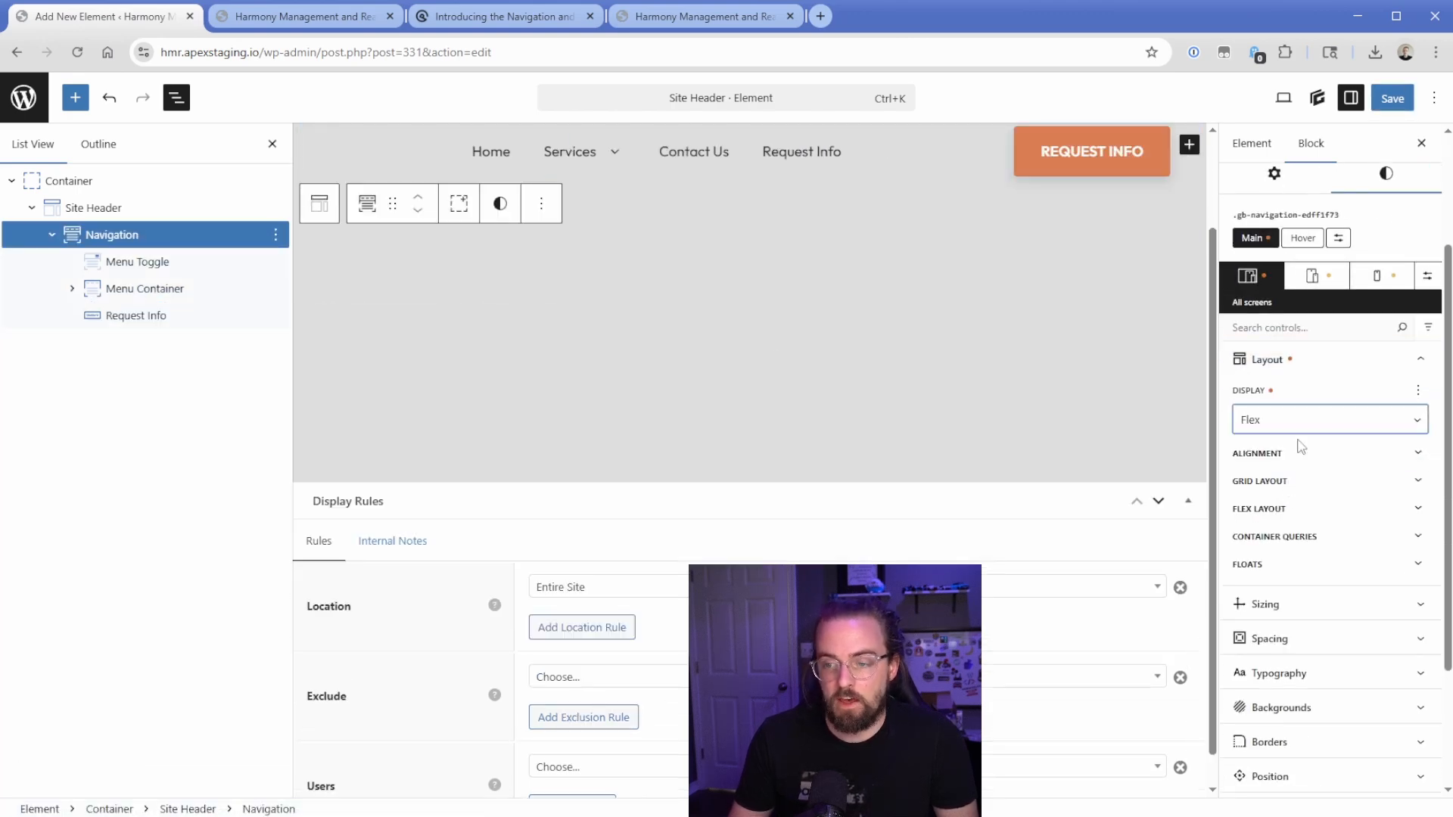
{"action": "left_click", "coordinate": [1256, 453]}
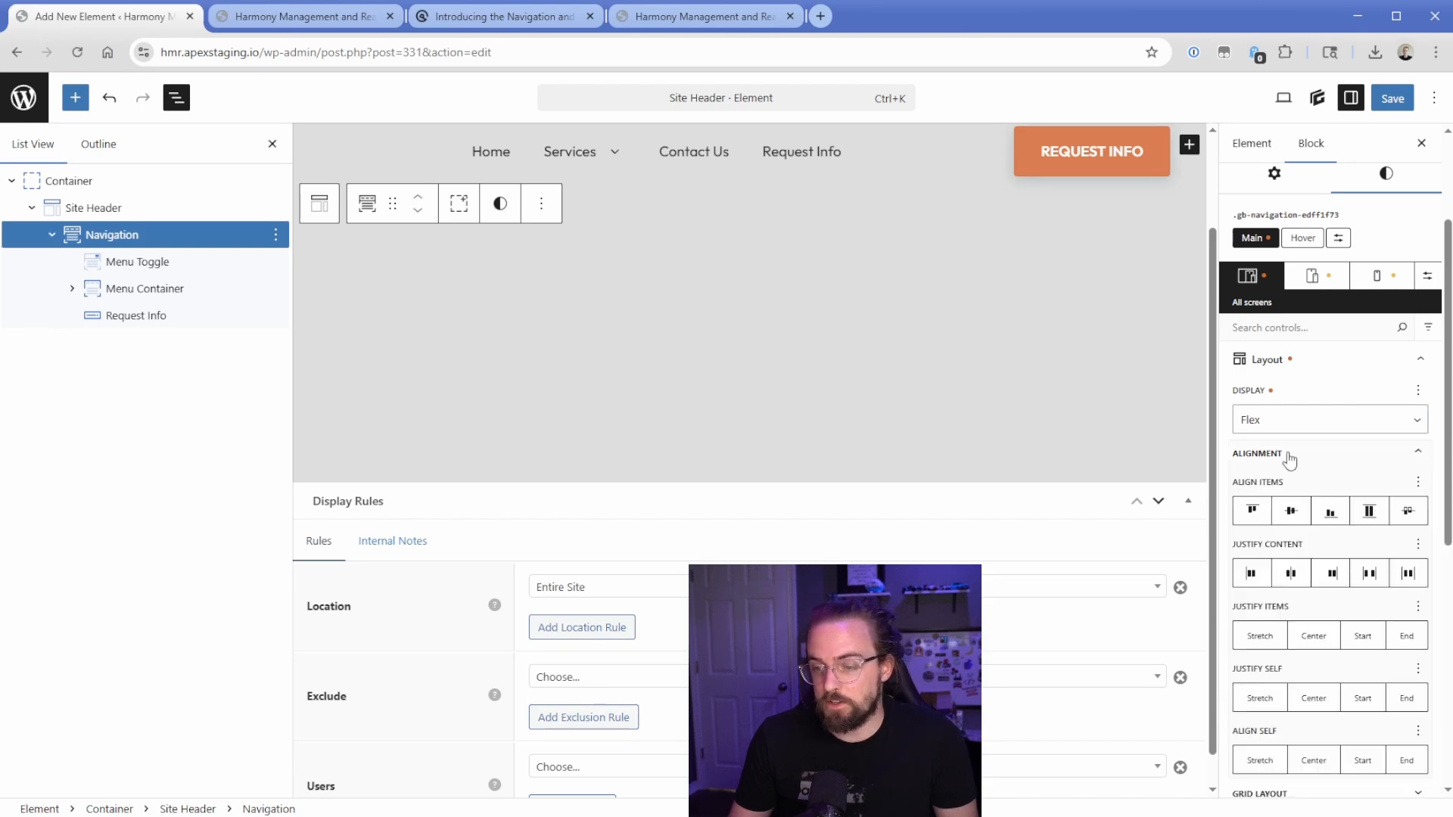
{"action": "left_click", "coordinate": [1291, 573]}
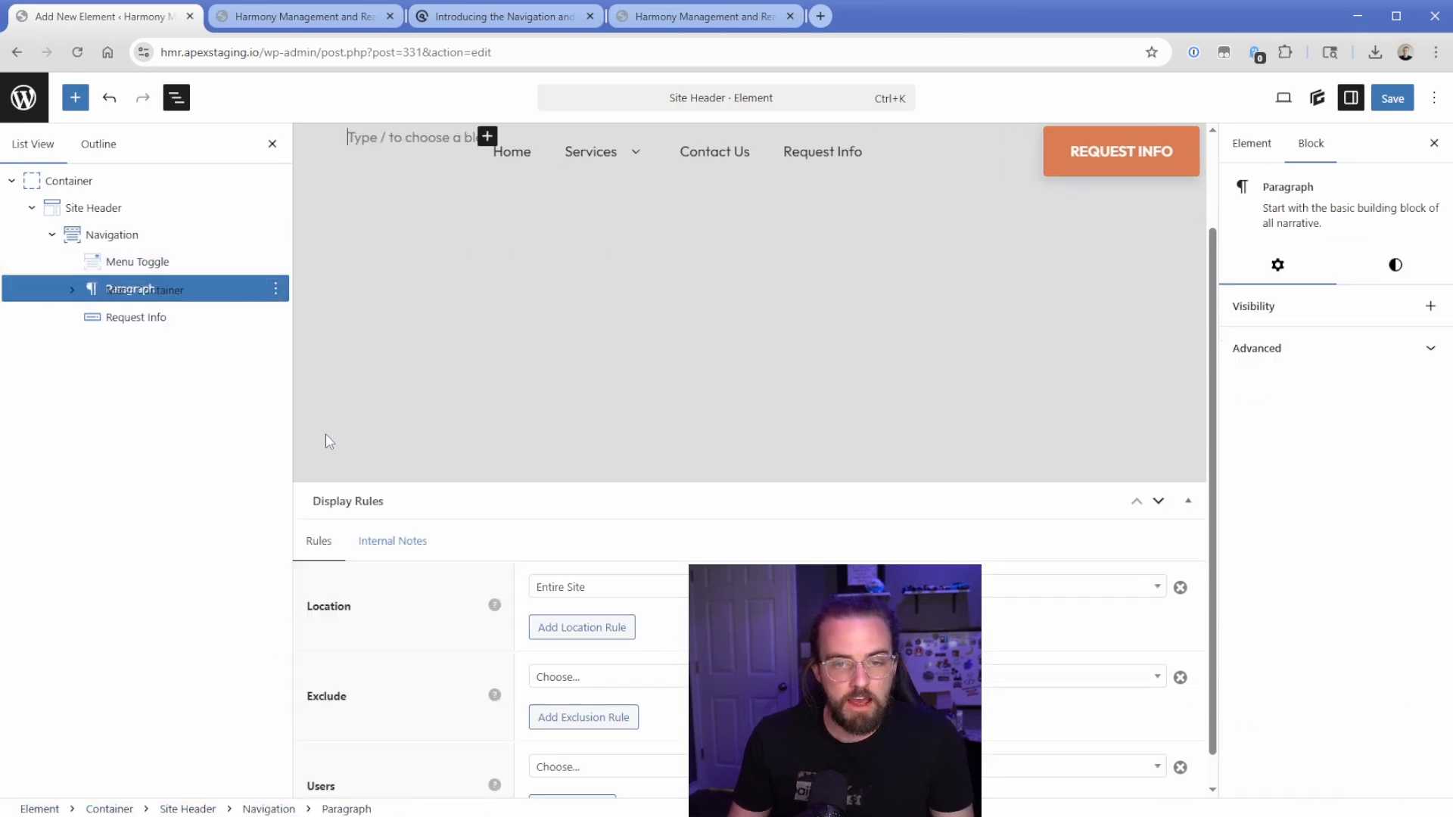
Insert the Harmony logo as an Image block via /ima, sized Medium and 150px wide
{"action": "type", "text": "/ima"}
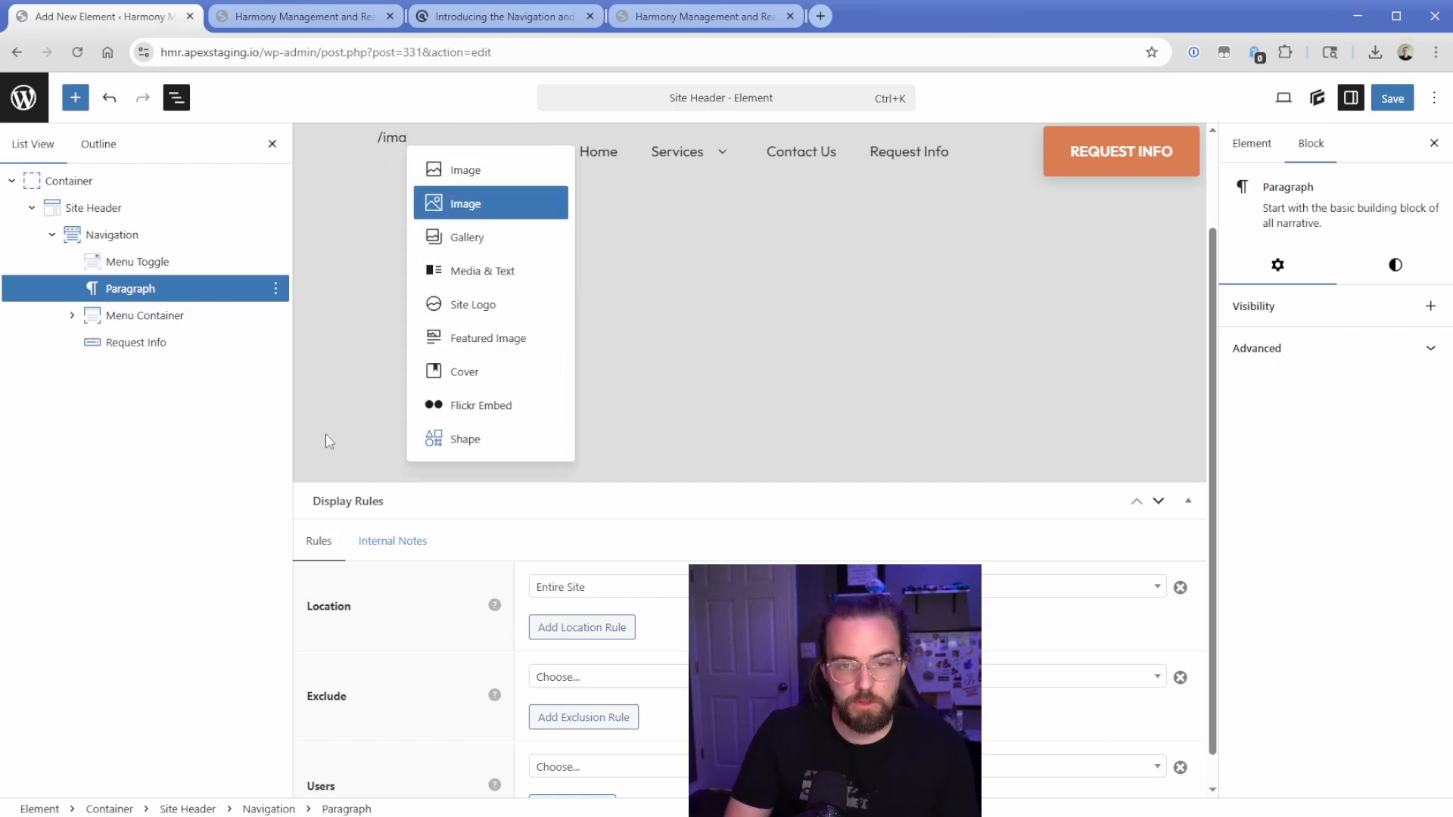
{"action": "left_click", "coordinate": [466, 203]}
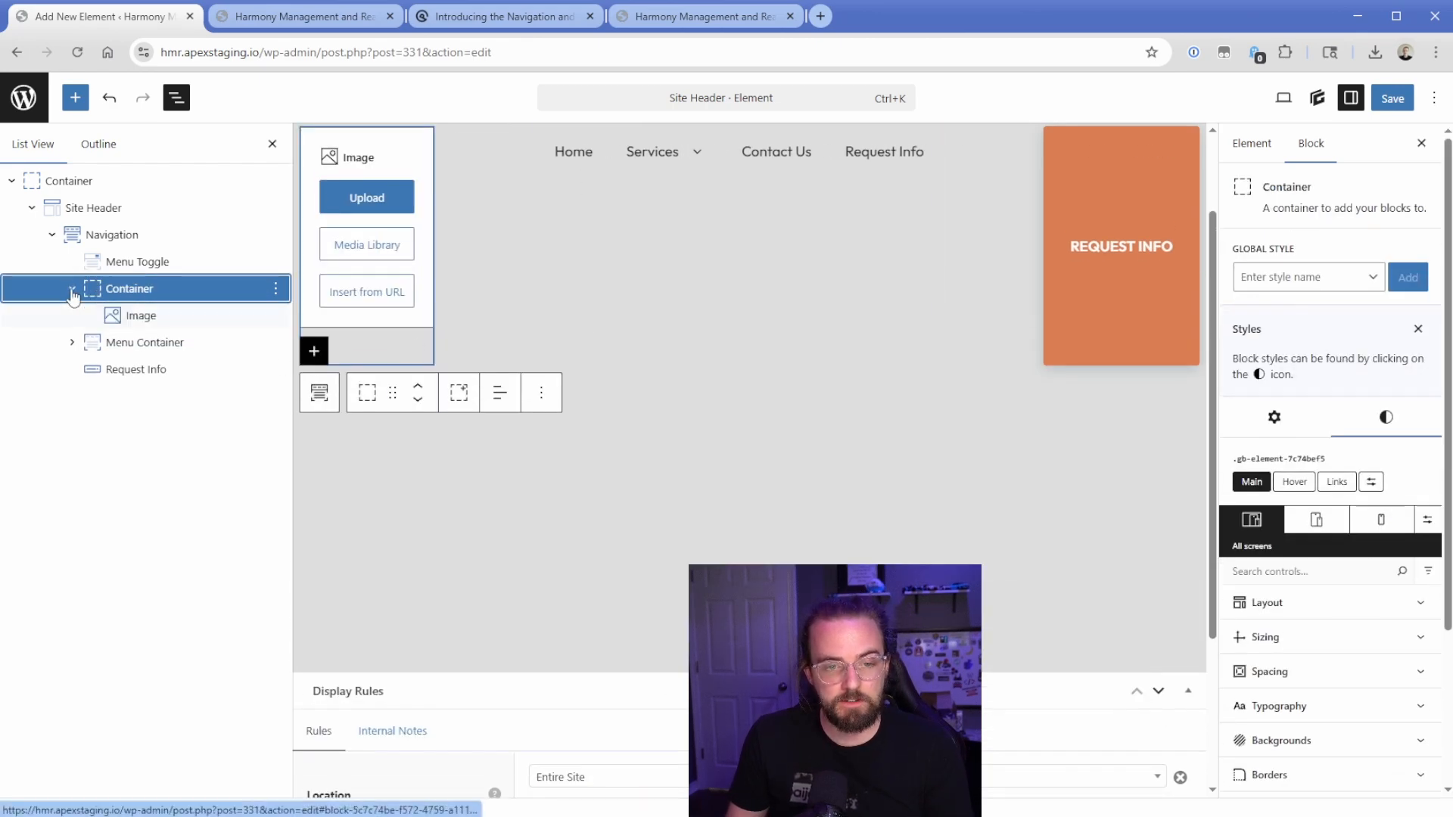
{"action": "left_click", "coordinate": [367, 244]}
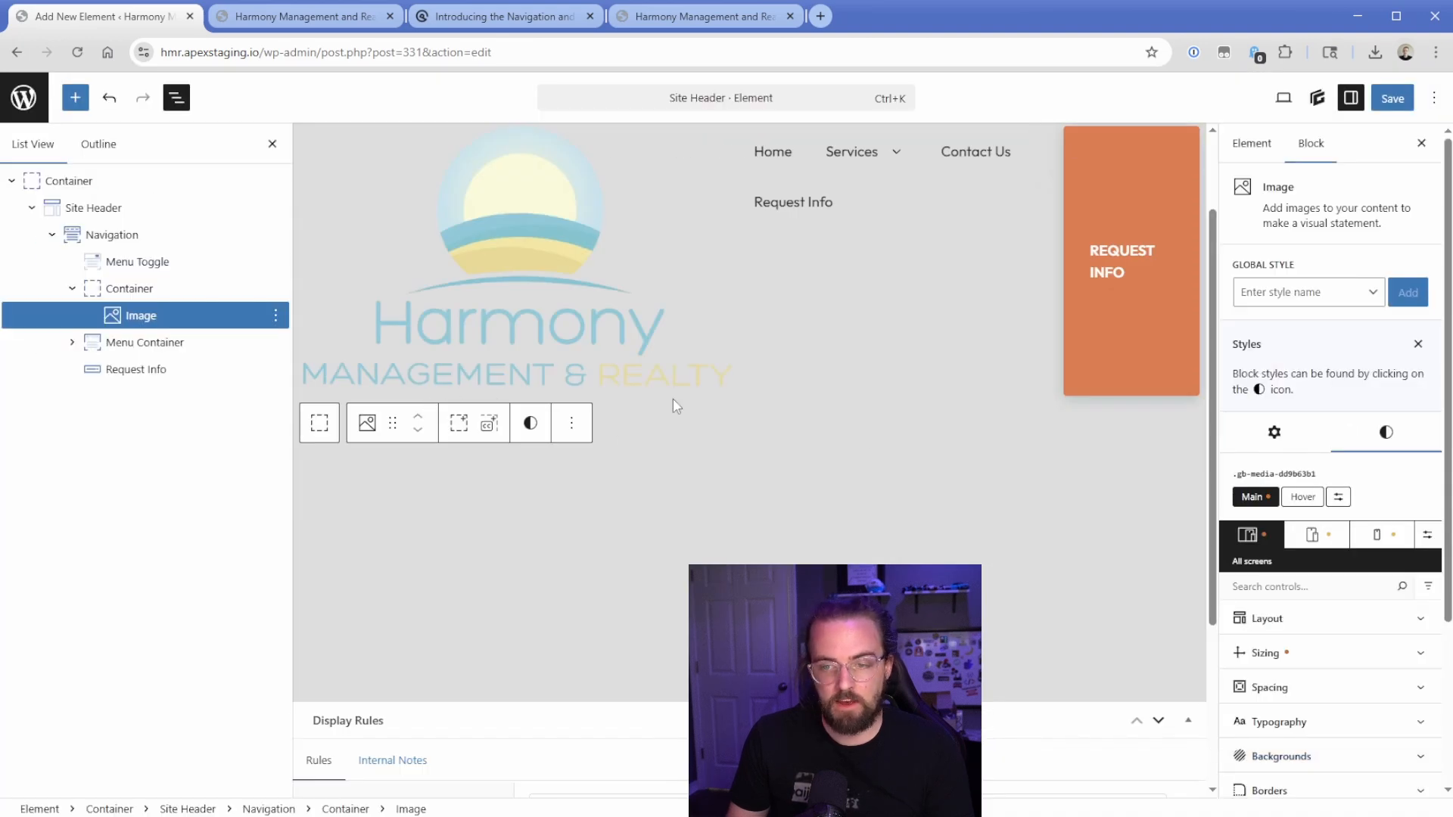
{"action": "left_click", "coordinate": [1274, 188]}
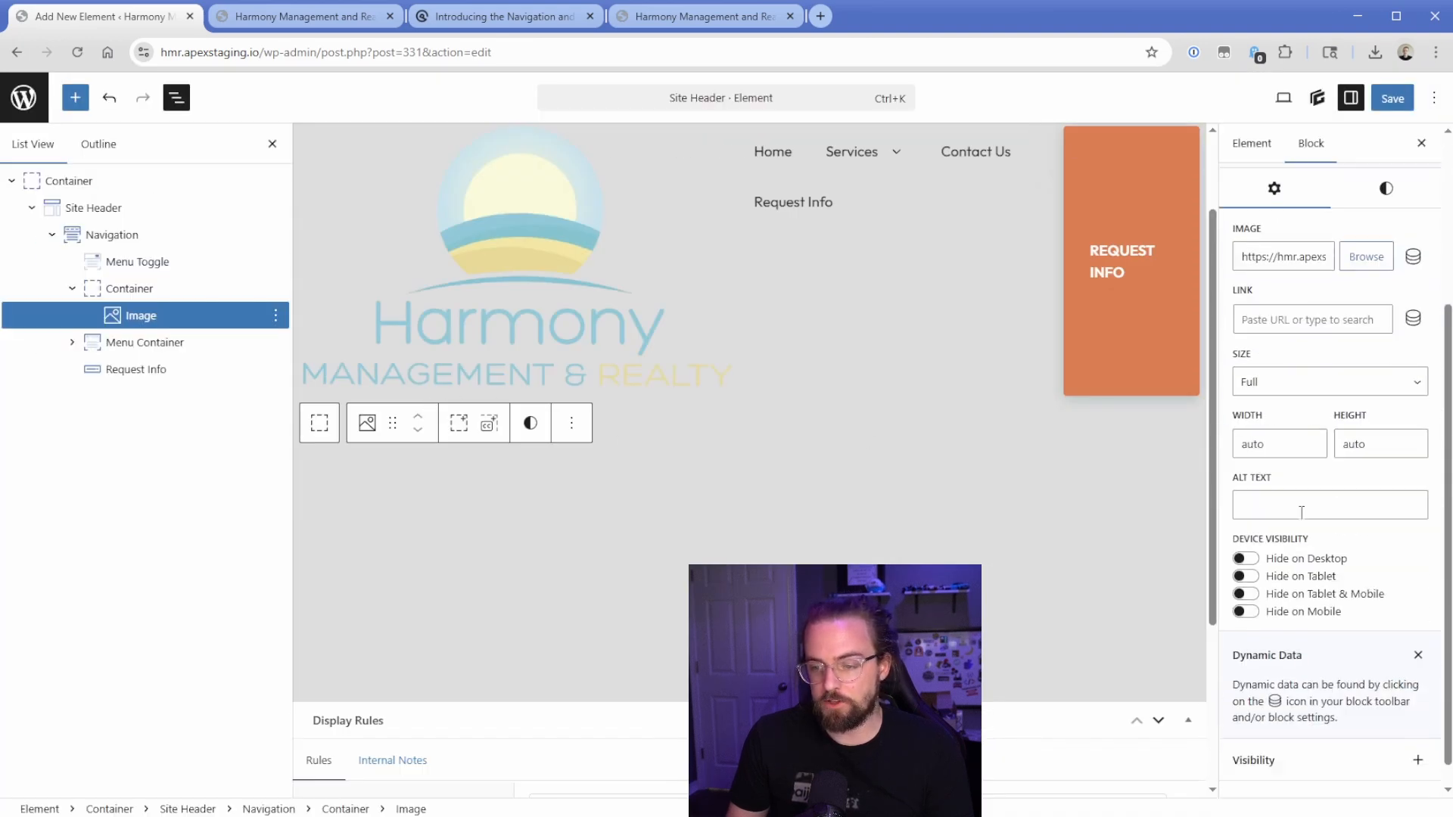
{"action": "left_click", "coordinate": [1328, 381]}
{"action": "type", "text": "150"}
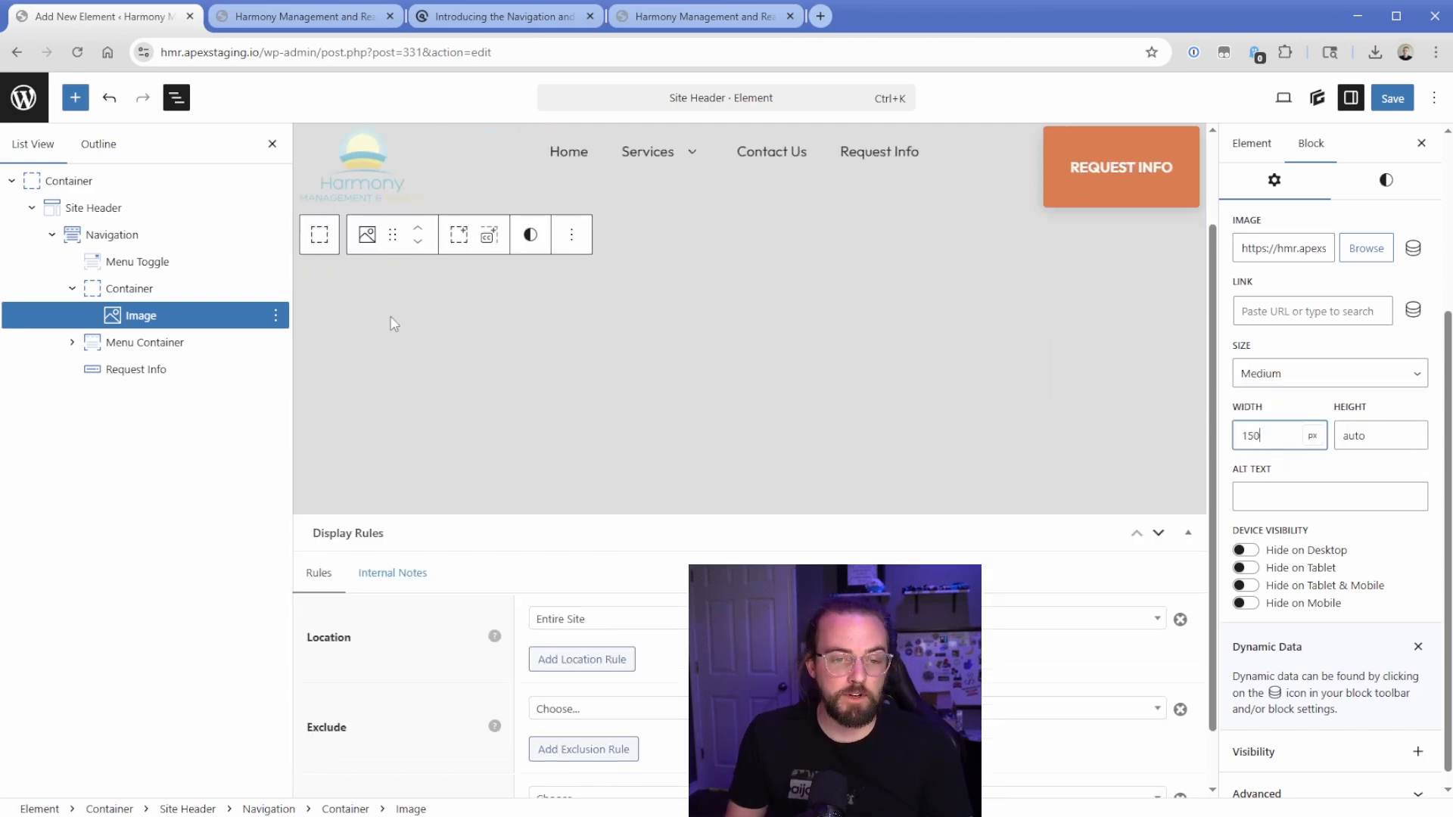
{"action": "left_click", "coordinate": [113, 234]}
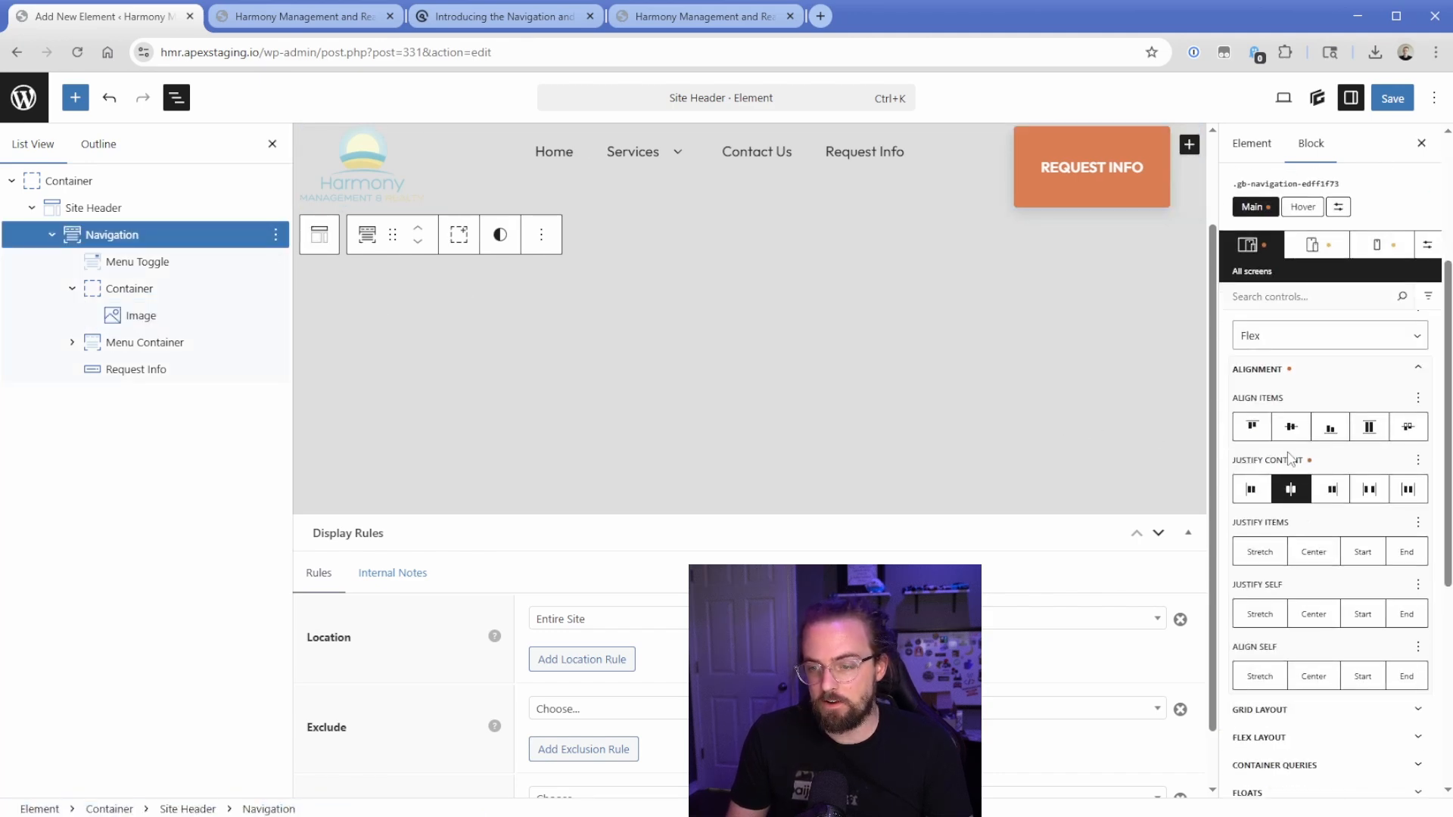
Set Align Items to Center on the Navigation and check the header row on the live site
{"action": "left_click", "coordinate": [1291, 427]}
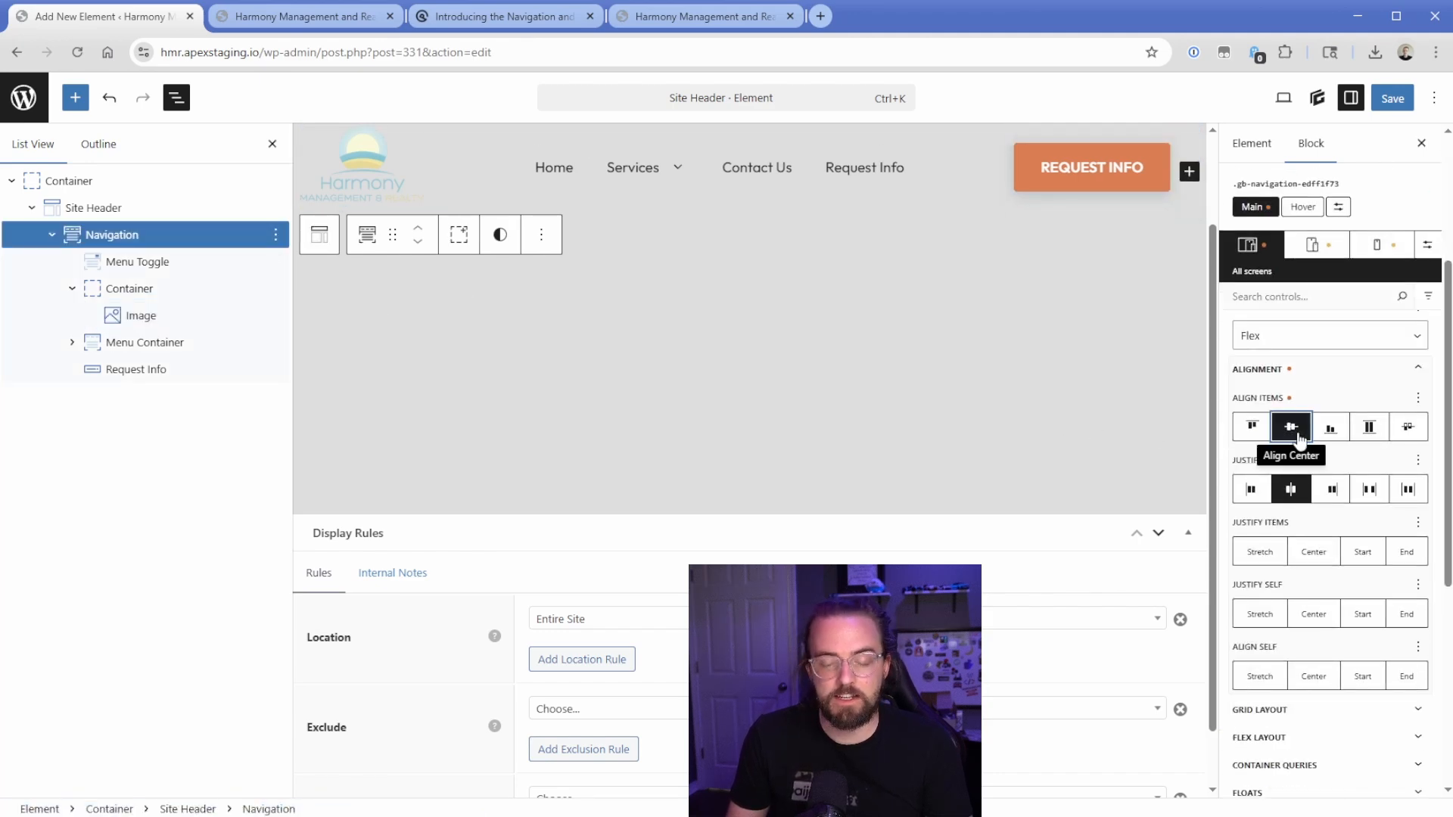
{"action": "left_click", "coordinate": [304, 15]}
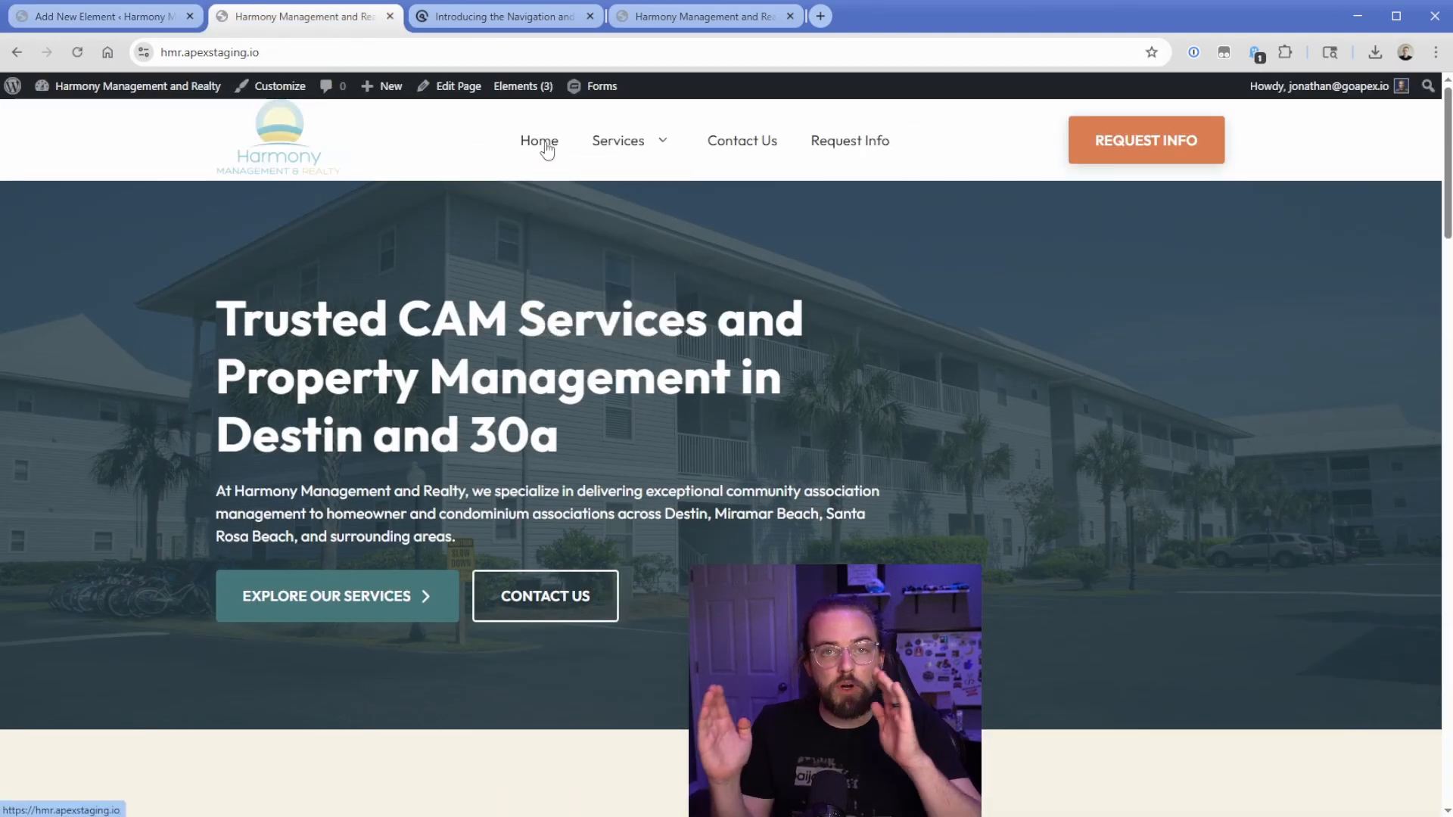
Return from the live homepage to the editor and select the navigation's Menu Container
{"action": "left_click", "coordinate": [101, 16]}
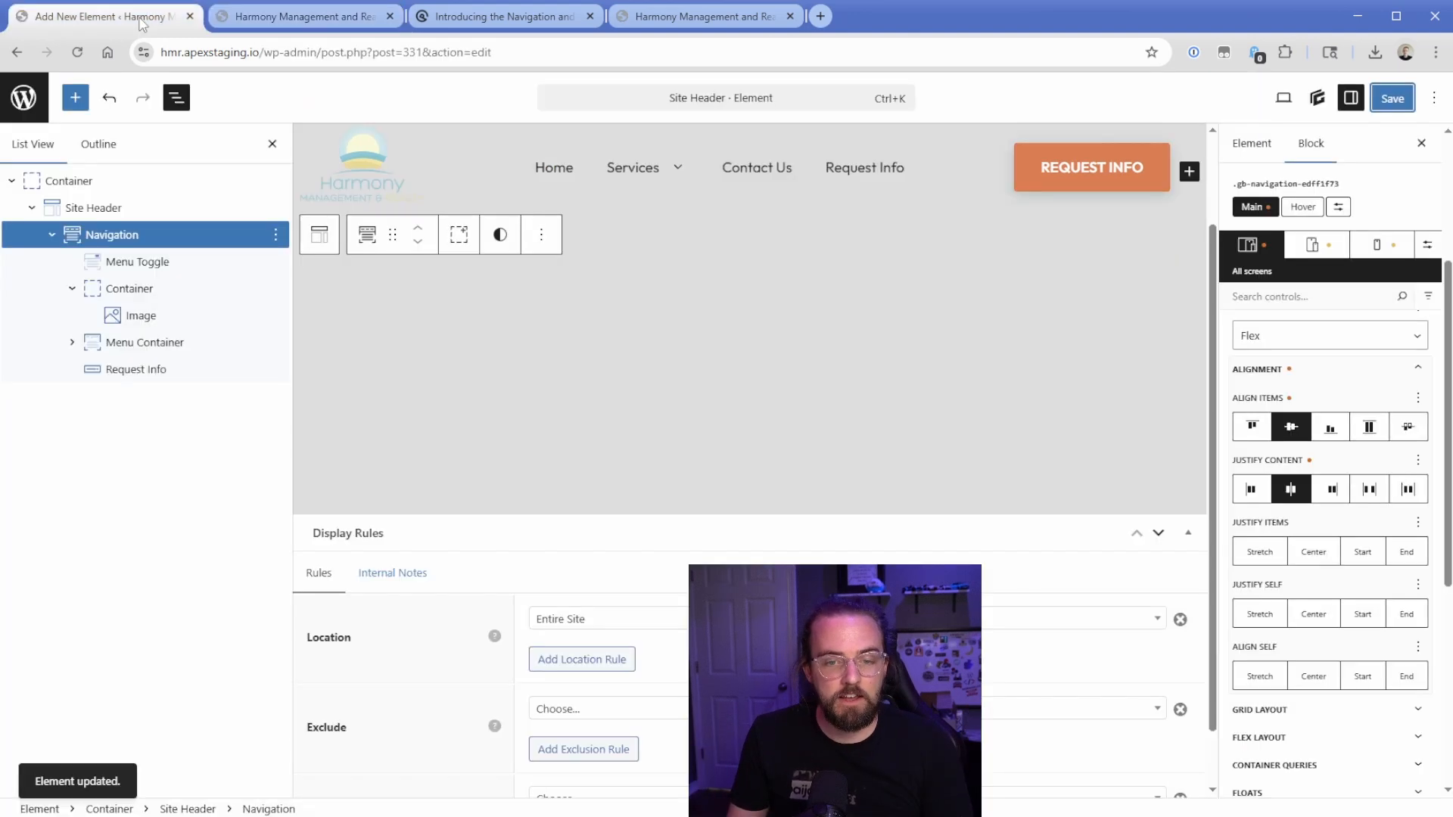
{"action": "left_click", "coordinate": [144, 342]}
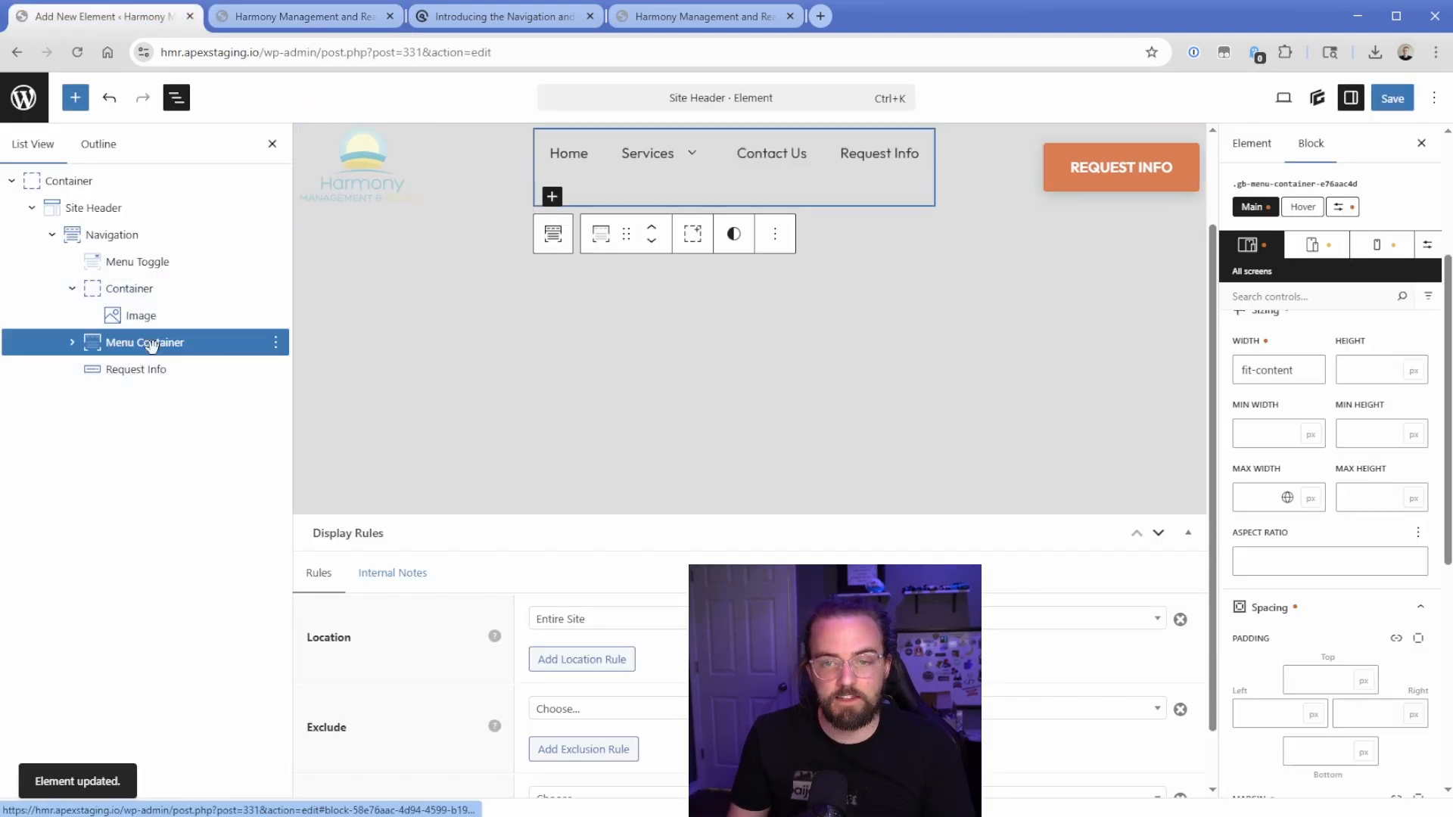
{"action": "scroll", "scroll_direction": "down", "scroll_amount": 3}
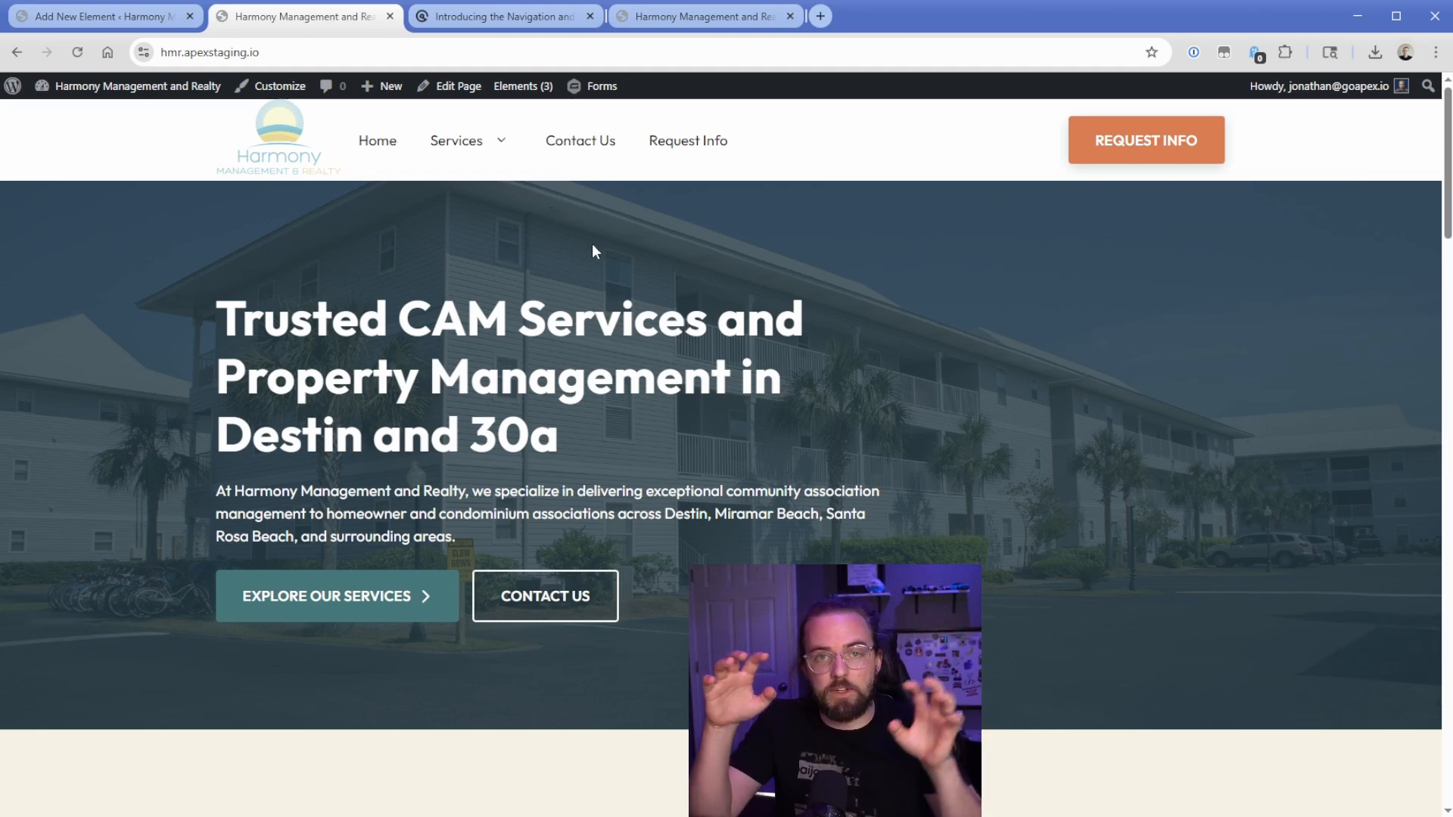
{"action": "mouse_move", "coordinate": [493, 201]}
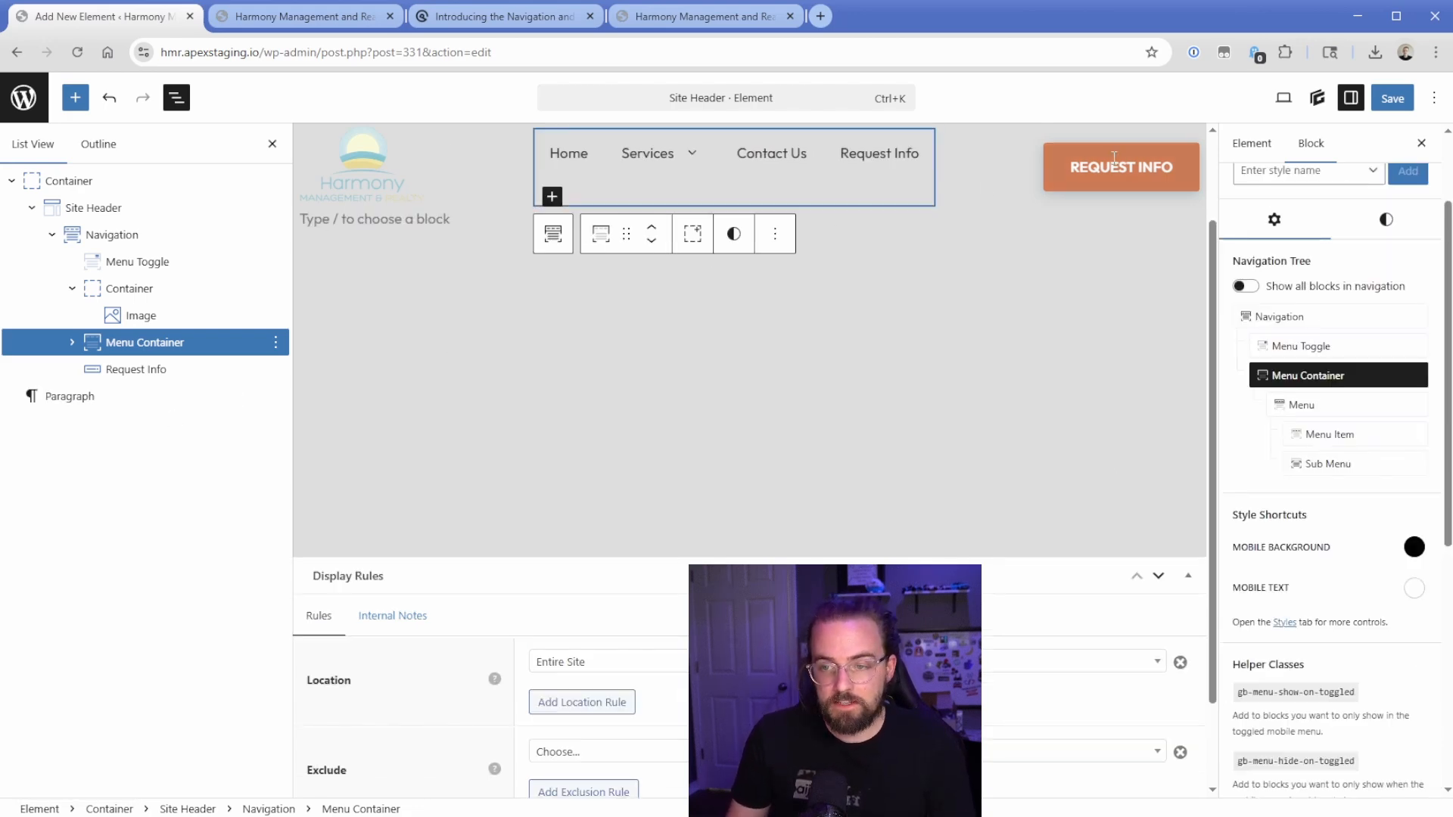
Duplicate the Request Info button to make a second orange button renamed Dashboard
{"action": "left_click", "coordinate": [1120, 167]}
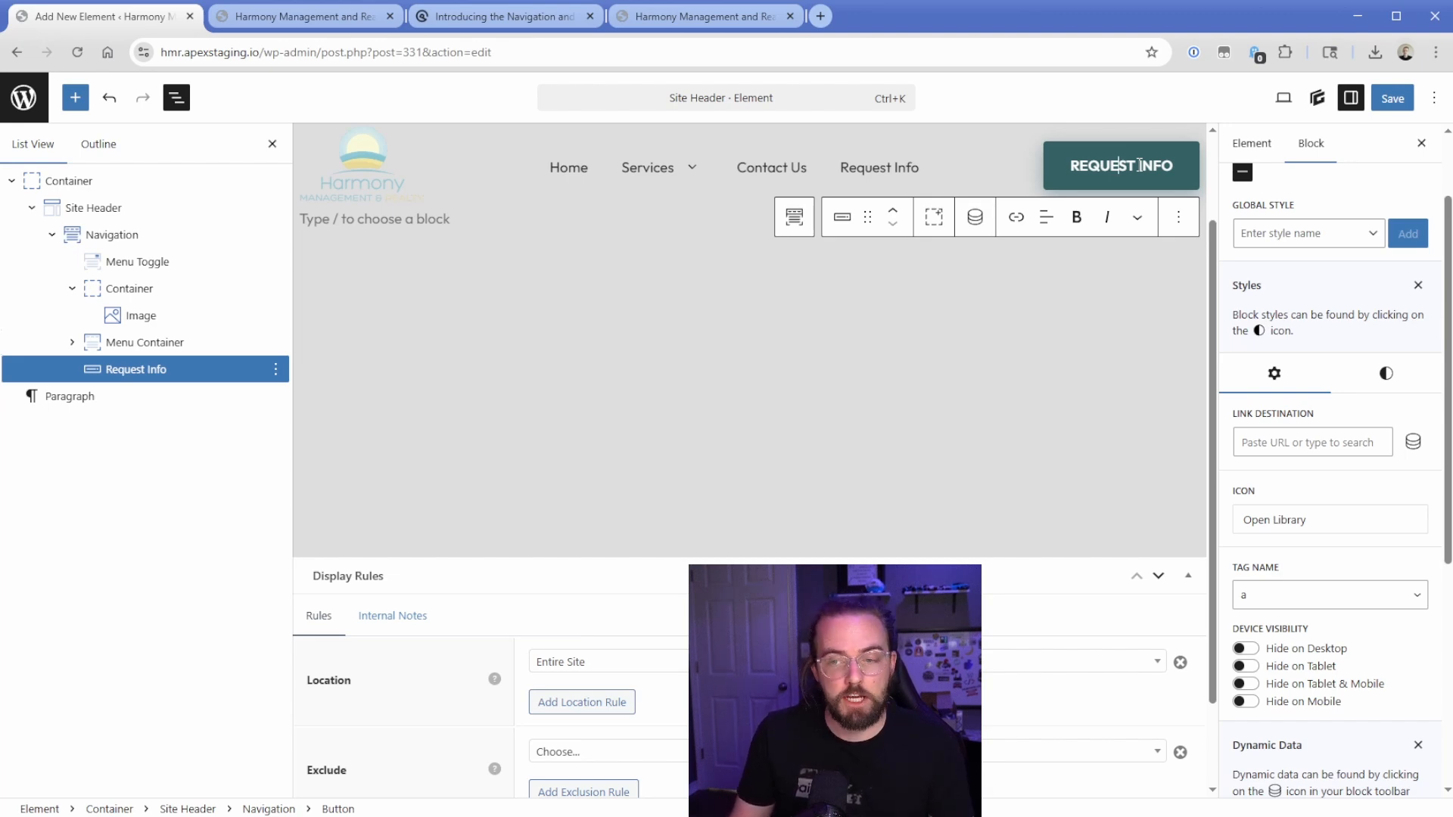
{"action": "left_click", "coordinate": [1178, 216]}
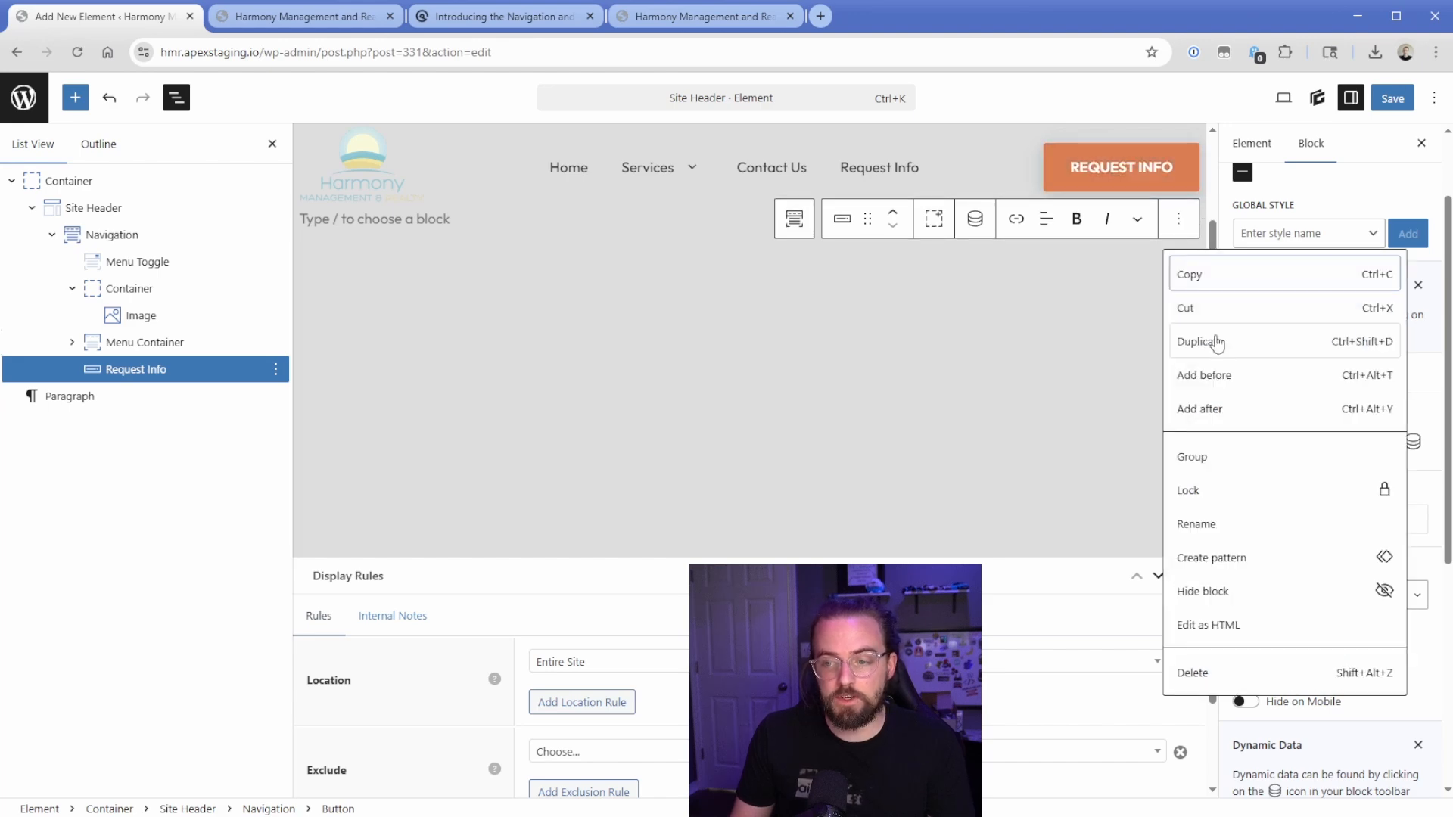
{"action": "left_click", "coordinate": [1200, 340]}
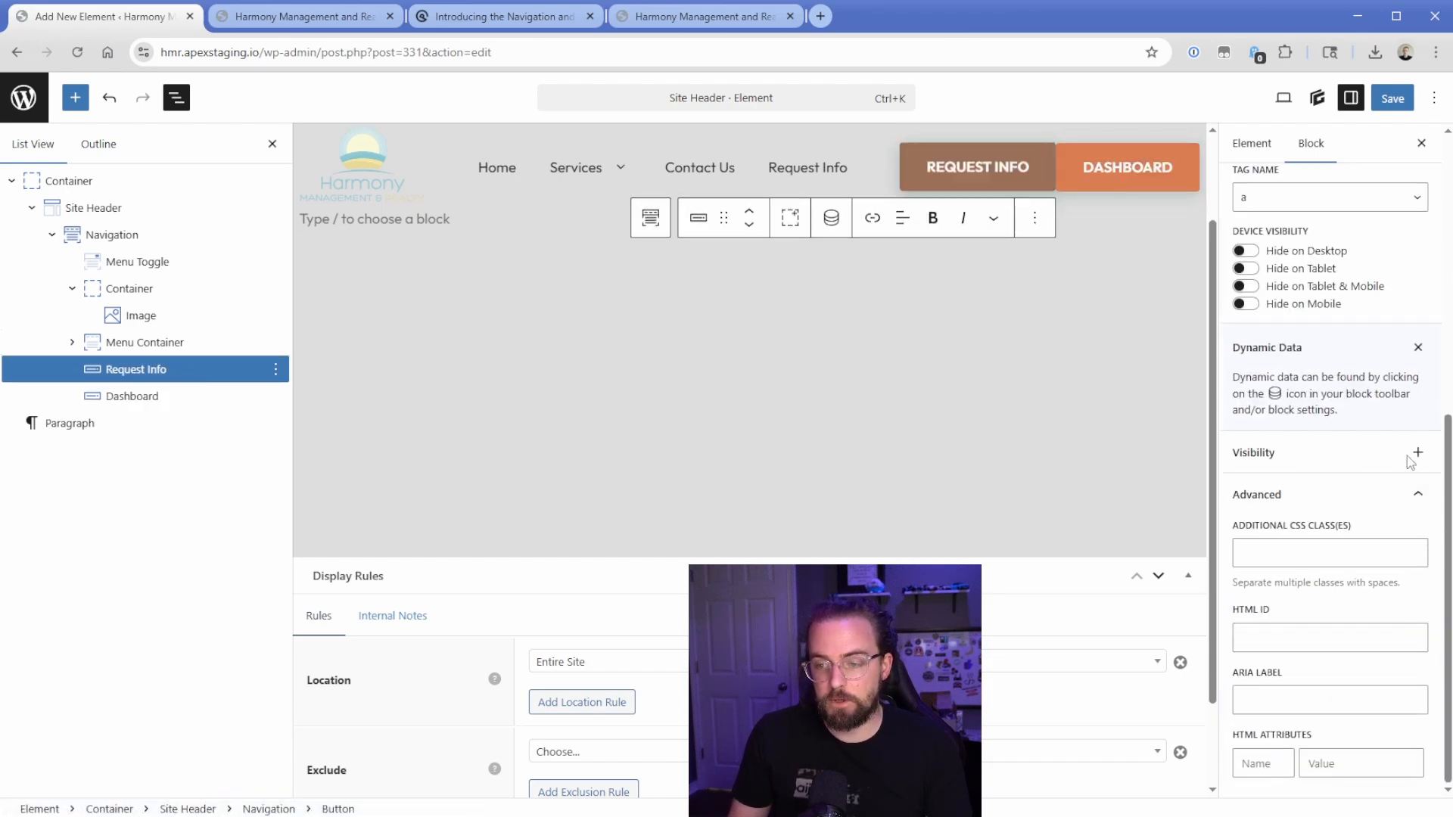
Add a User Role visibility condition limiting Request Info to logged-out visitors
{"action": "left_click", "coordinate": [1417, 452]}
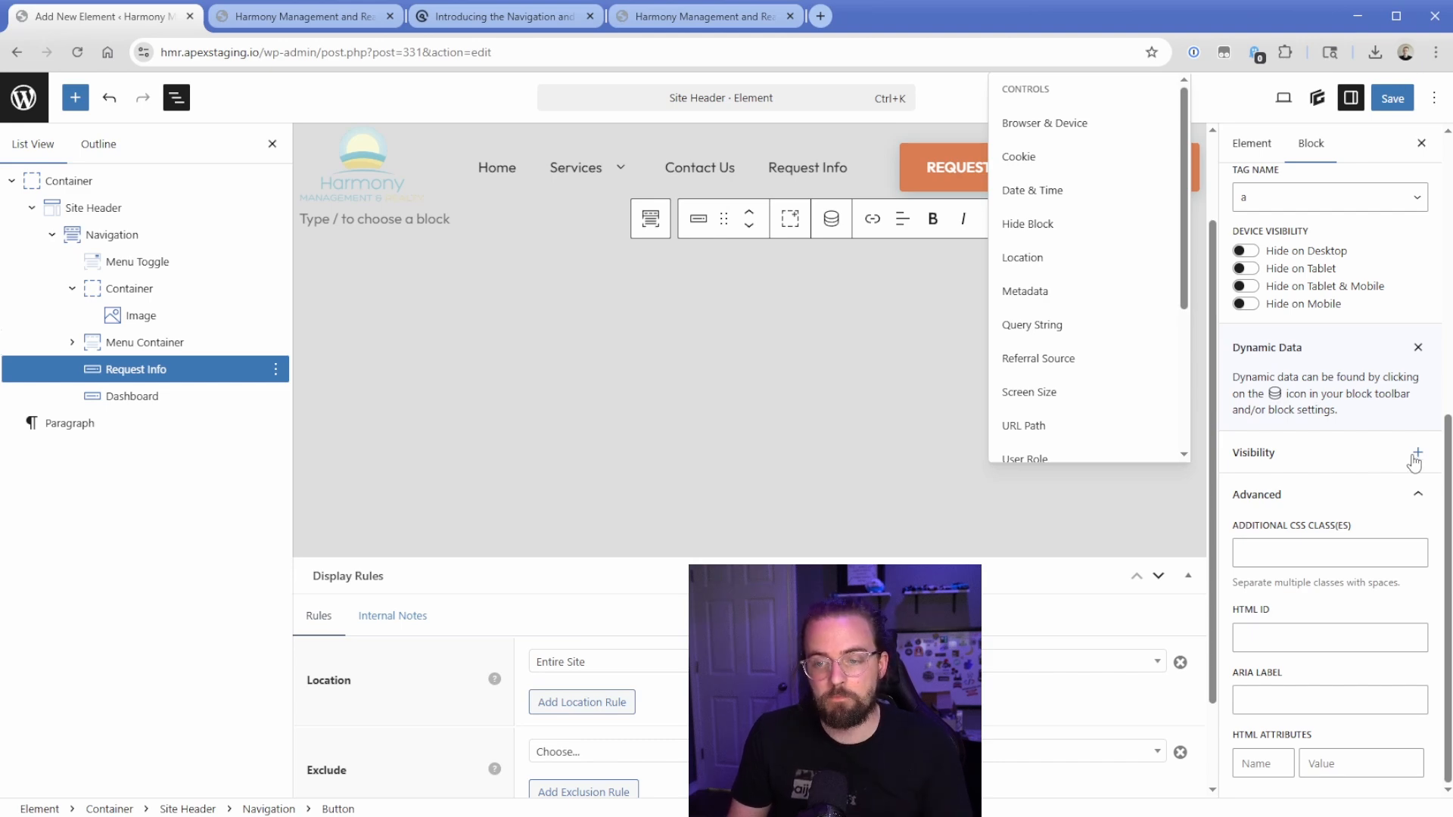
{"action": "left_click", "coordinate": [1415, 455]}
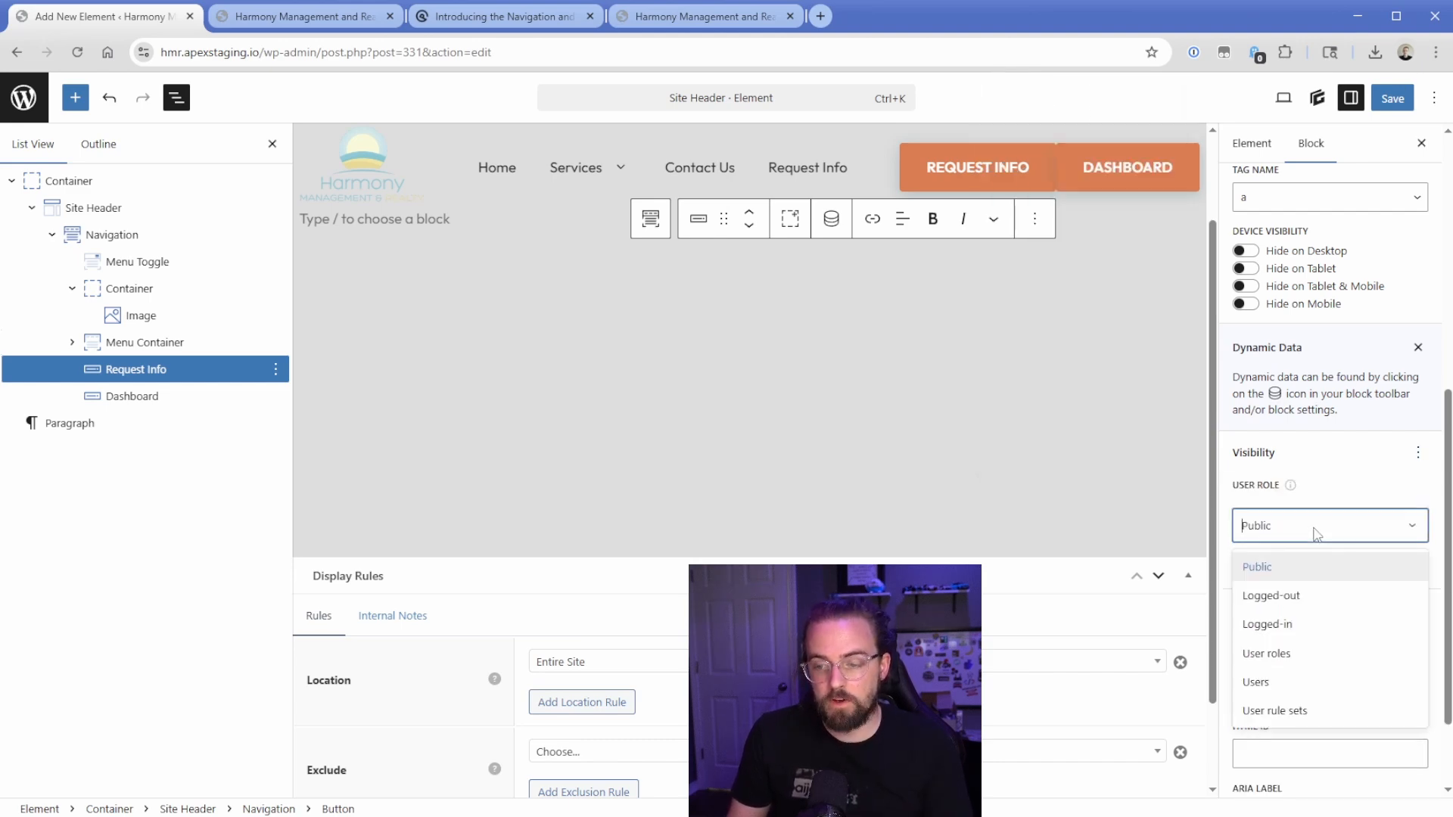
{"action": "left_click", "coordinate": [1271, 595]}
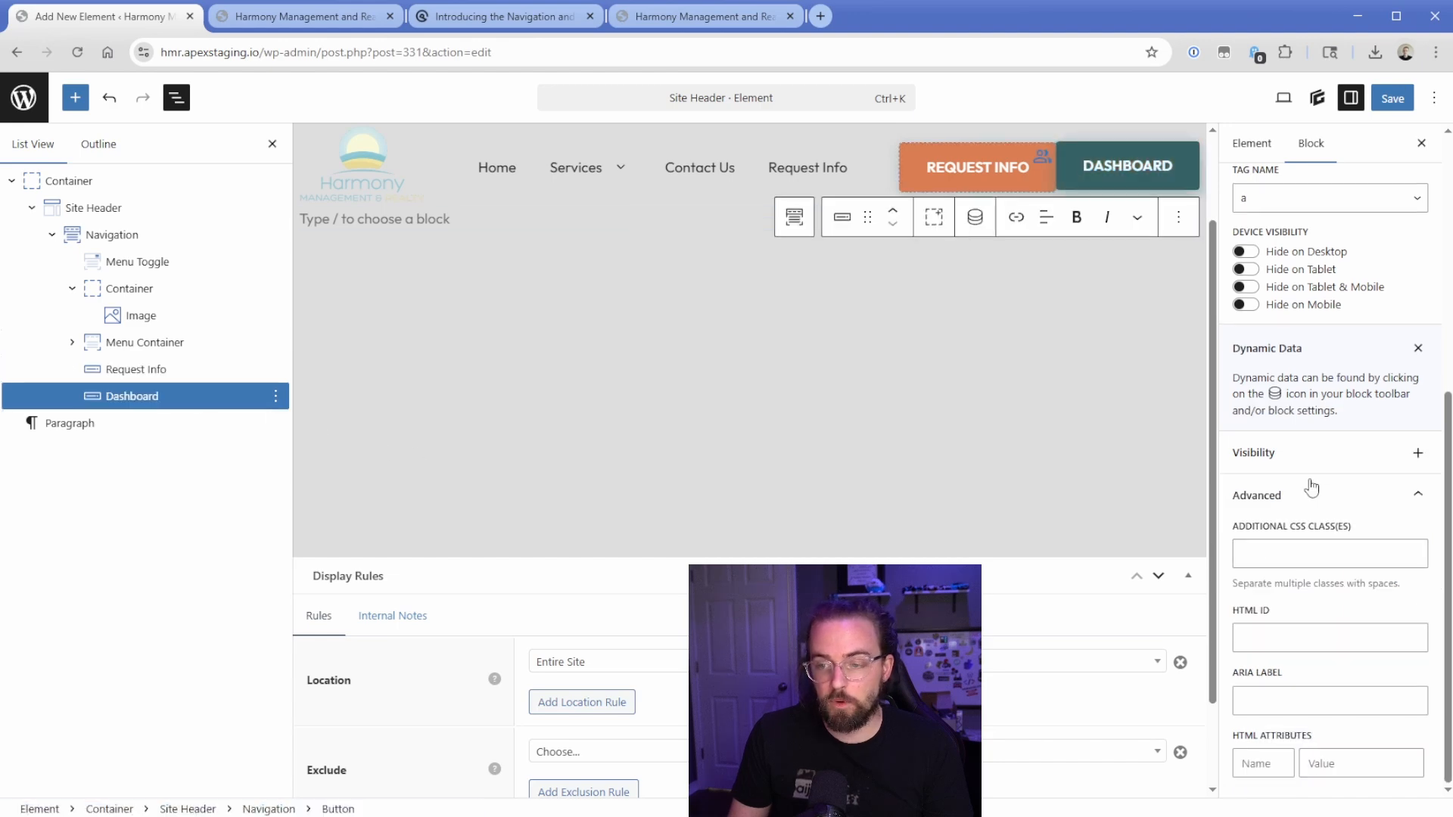
Add a User Role condition showing Dashboard only to logged-in users and save
{"action": "left_click", "coordinate": [1417, 453]}
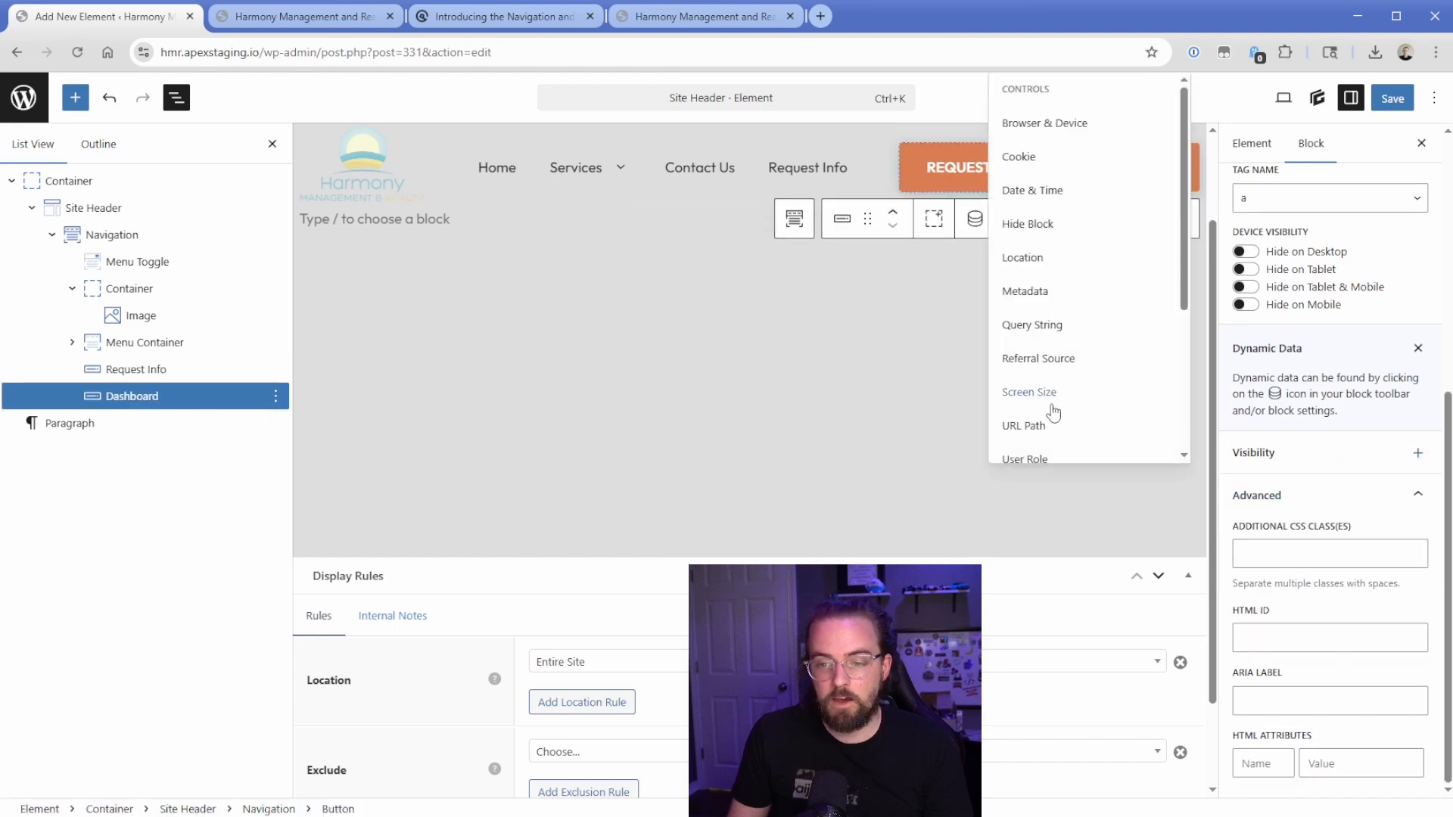
{"action": "left_click", "coordinate": [1024, 457]}
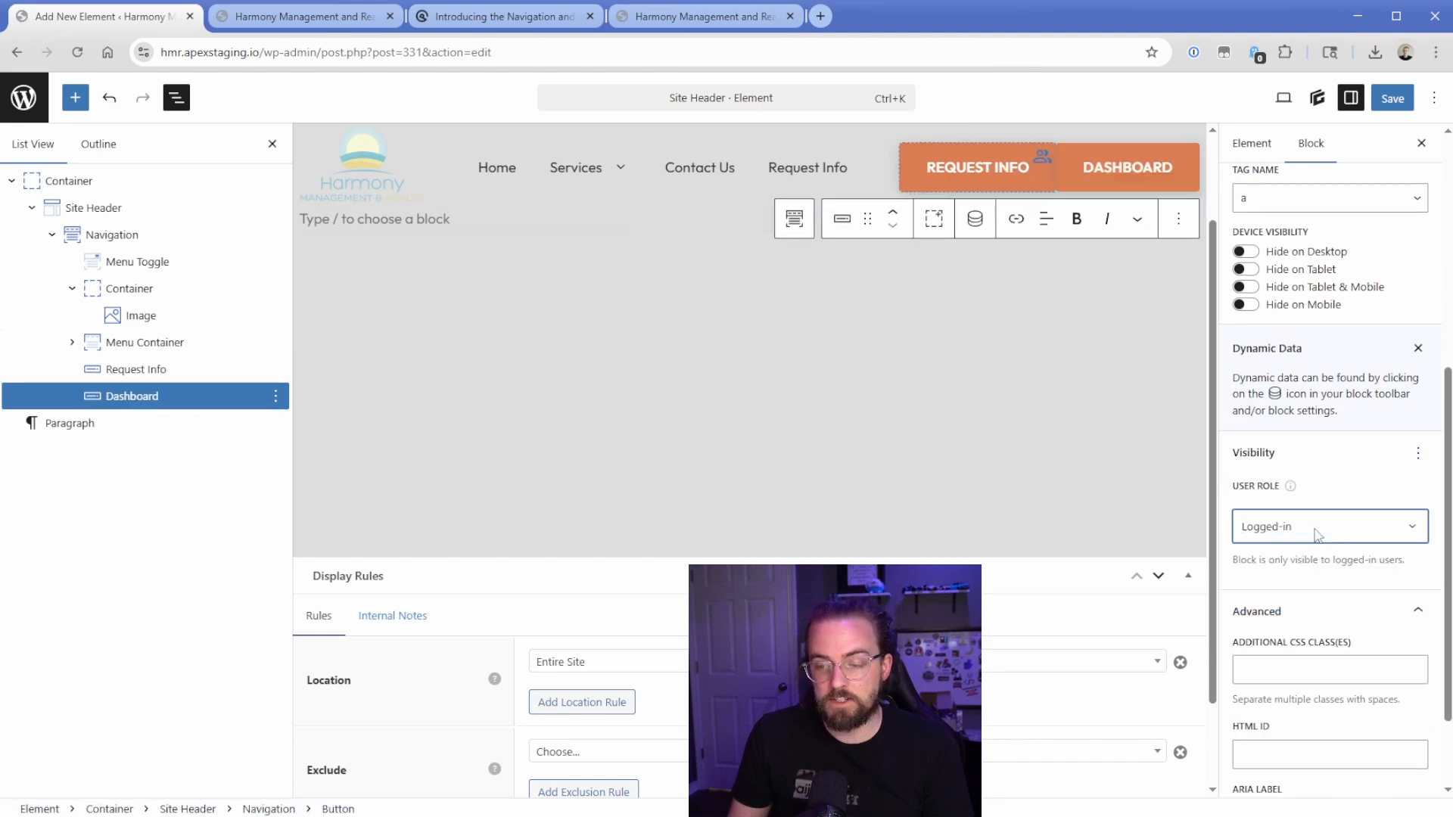
{"action": "left_click", "coordinate": [1391, 97]}
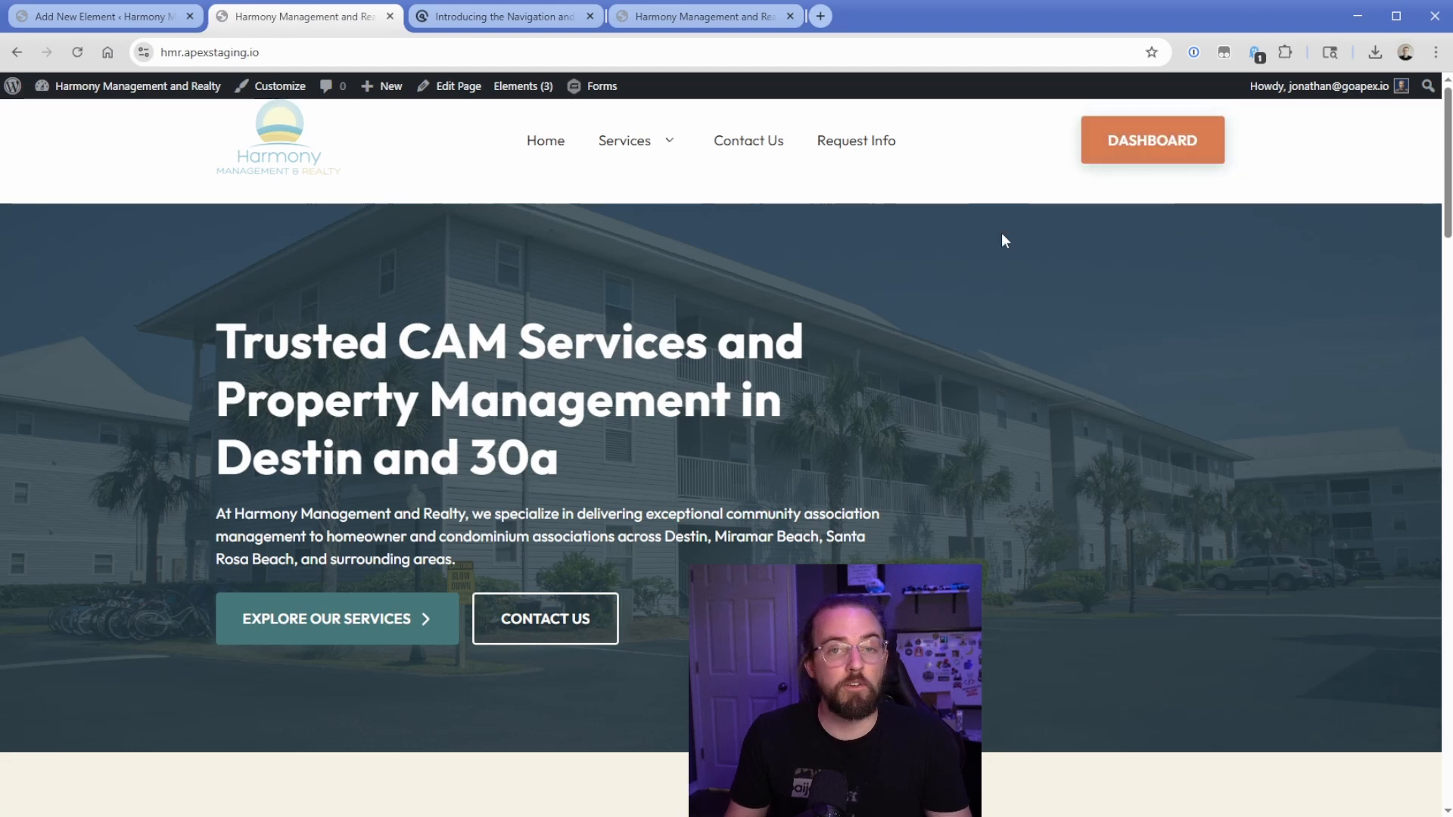
Return from the live homepage check to the Site Header element editor
{"action": "left_click", "coordinate": [209, 51]}
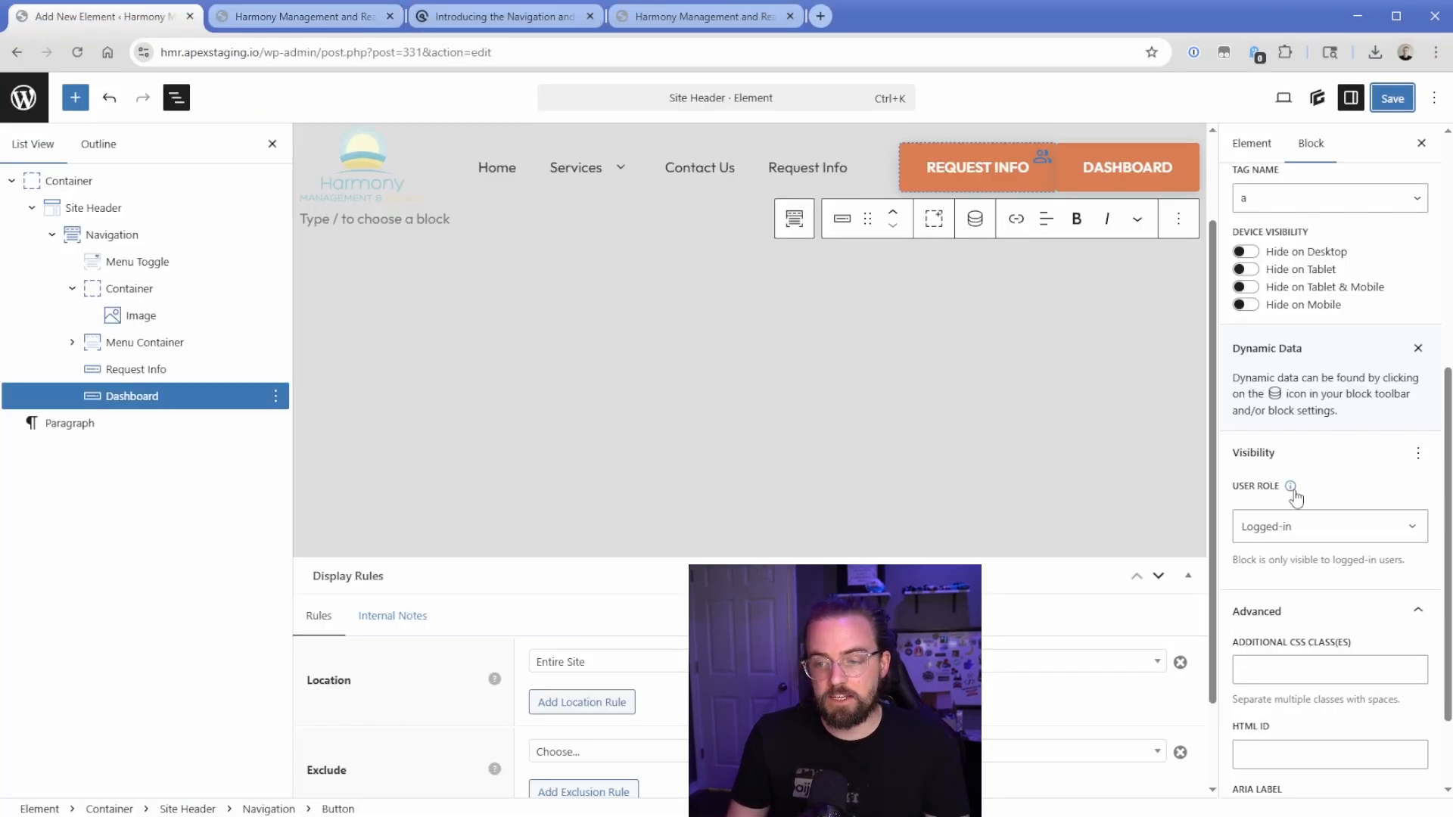
{"action": "mouse_move", "coordinate": [1348, 492]}
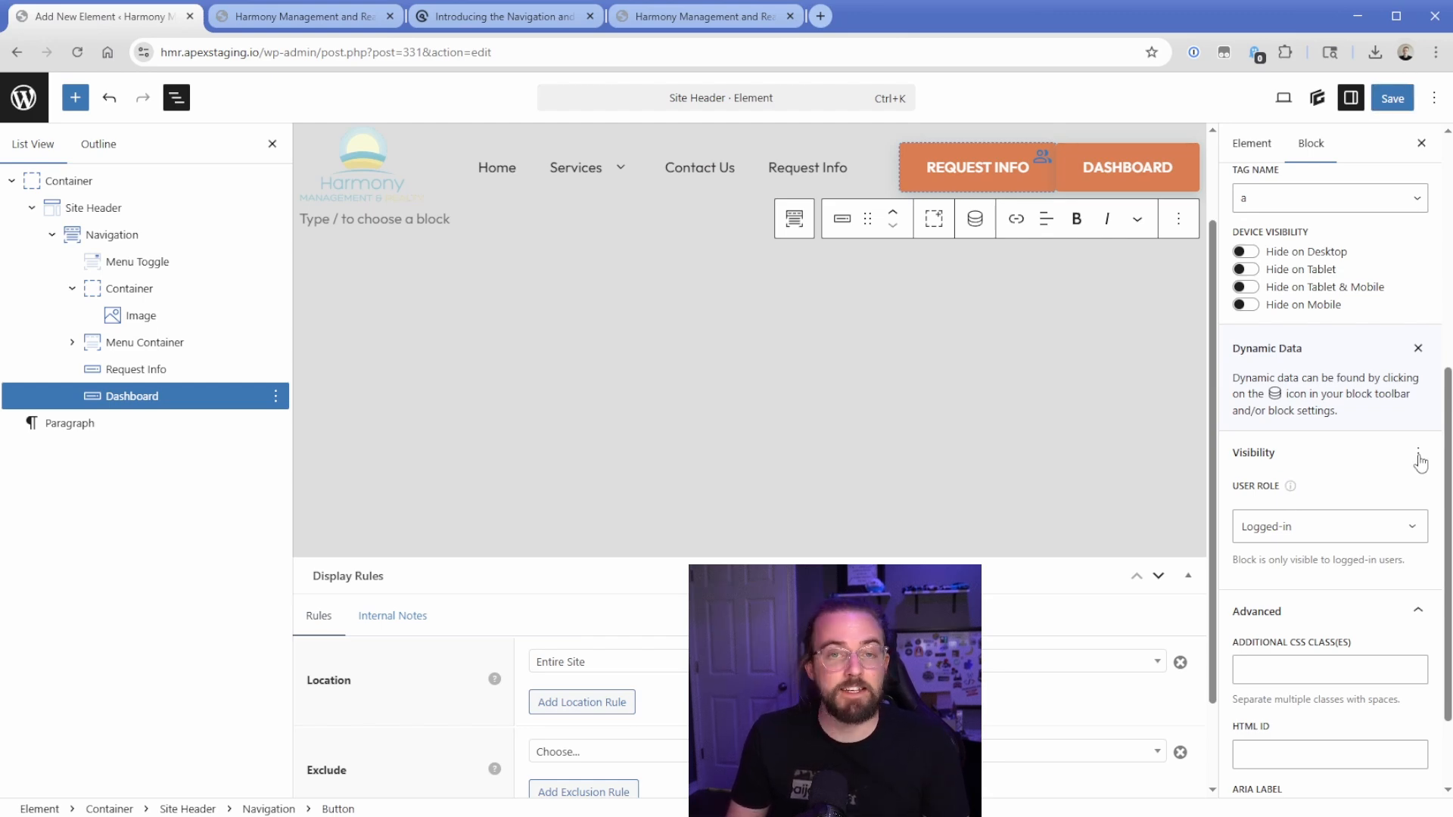
{"action": "mouse_move", "coordinate": [1421, 461]}
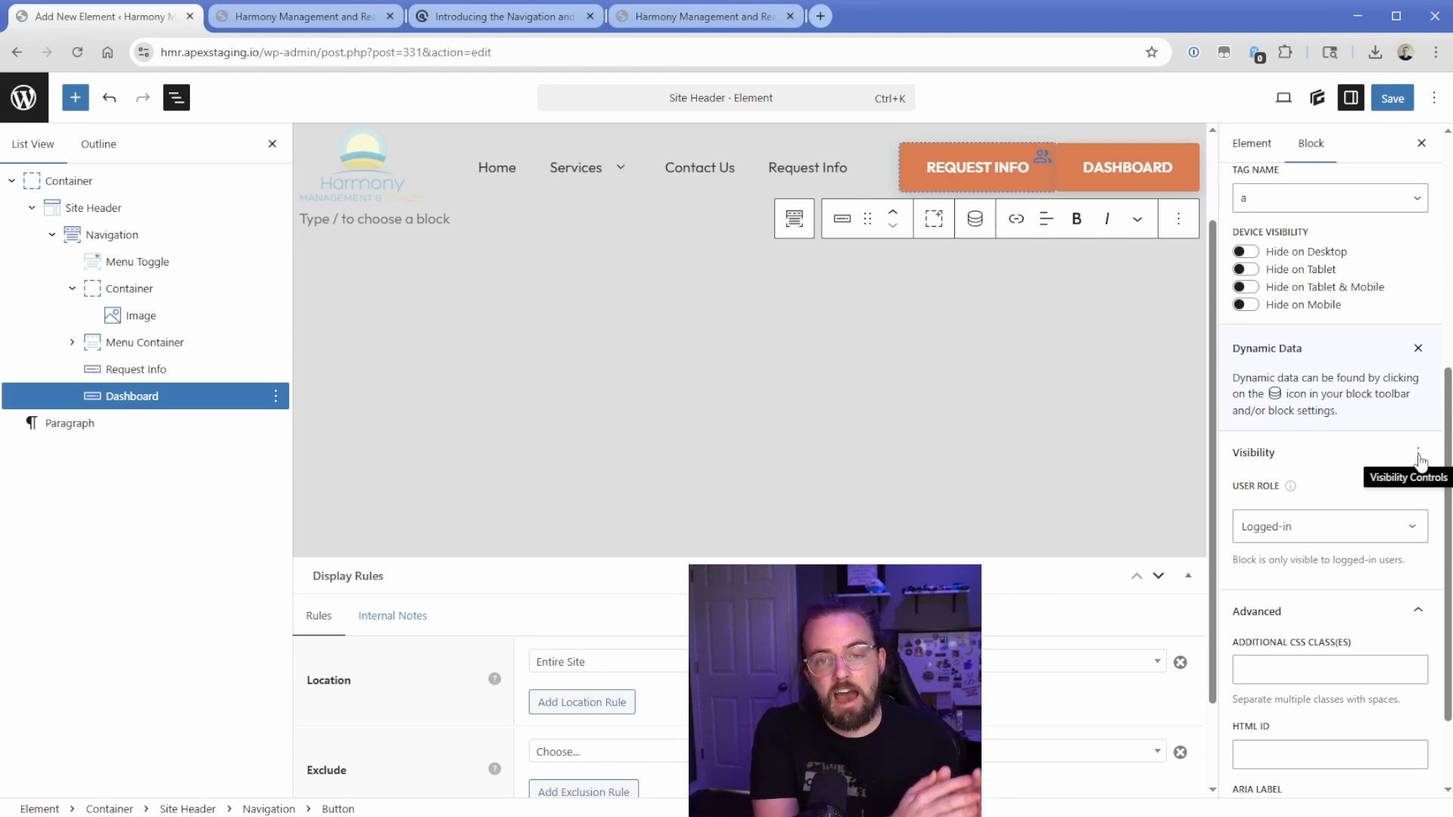
{"action": "left_click", "coordinate": [113, 234]}
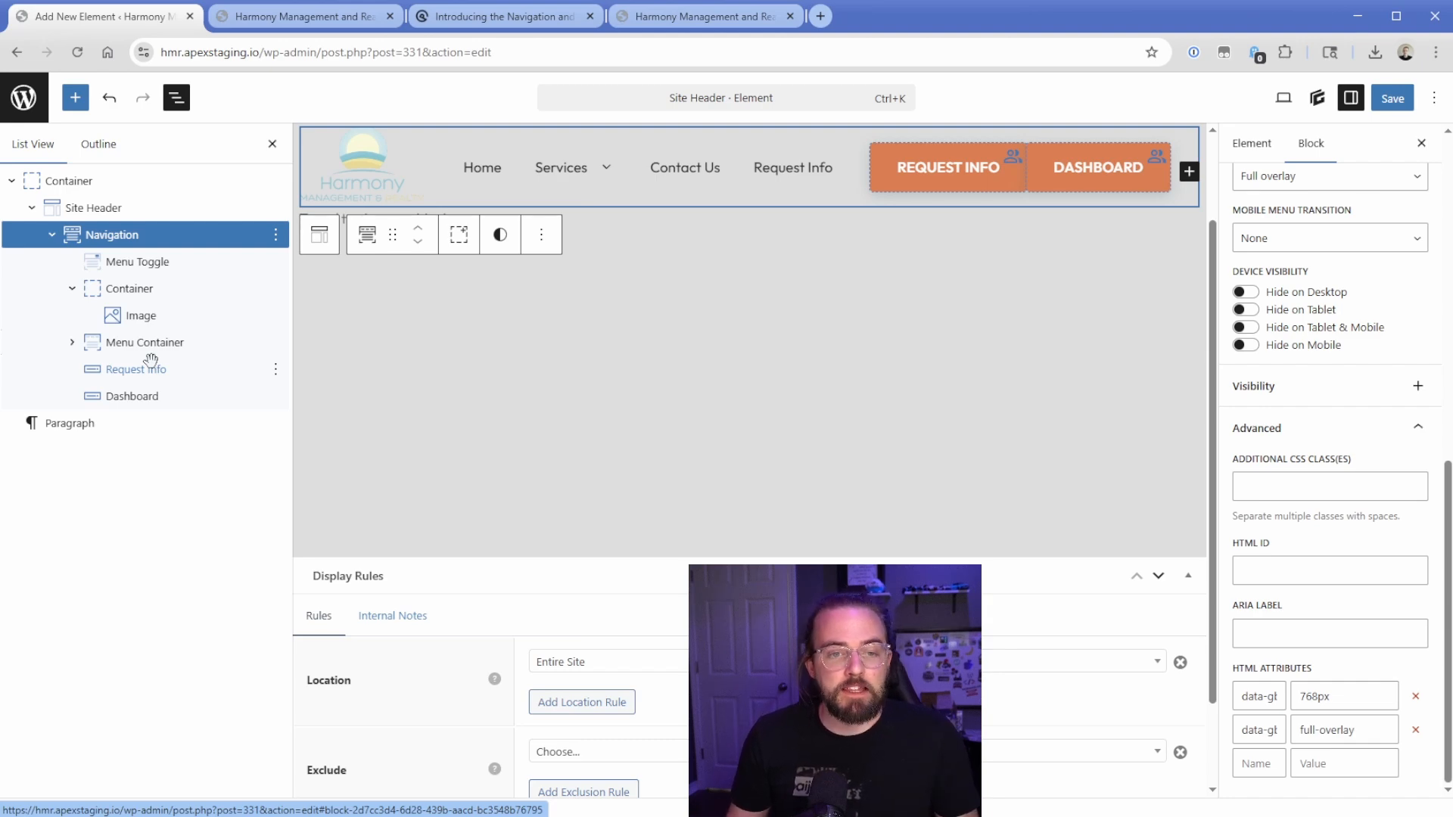
{"action": "mouse_move", "coordinate": [147, 360]}
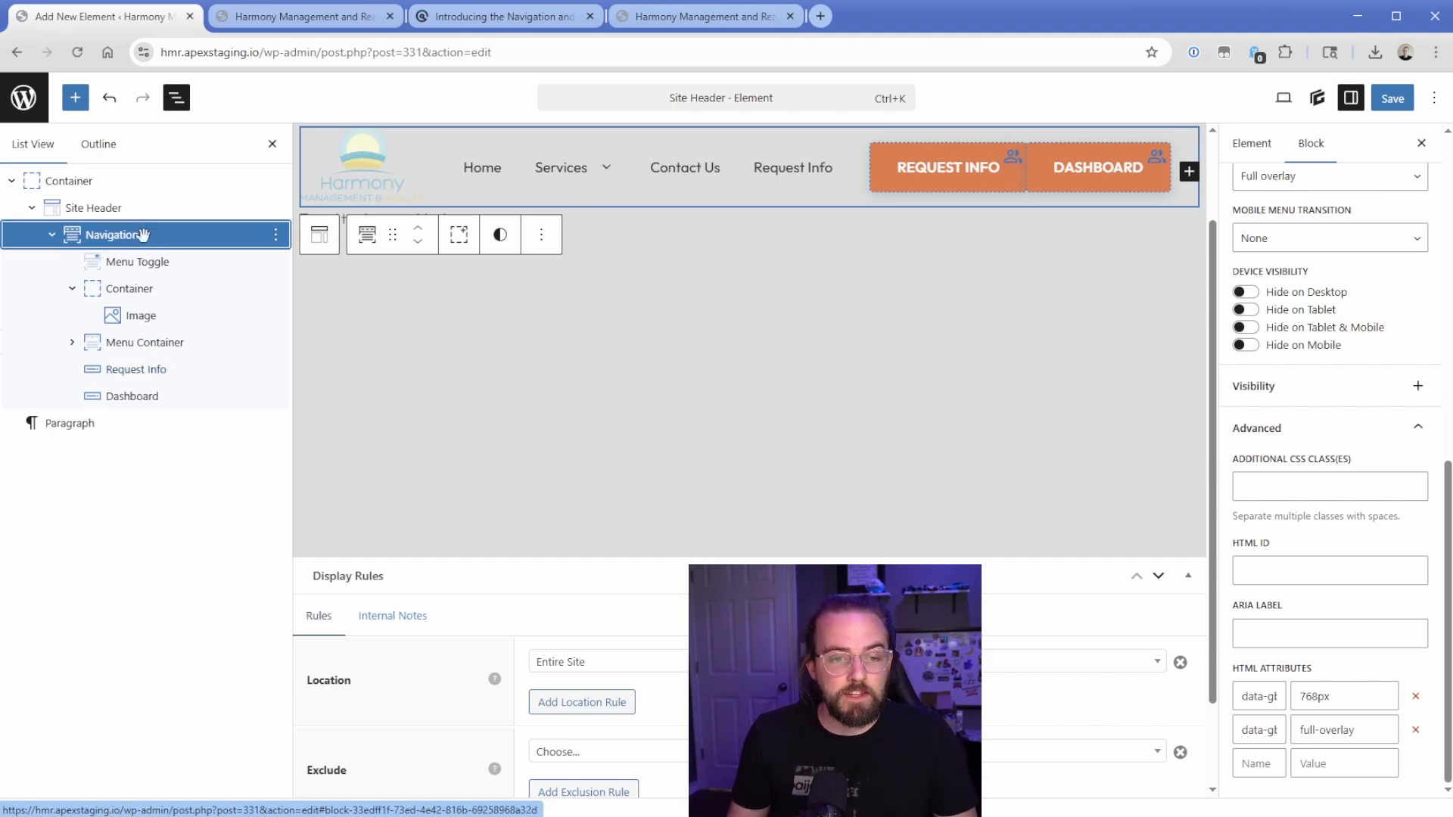
Duplicate the Navigation block and expand the copy's inner blocks
{"action": "left_click", "coordinate": [126, 287]}
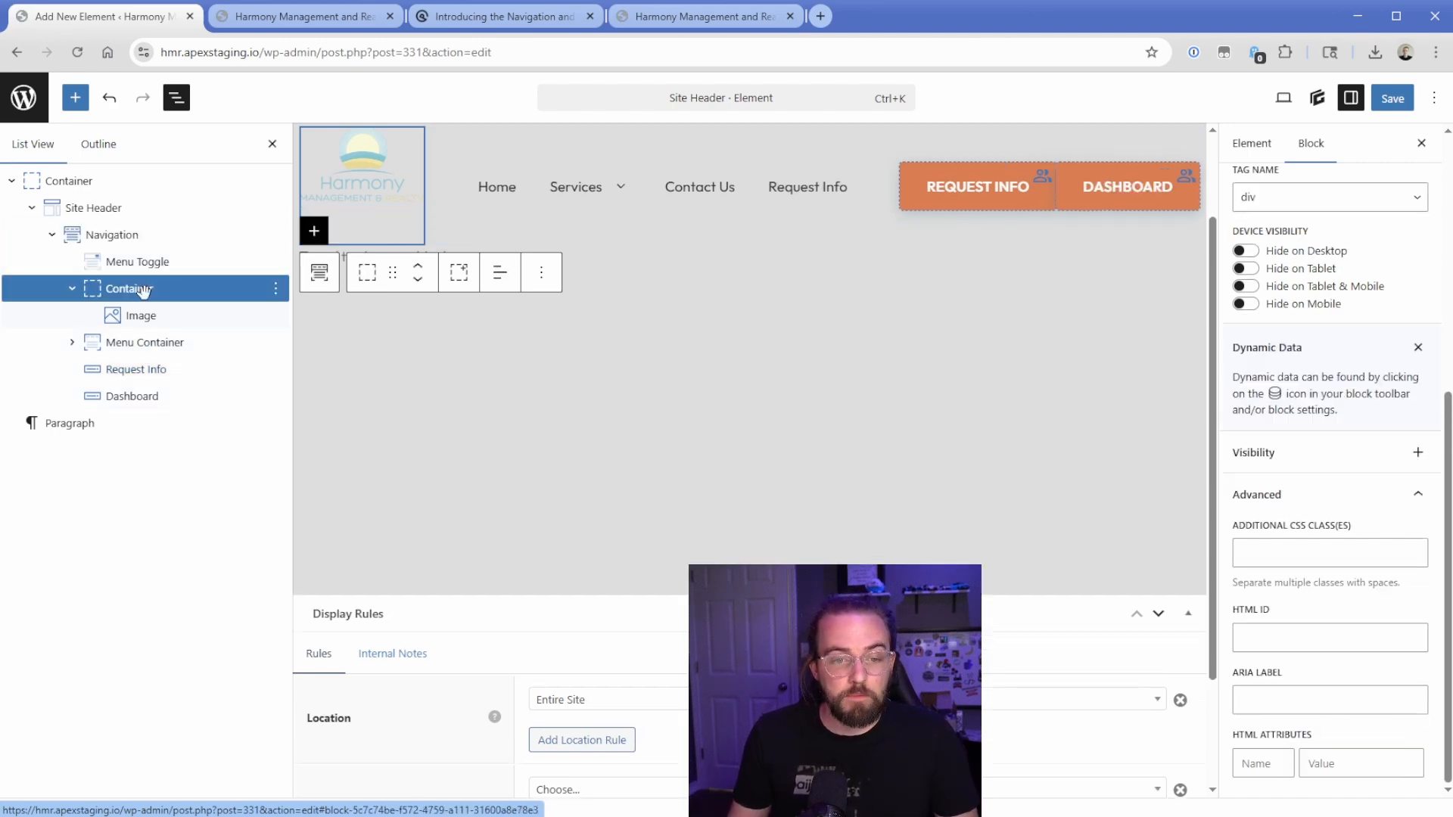
{"action": "left_click", "coordinate": [142, 342]}
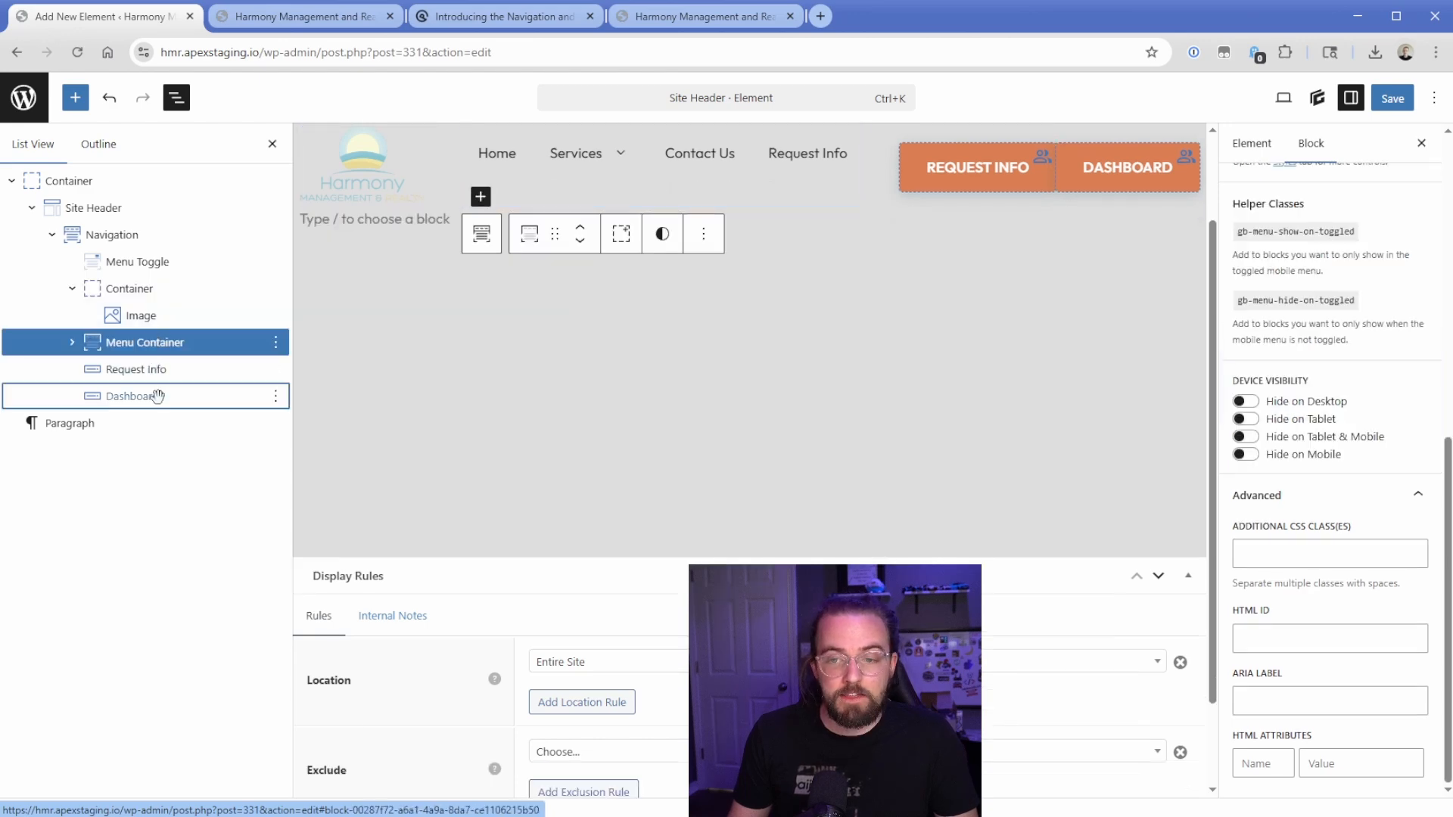
{"action": "left_click", "coordinate": [115, 234]}
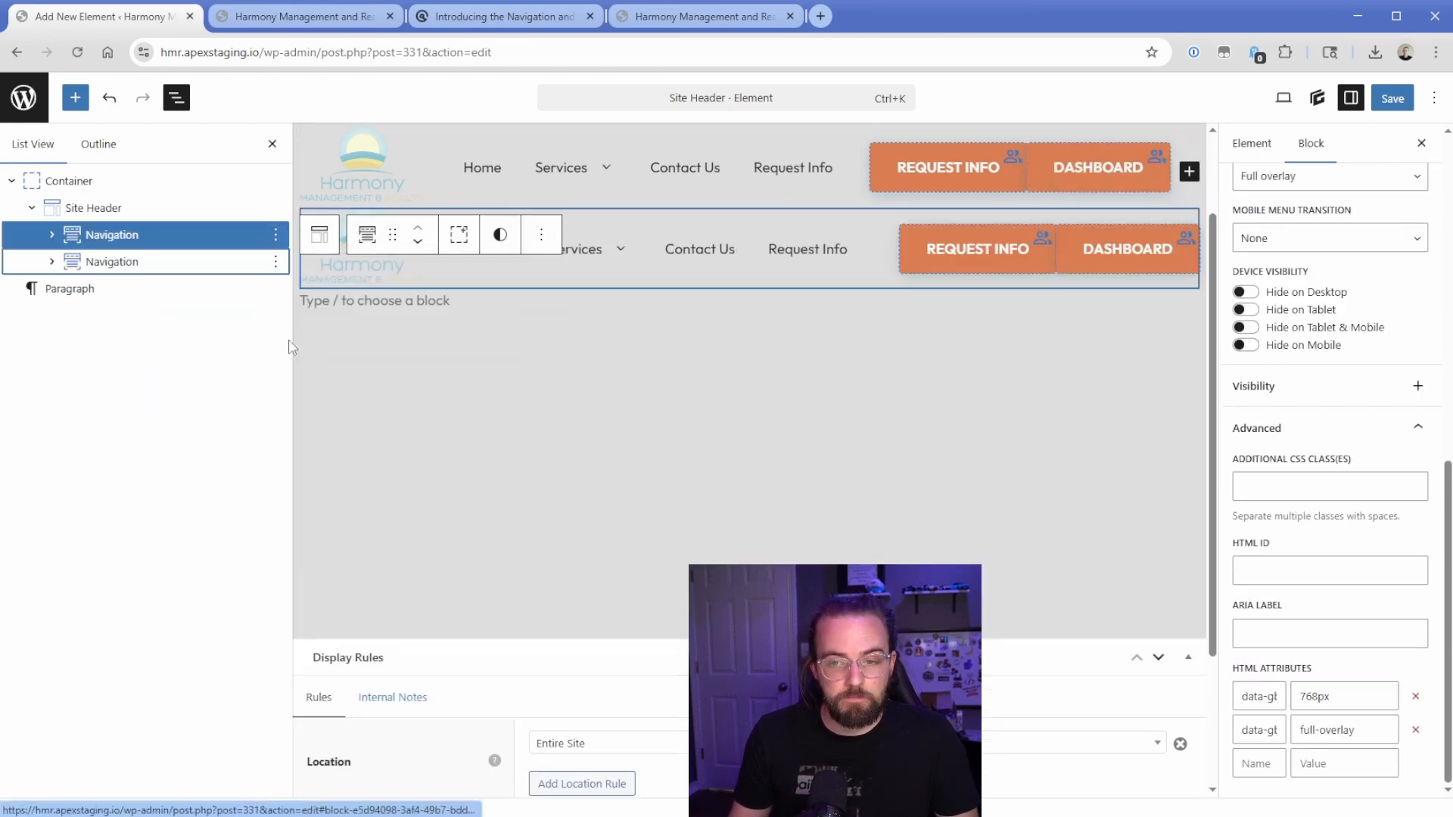
{"action": "left_click", "coordinate": [110, 262]}
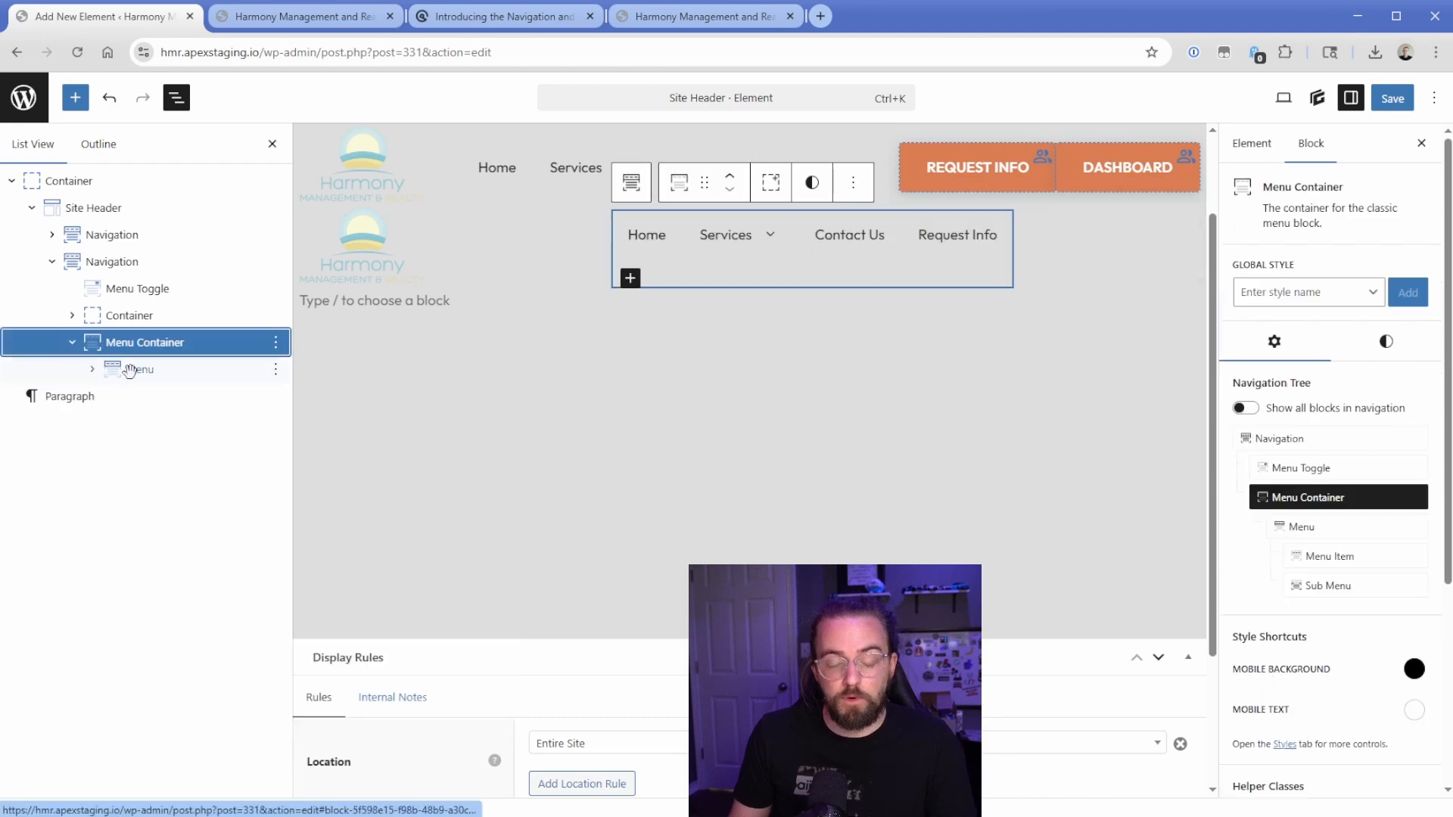
Strip the Request Info and Dashboard buttons from the copied navigation, keeping logo and Main Menu
{"action": "left_click", "coordinate": [139, 369]}
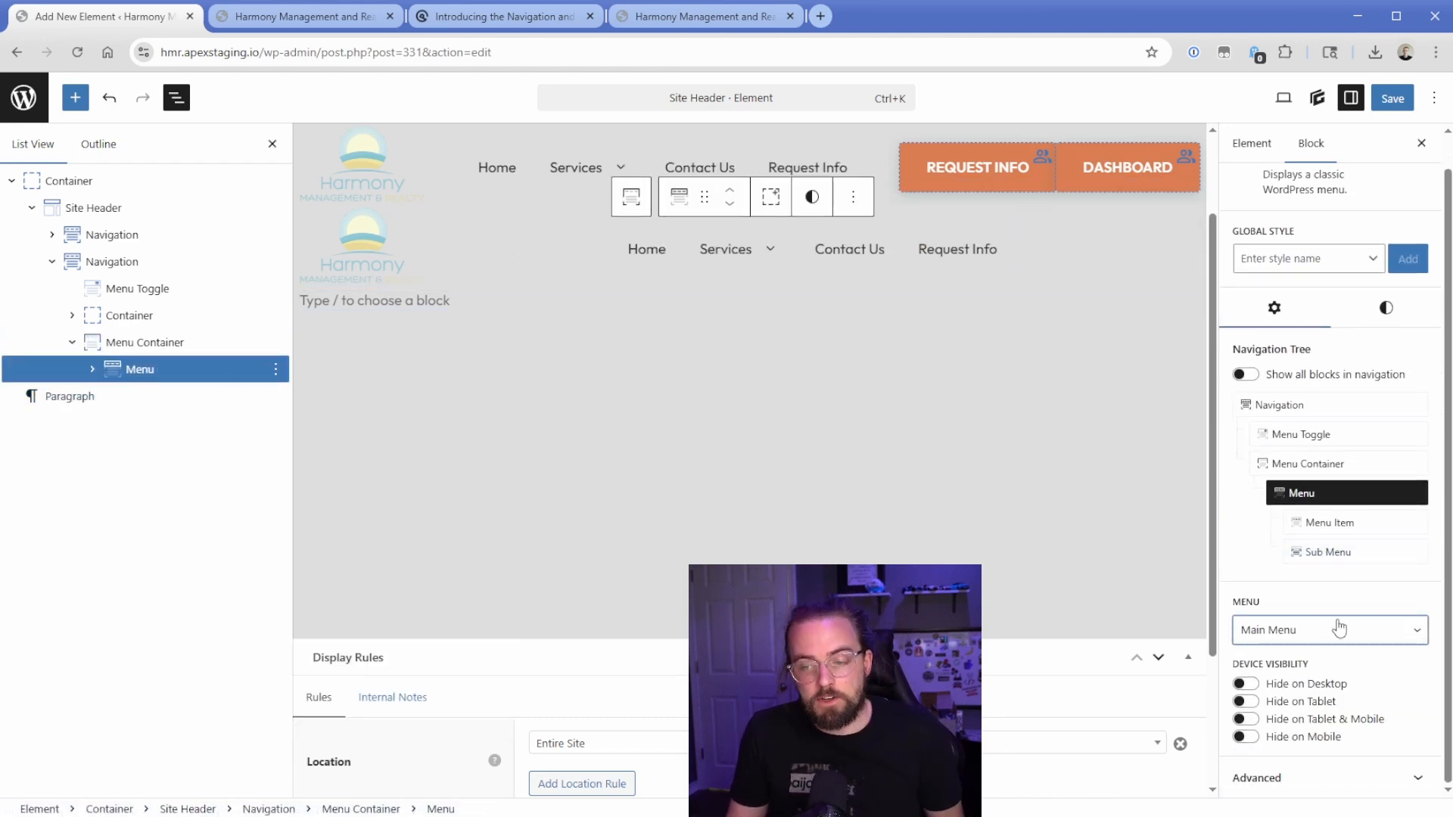
{"action": "left_click", "coordinate": [1328, 630]}
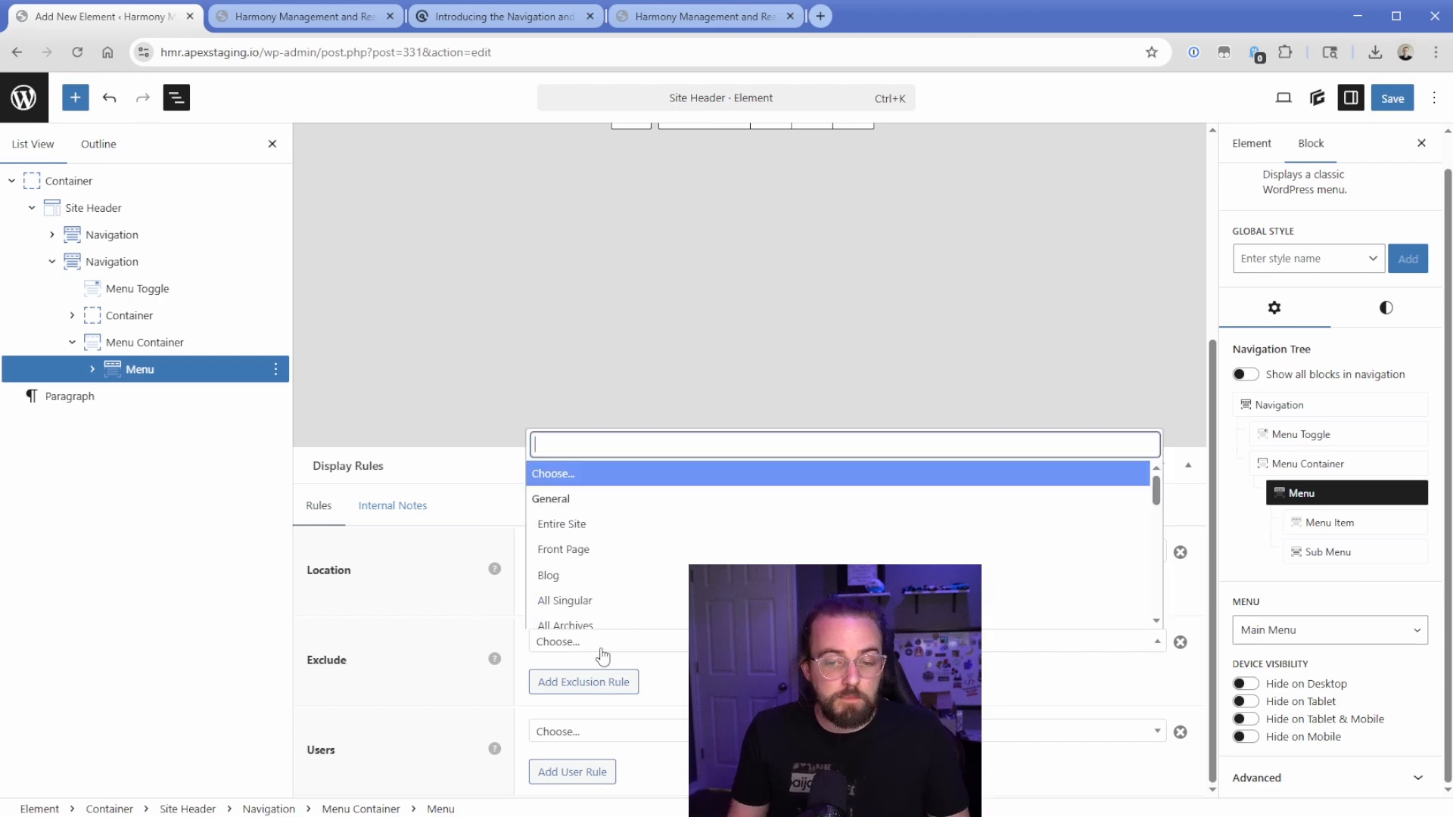
{"action": "left_click", "coordinate": [560, 524]}
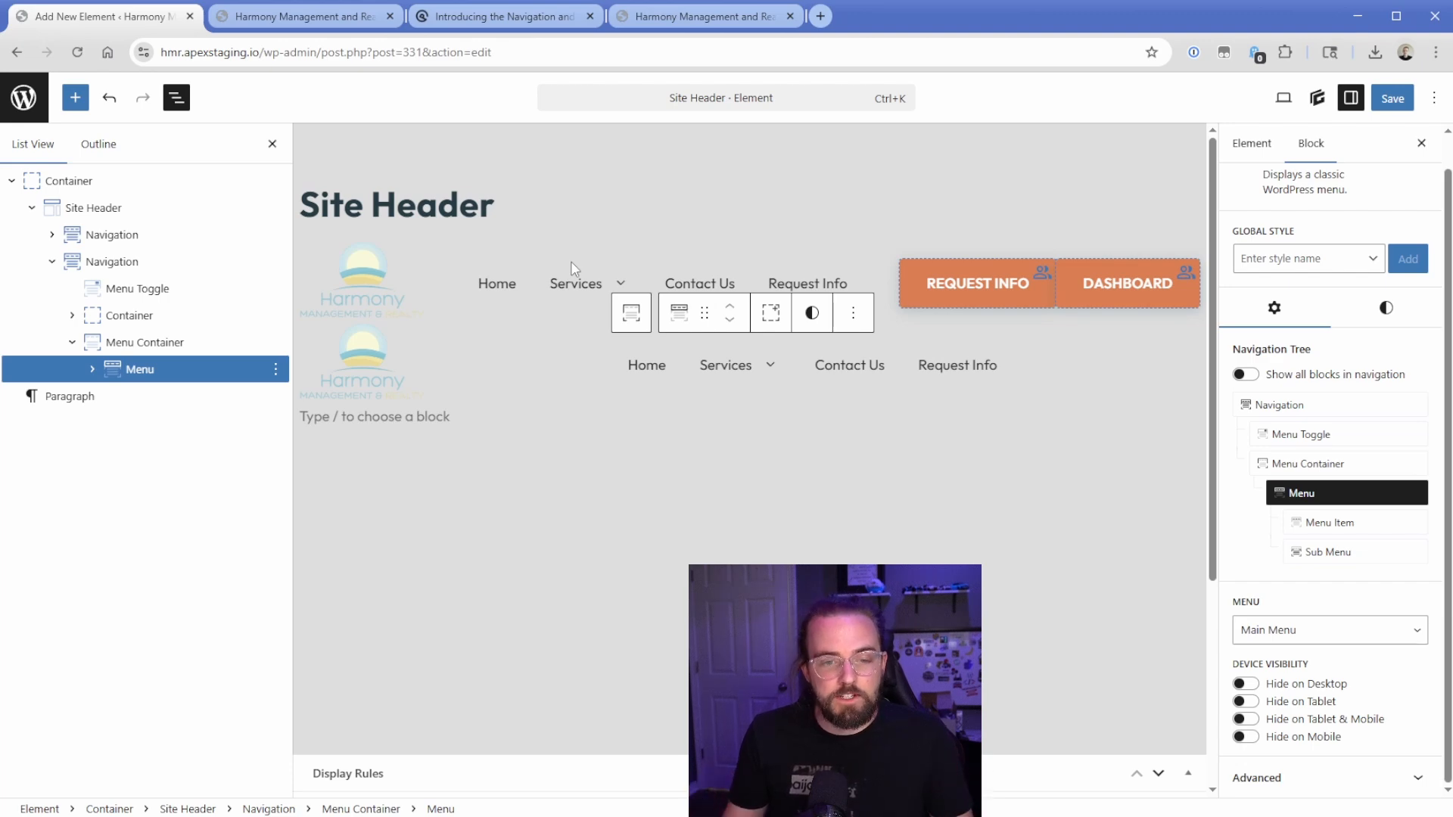
Rename the second navigation to Email Campaign Navigation via its List View options
{"action": "right_click", "coordinate": [106, 262]}
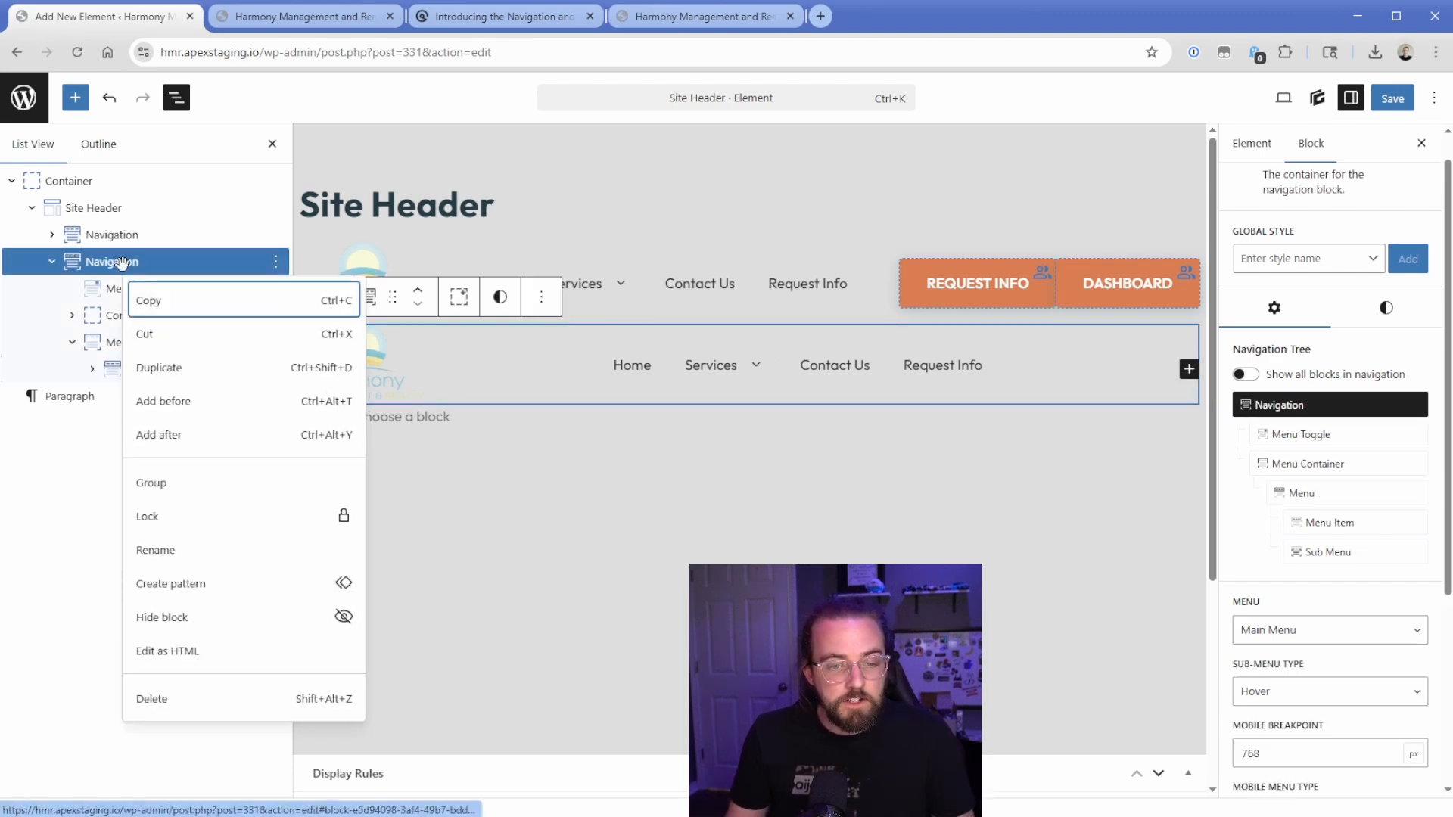
{"action": "left_click", "coordinate": [155, 550]}
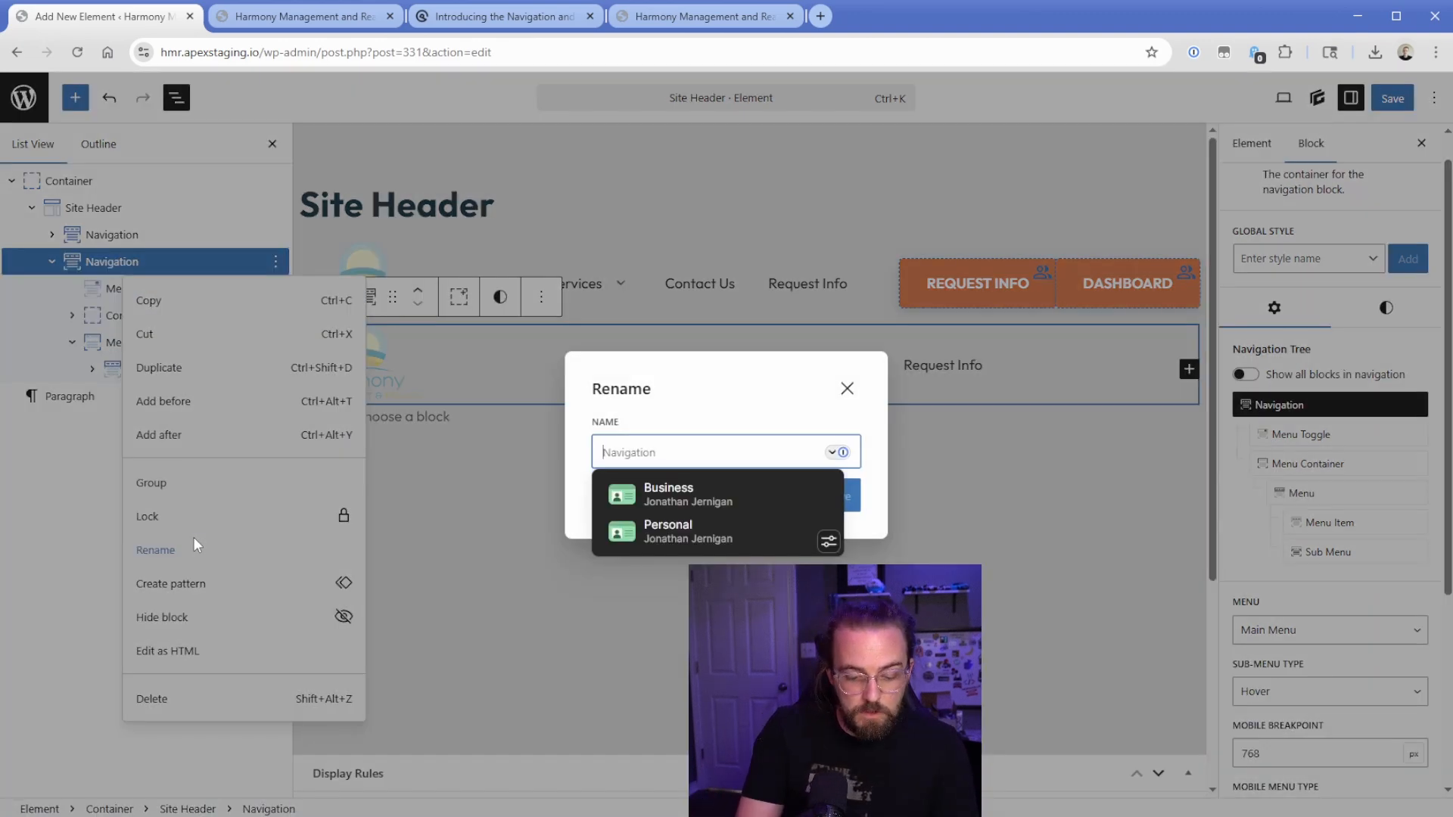
{"action": "type", "text": "Email C"}
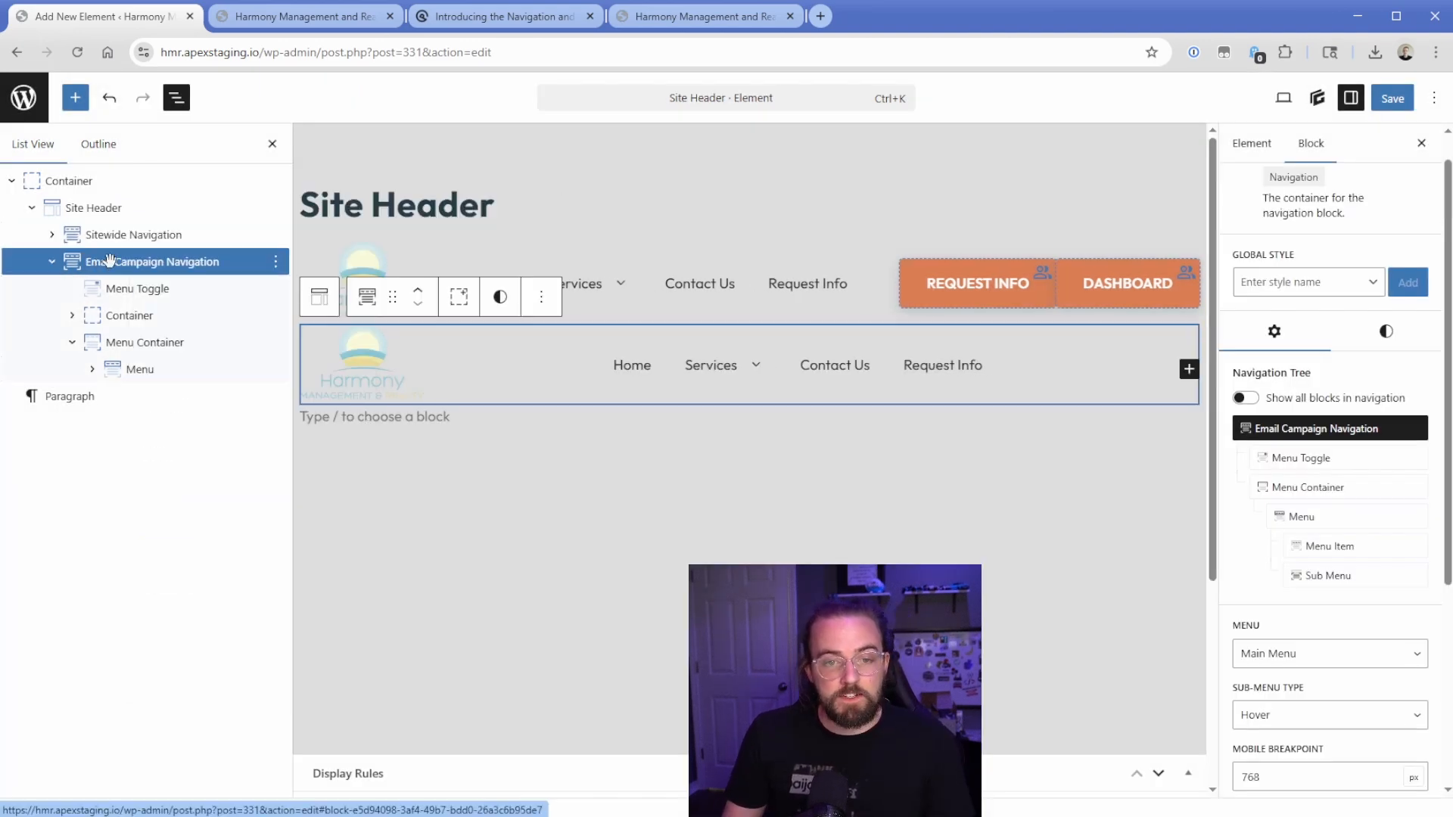
Give the campaign navigation a Query String condition requiring utm_source=email (Any)
{"action": "scroll", "scroll_direction": "down", "scroll_amount": 3}
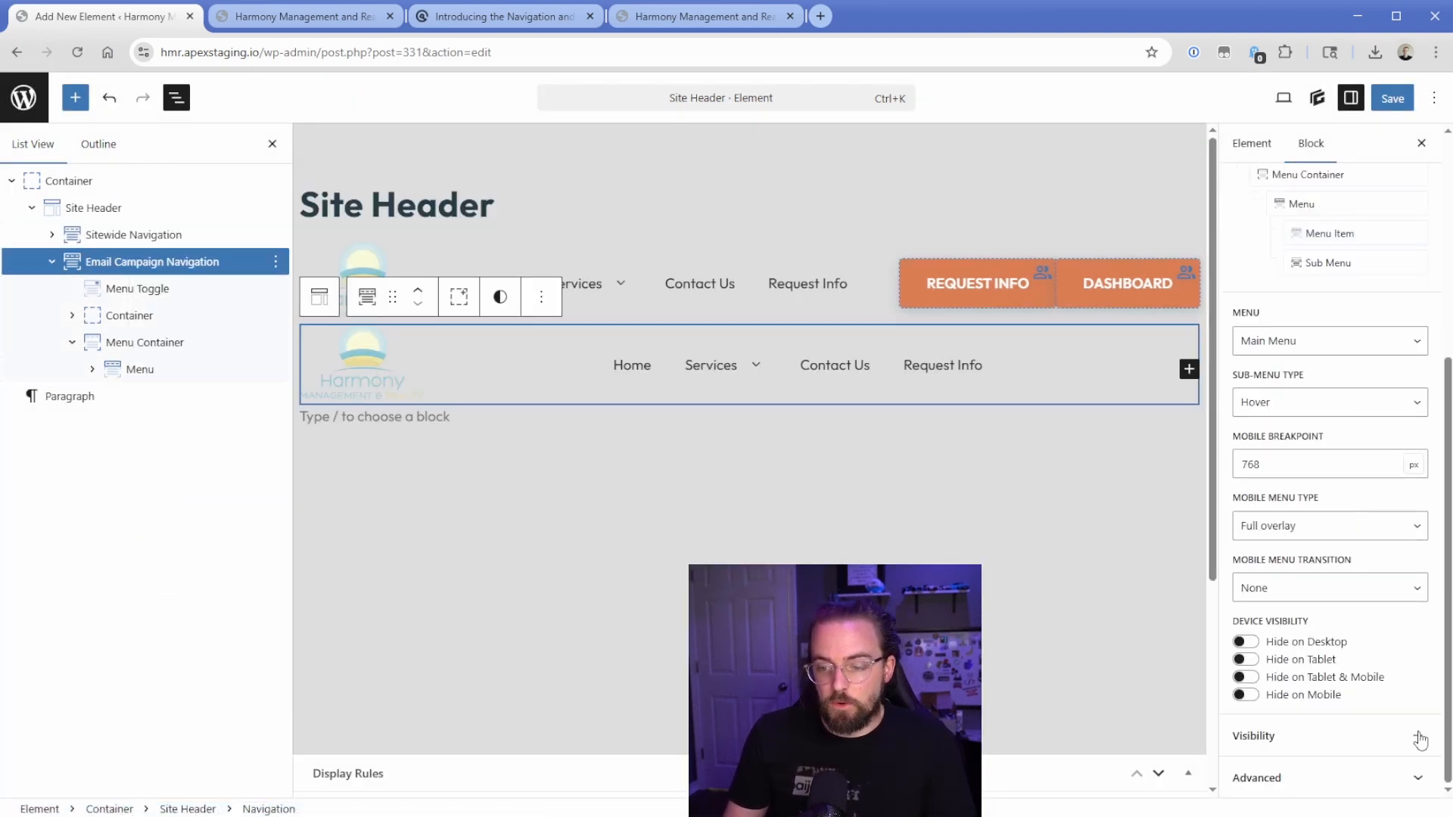
{"action": "left_click", "coordinate": [1417, 736]}
{"action": "type", "text": "utm"}
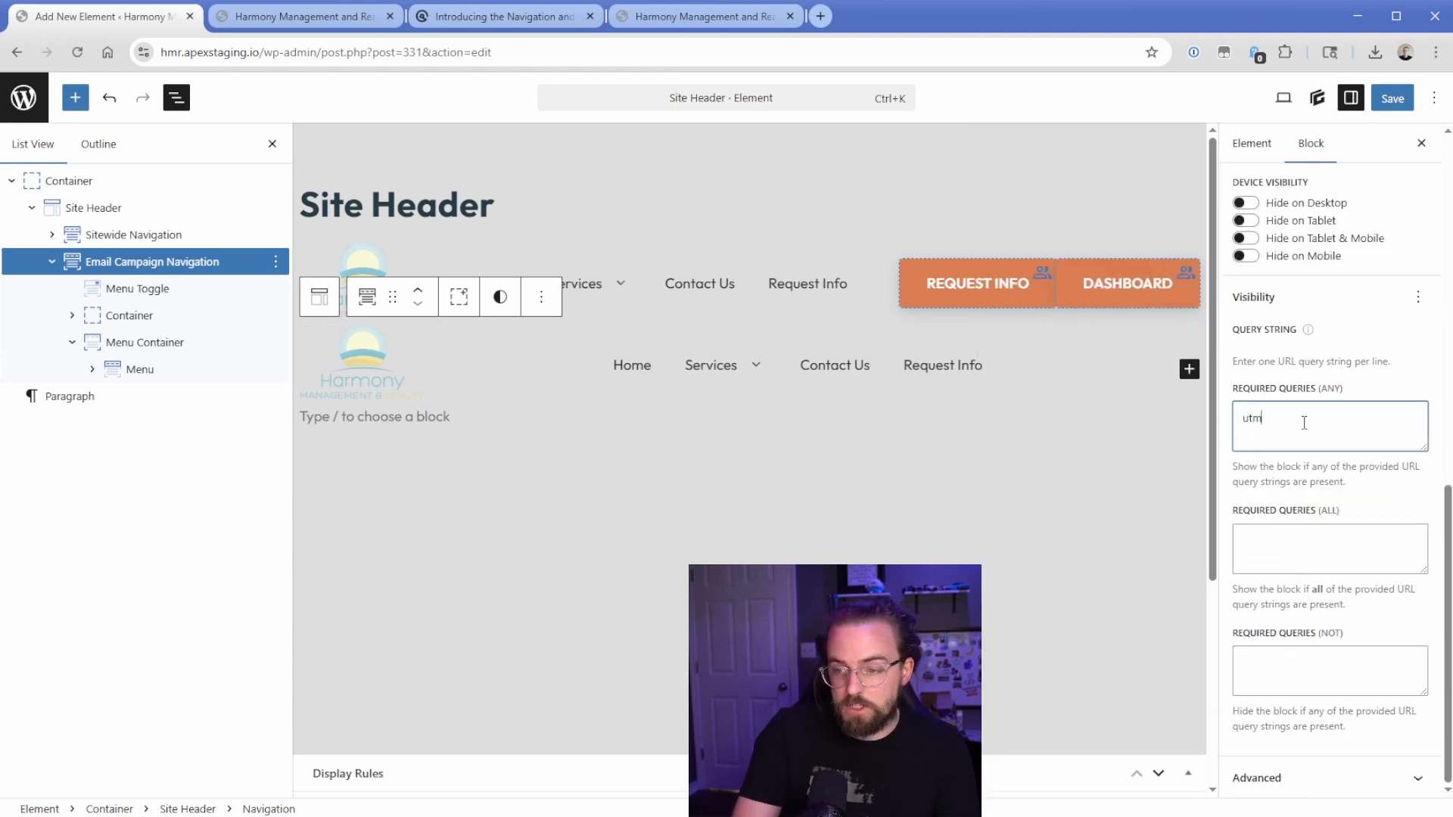
{"action": "type", "text": "_source=email"}
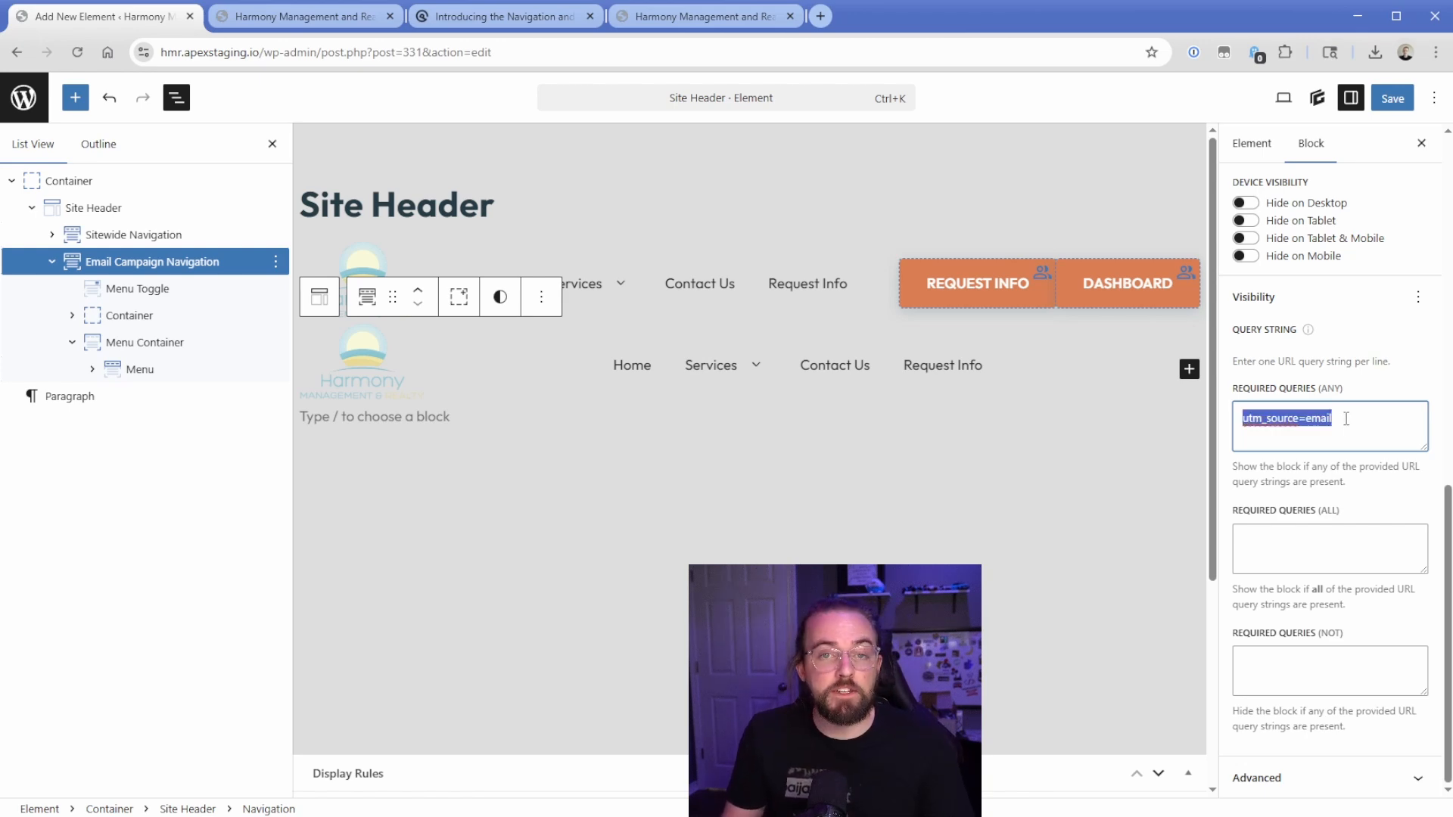
Give Sitewide Navigation a Query String condition hiding it when utm_source=email (Not), and save
{"action": "left_click", "coordinate": [135, 235]}
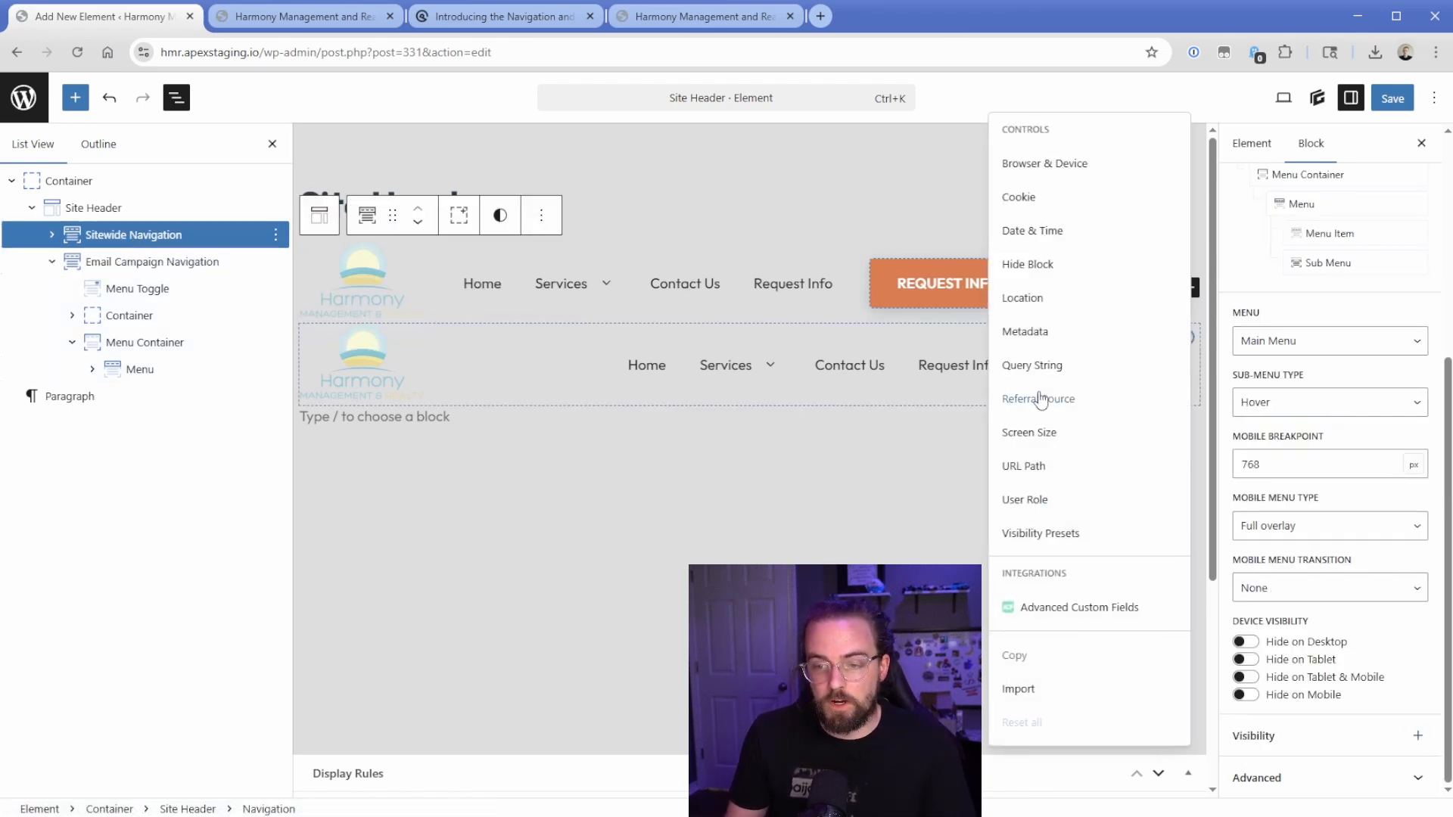
{"action": "left_click", "coordinate": [1031, 365]}
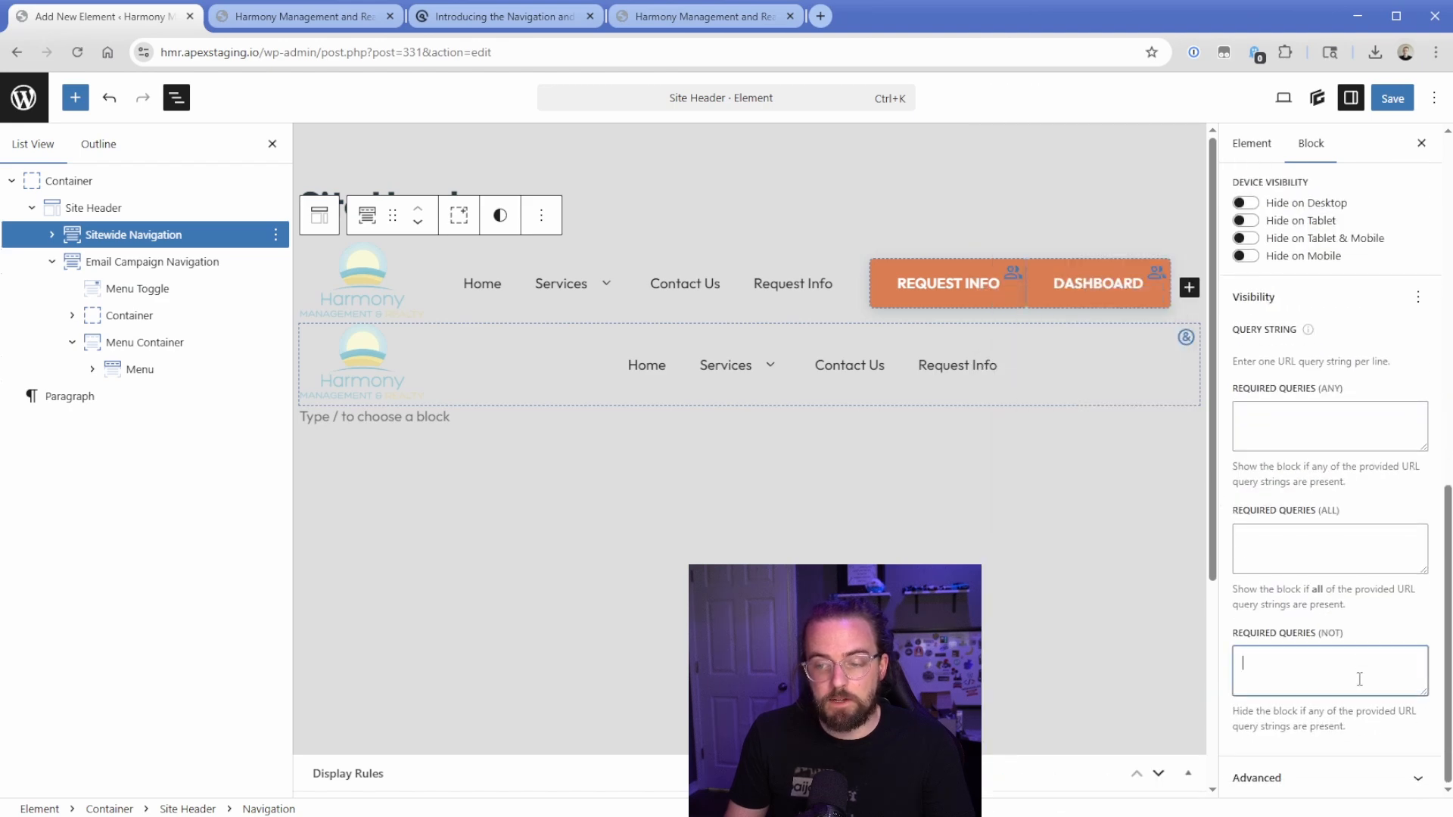
{"action": "type", "text": "utm_source=email"}
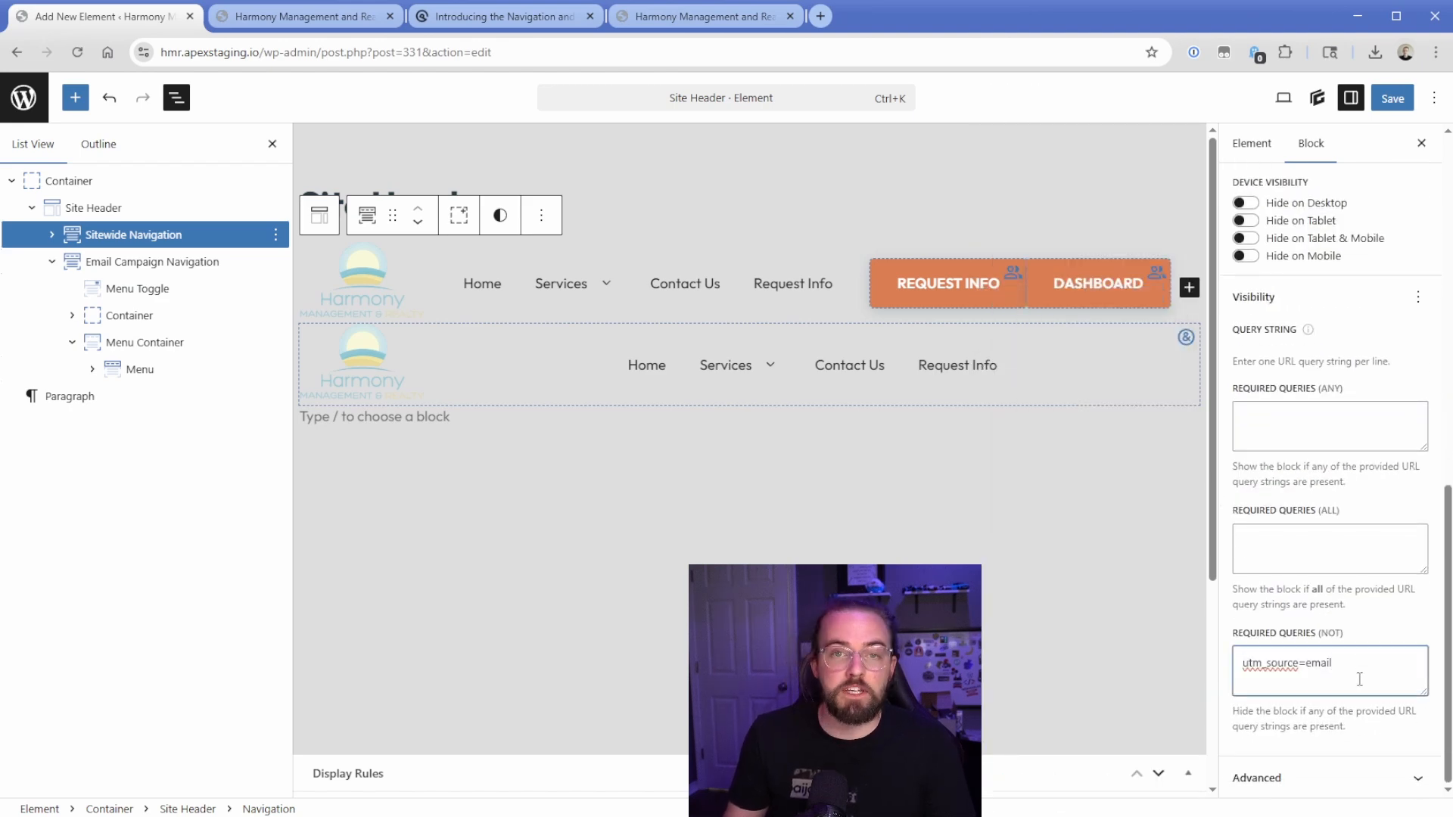
{"action": "left_click", "coordinate": [1391, 96]}
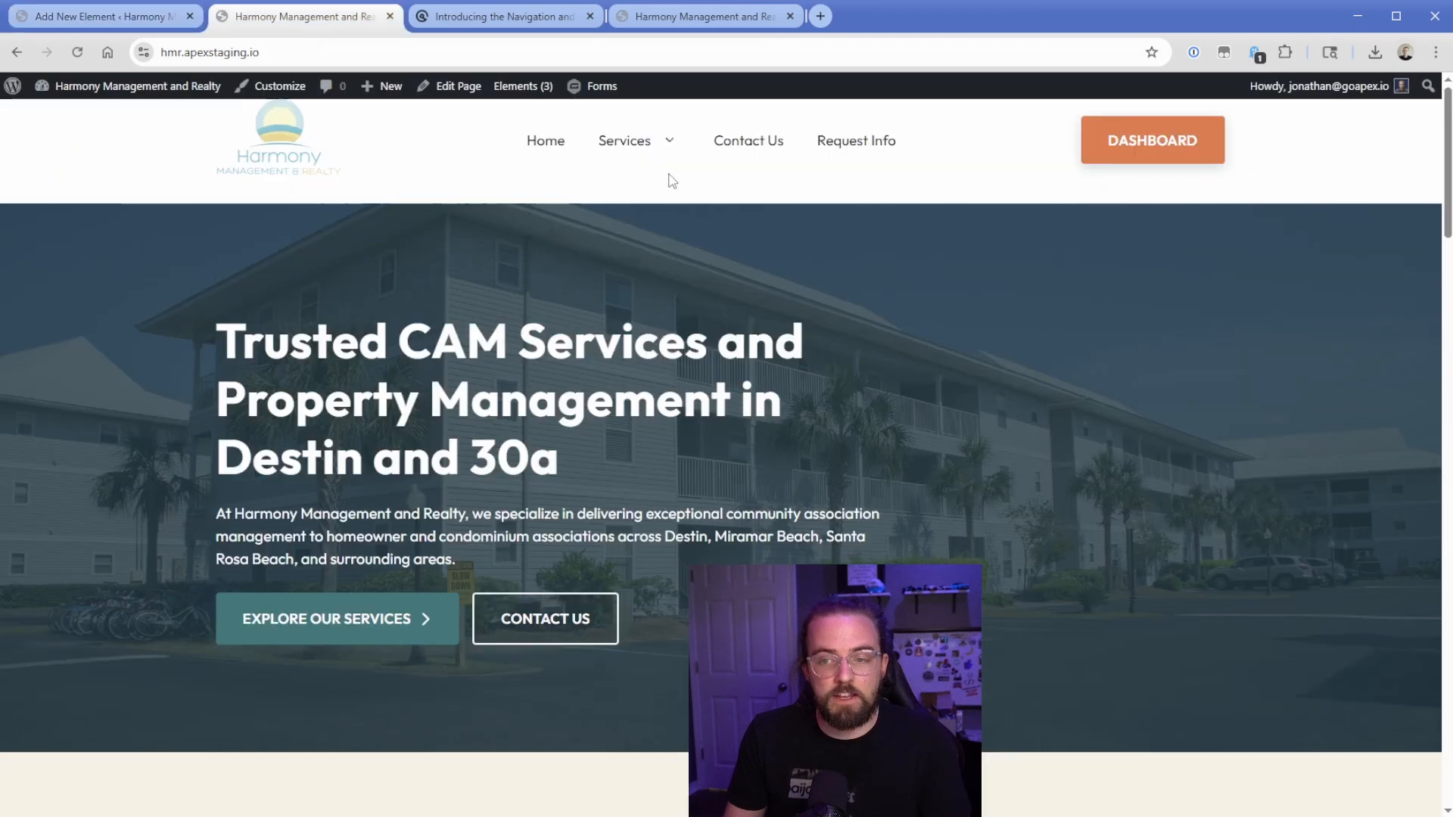
{"action": "mouse_move", "coordinate": [391, 84]}
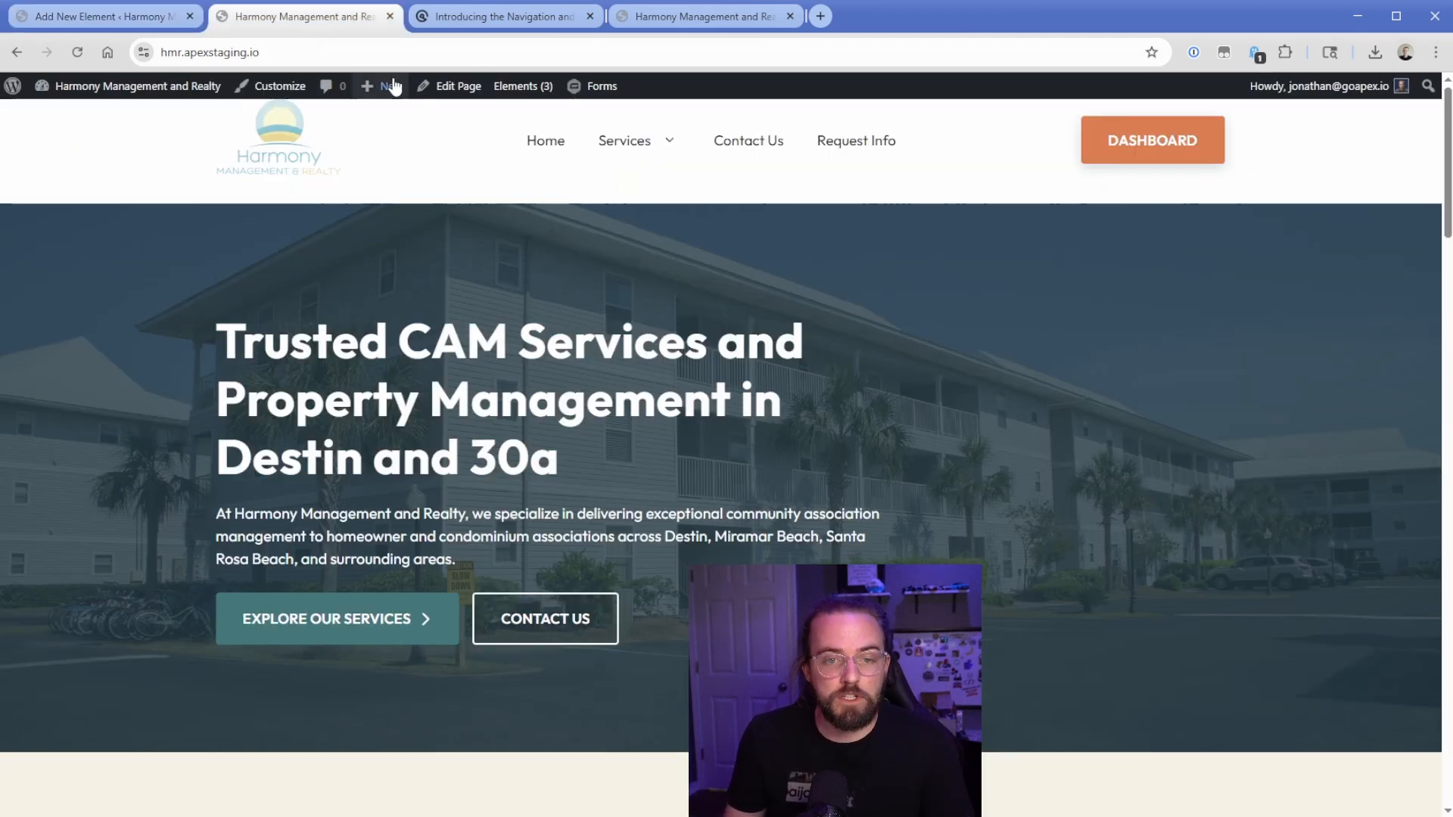
Load the live homepage with ?utm_source=email in the URL
{"action": "type", "text": "/wp-admin"}
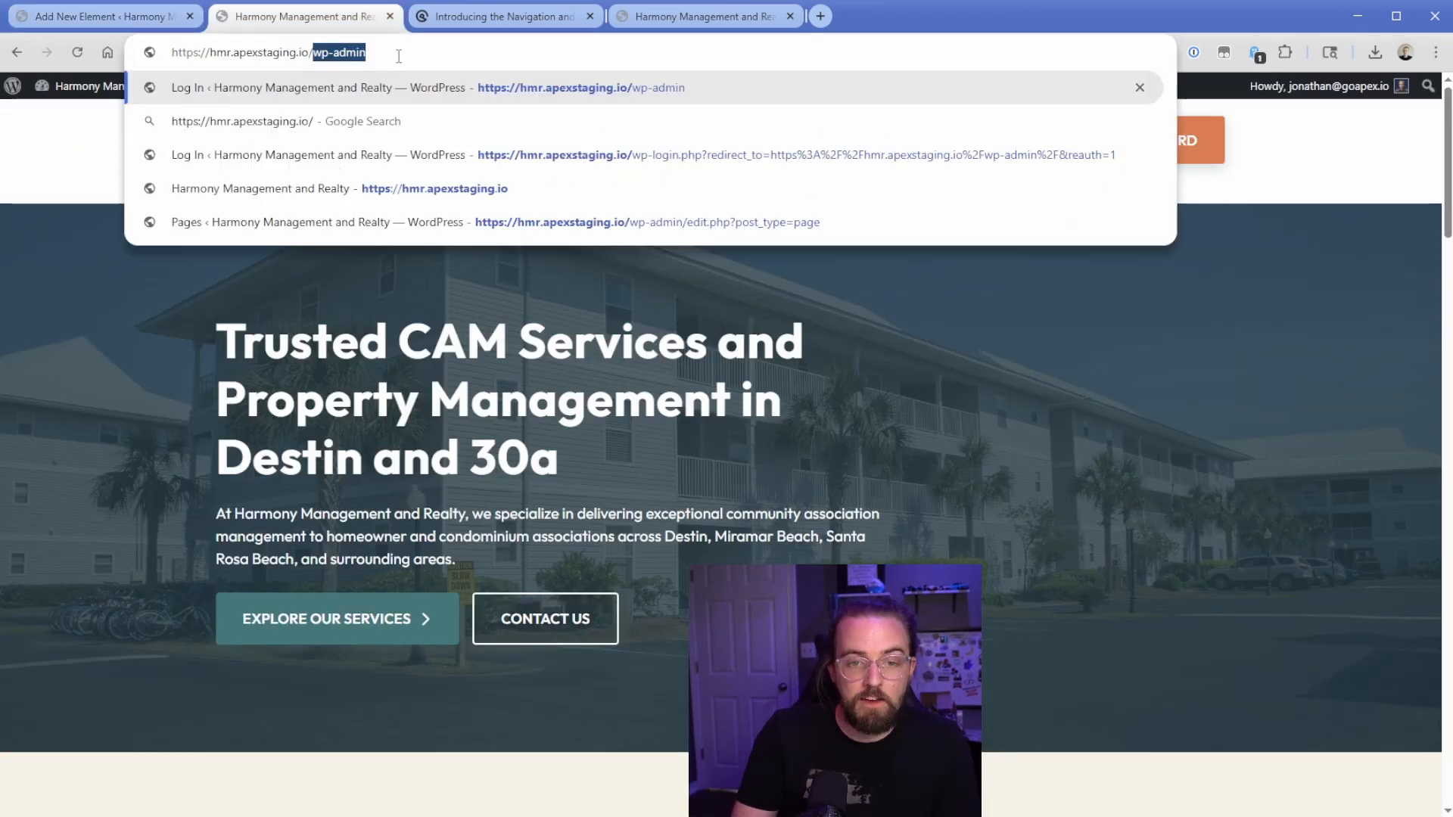
{"action": "type", "text": "?utm_s"}
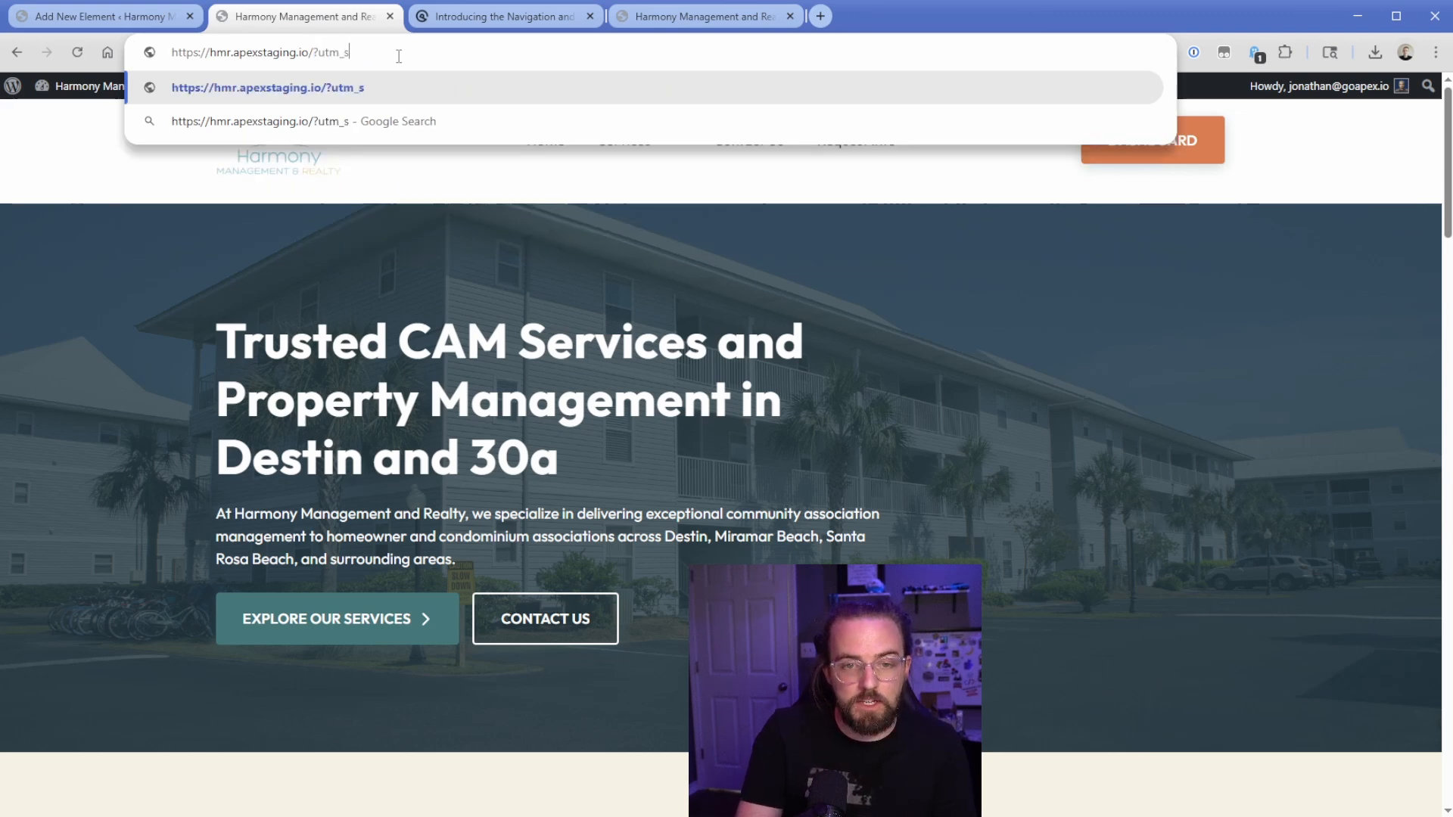
{"action": "type", "text": "ource=email"}
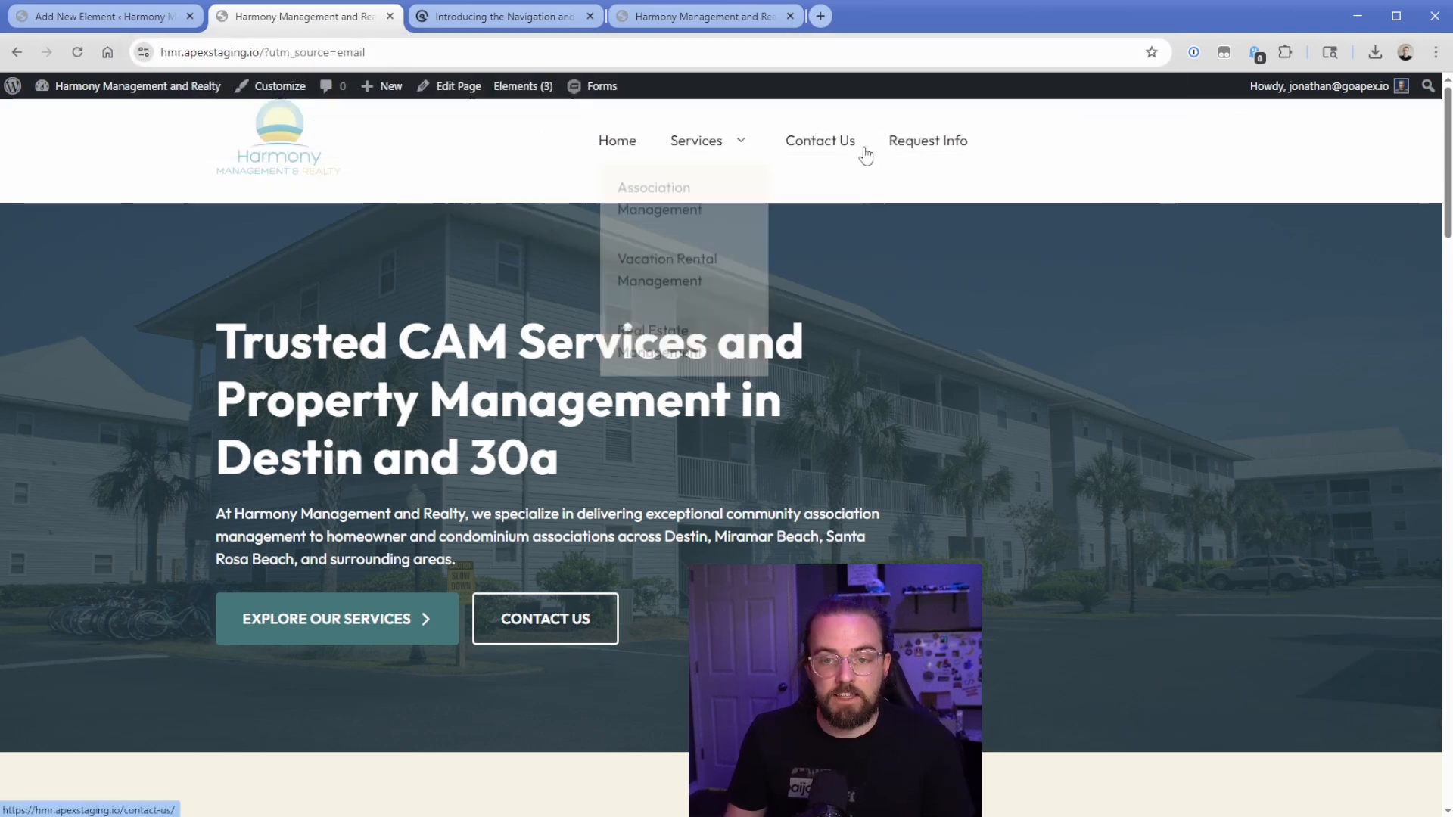
{"action": "mouse_move", "coordinate": [1072, 151]}
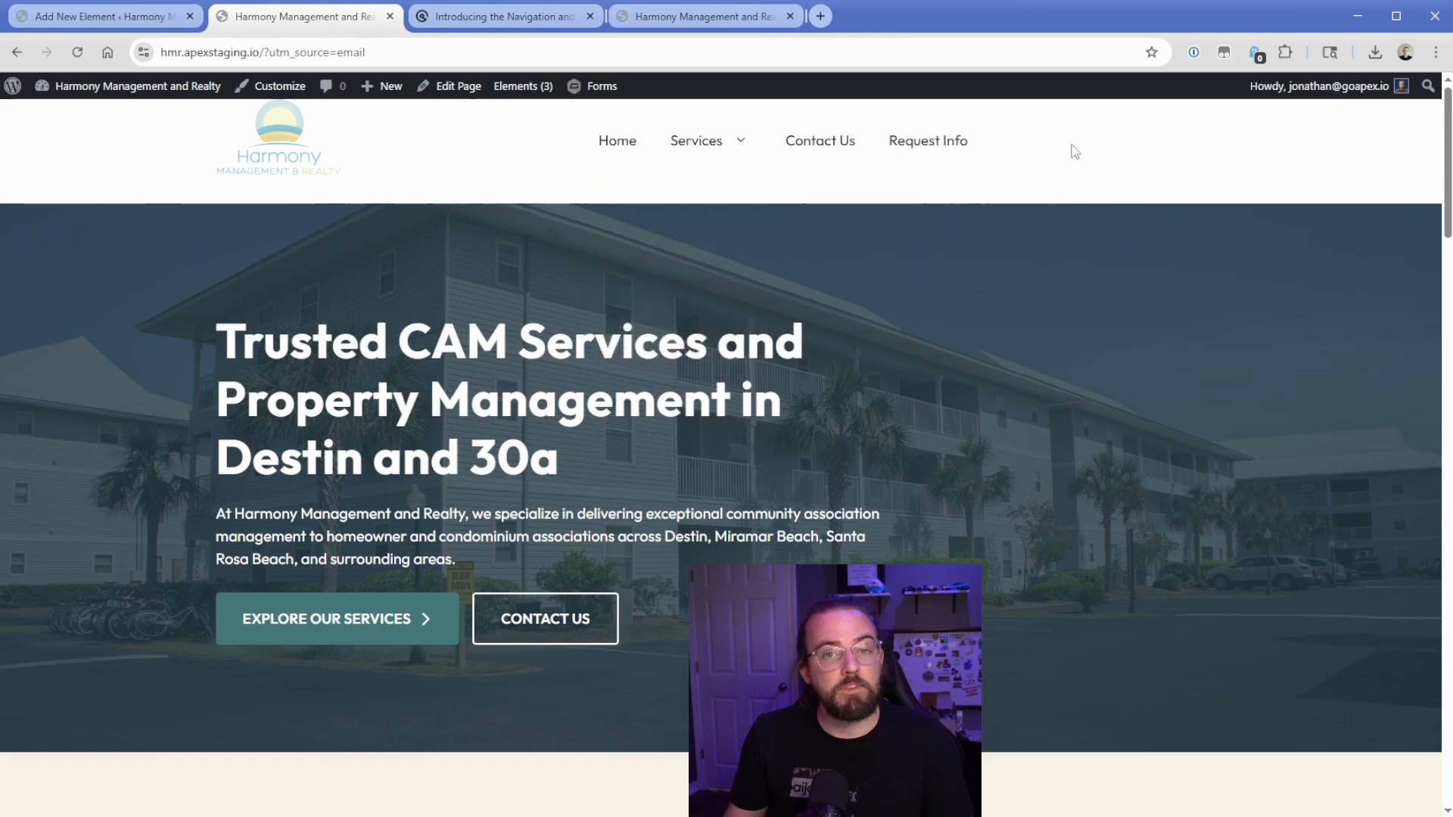
Delete the logo Container from Email Campaign Navigation and view the campaign header live
{"action": "left_click", "coordinate": [101, 15]}
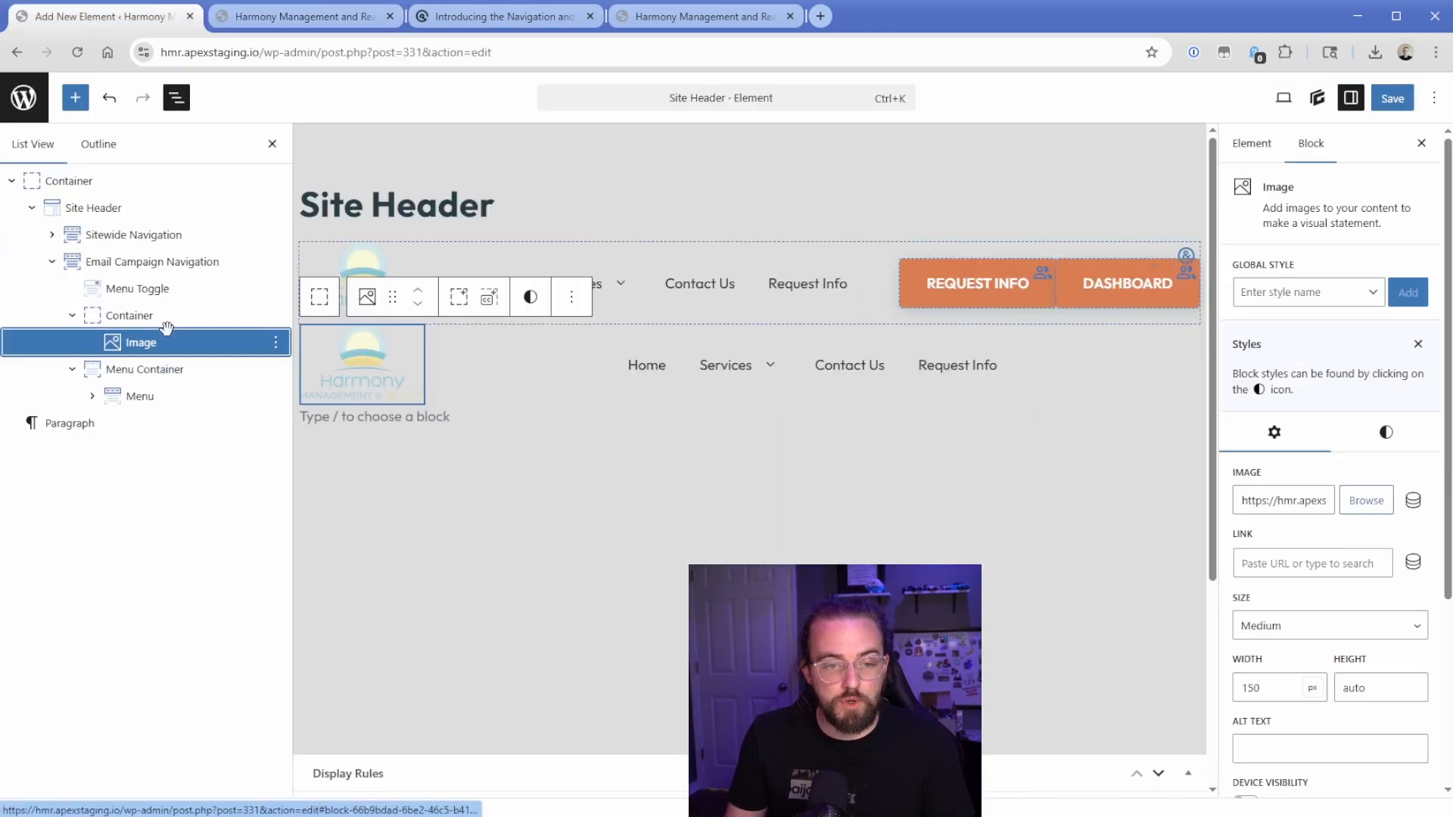
{"action": "left_click", "coordinate": [136, 288]}
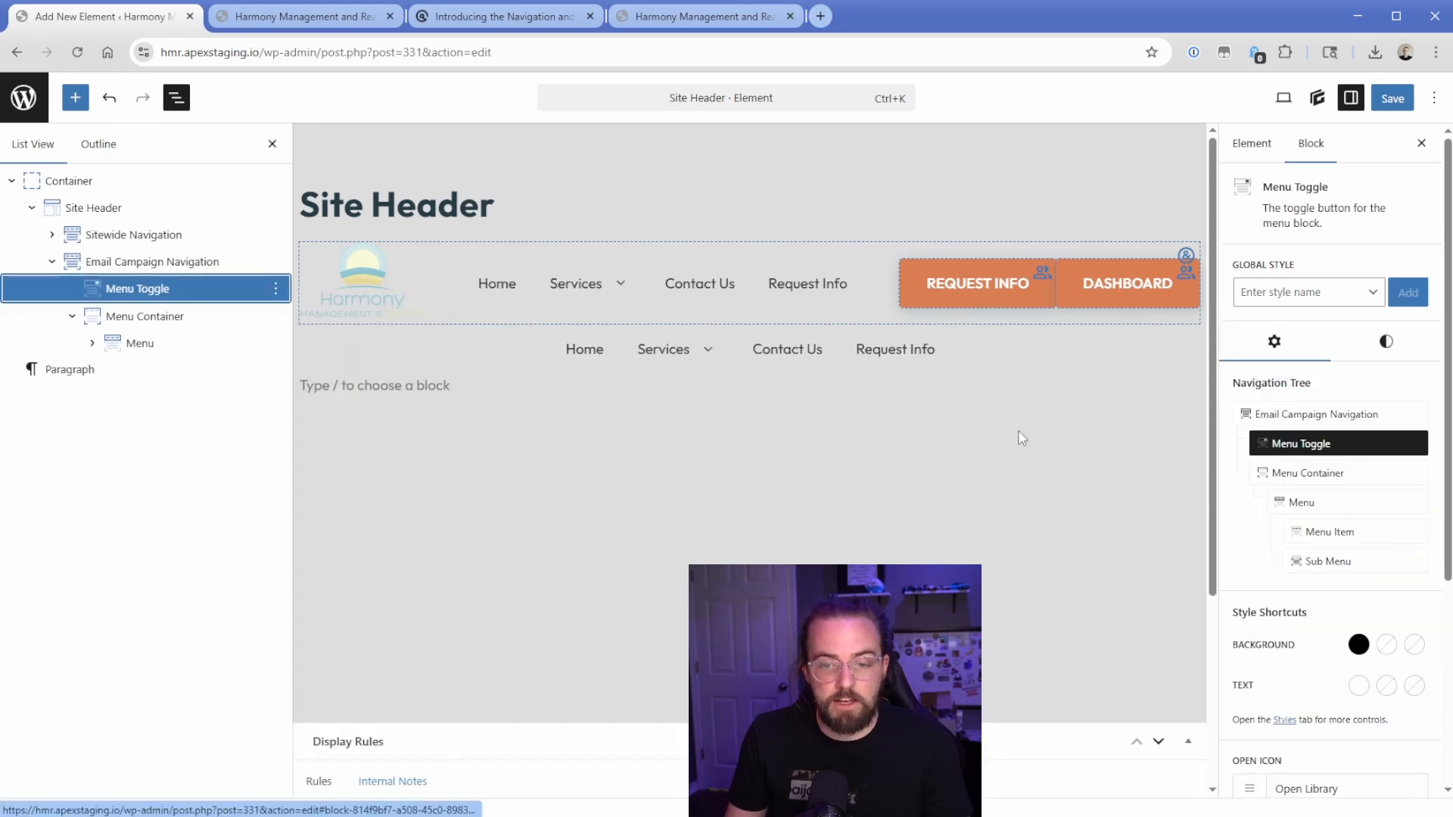
{"action": "left_click", "coordinate": [305, 15]}
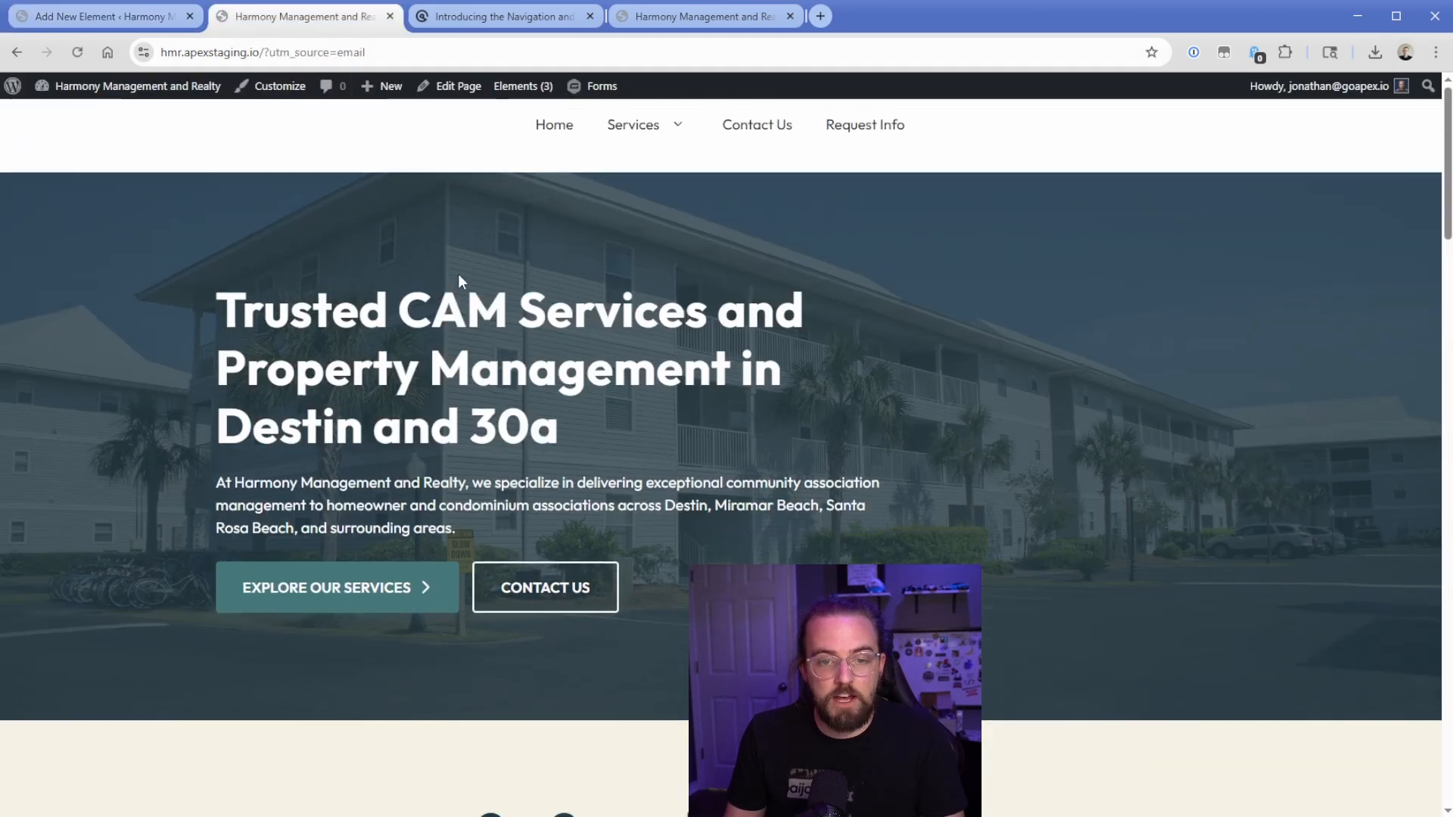
{"action": "mouse_move", "coordinate": [488, 242]}
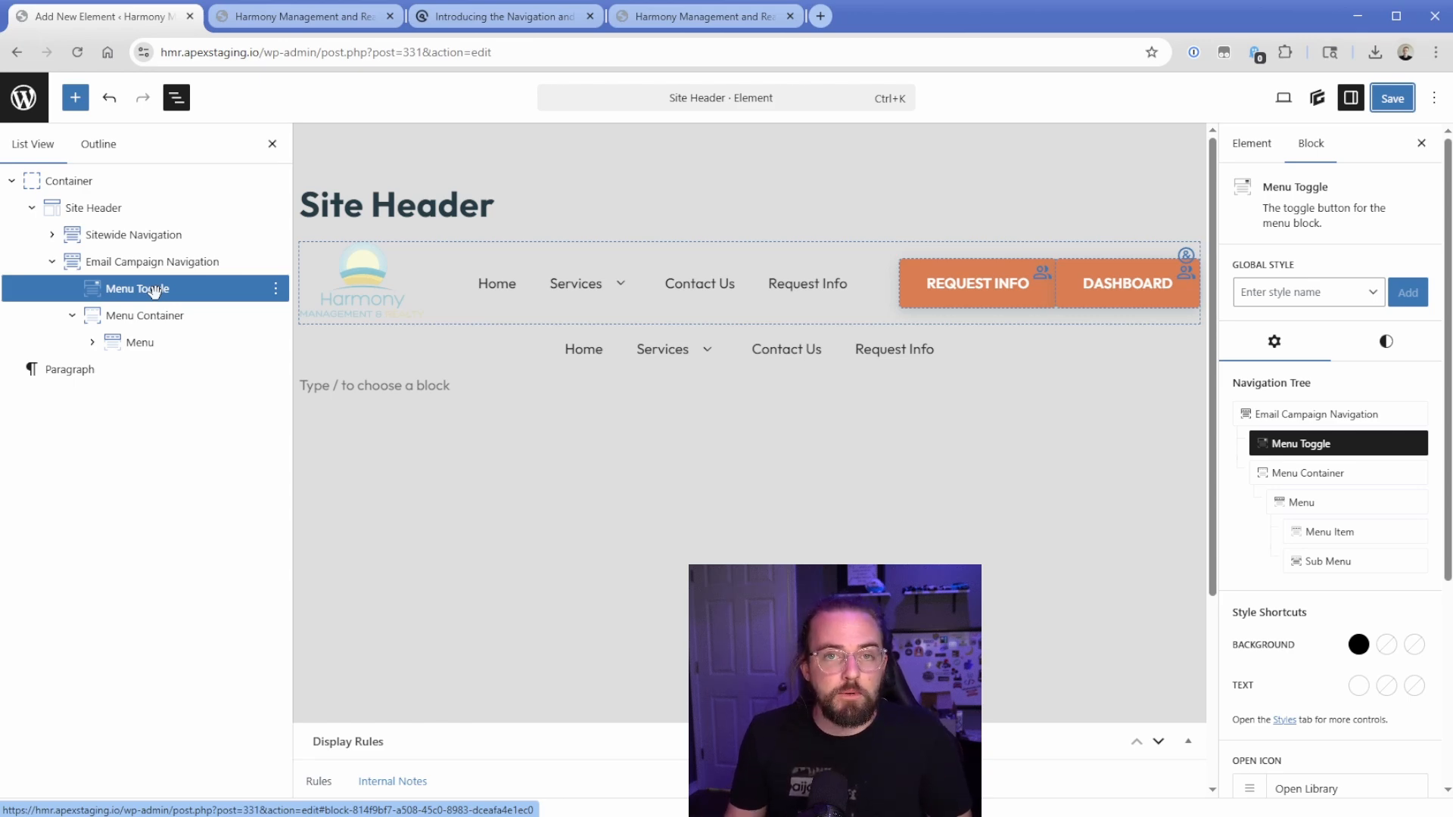
Select Email Campaign Navigation, showing Main Menu, hover submenus and 768px breakpoint settings
{"action": "left_click", "coordinate": [151, 262]}
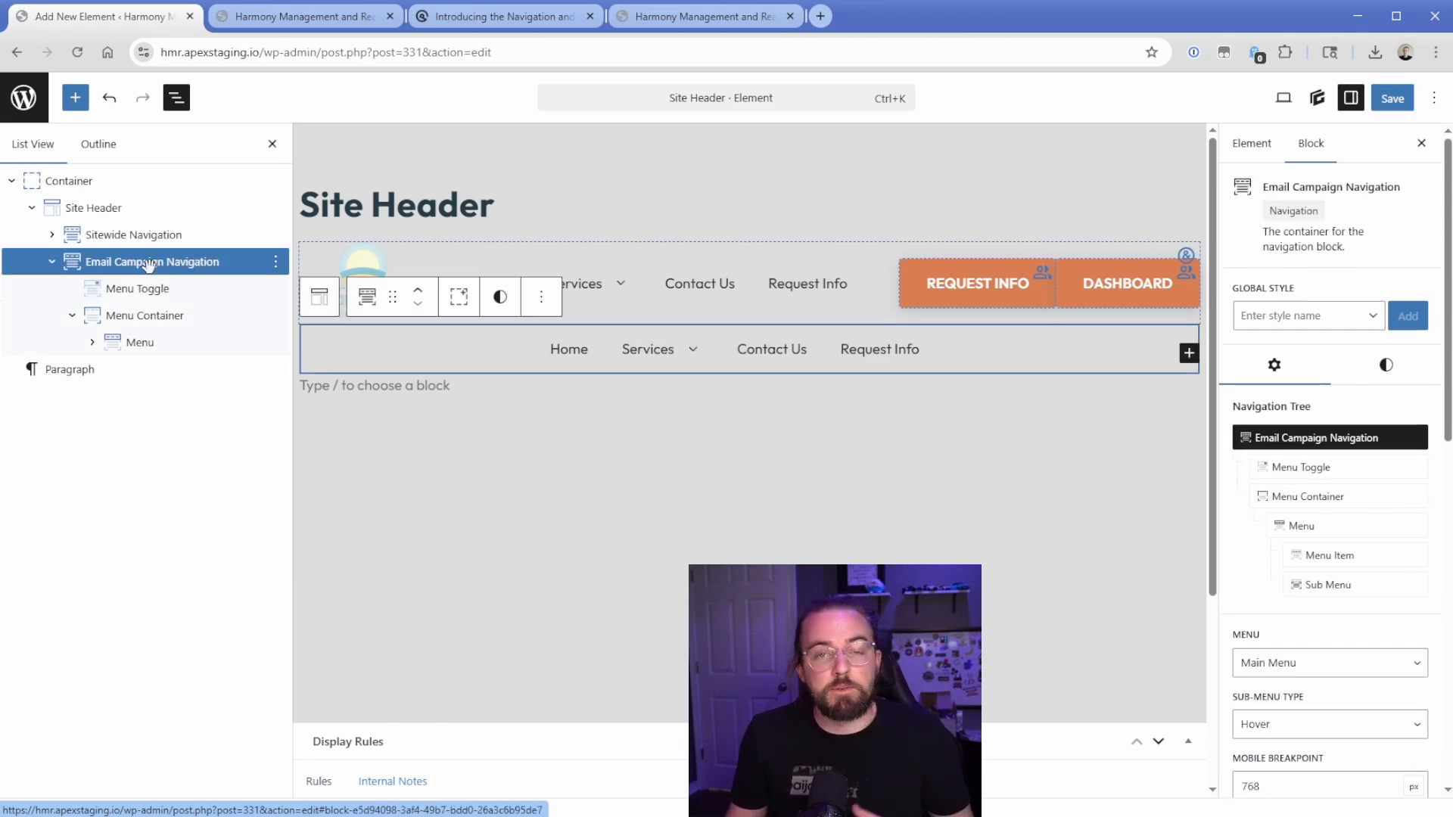